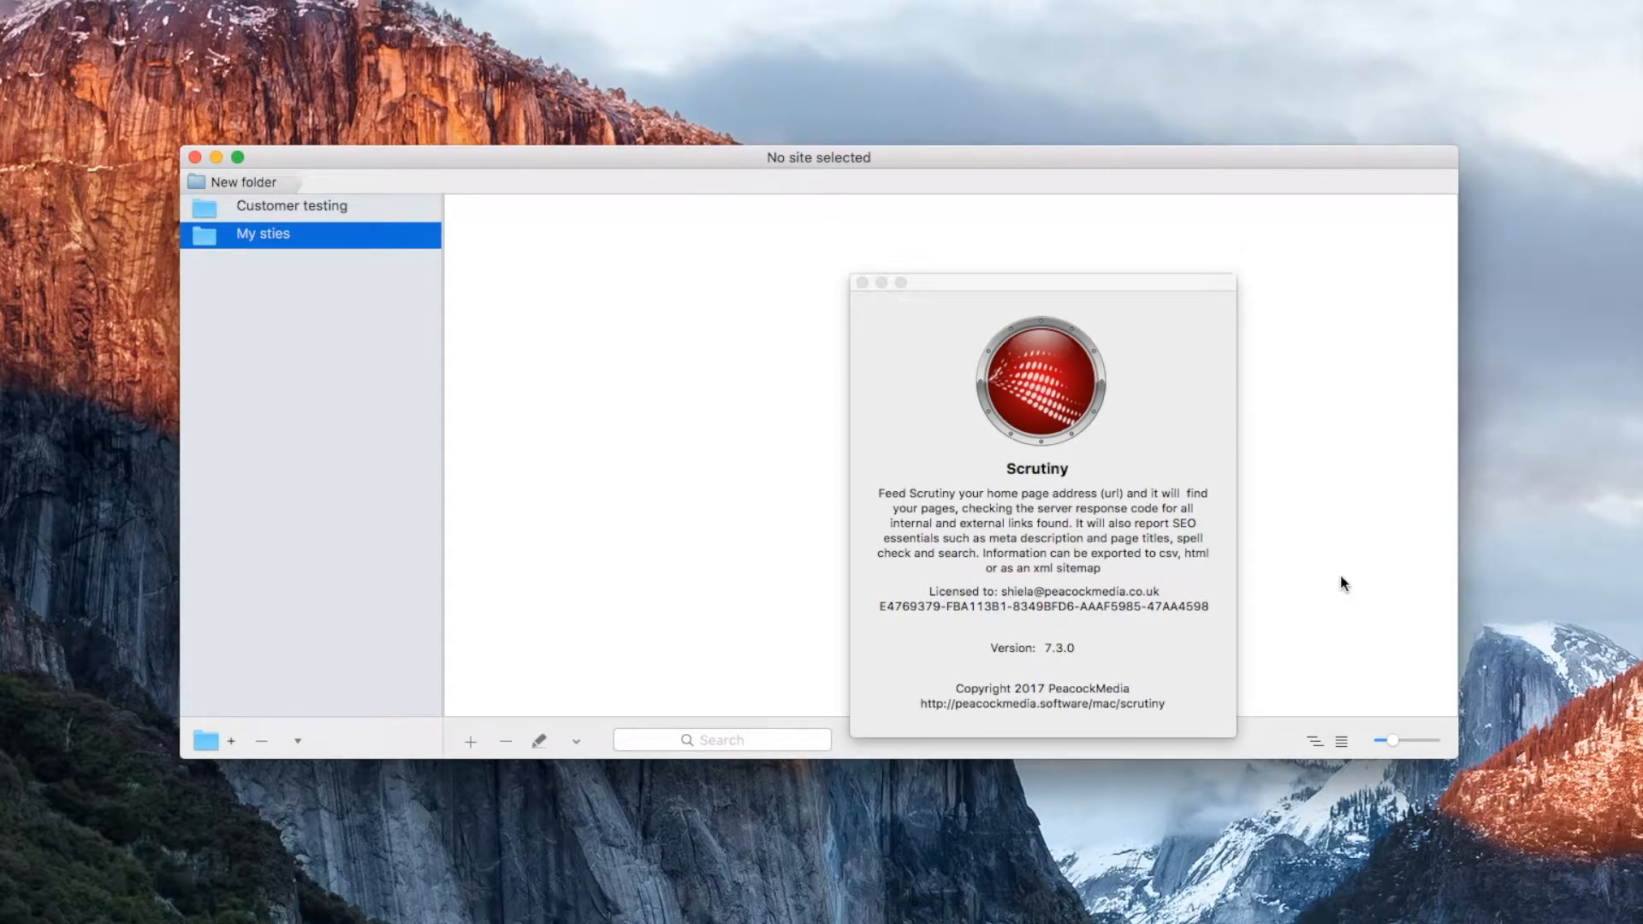
pyautogui.moveTo(617, 330)
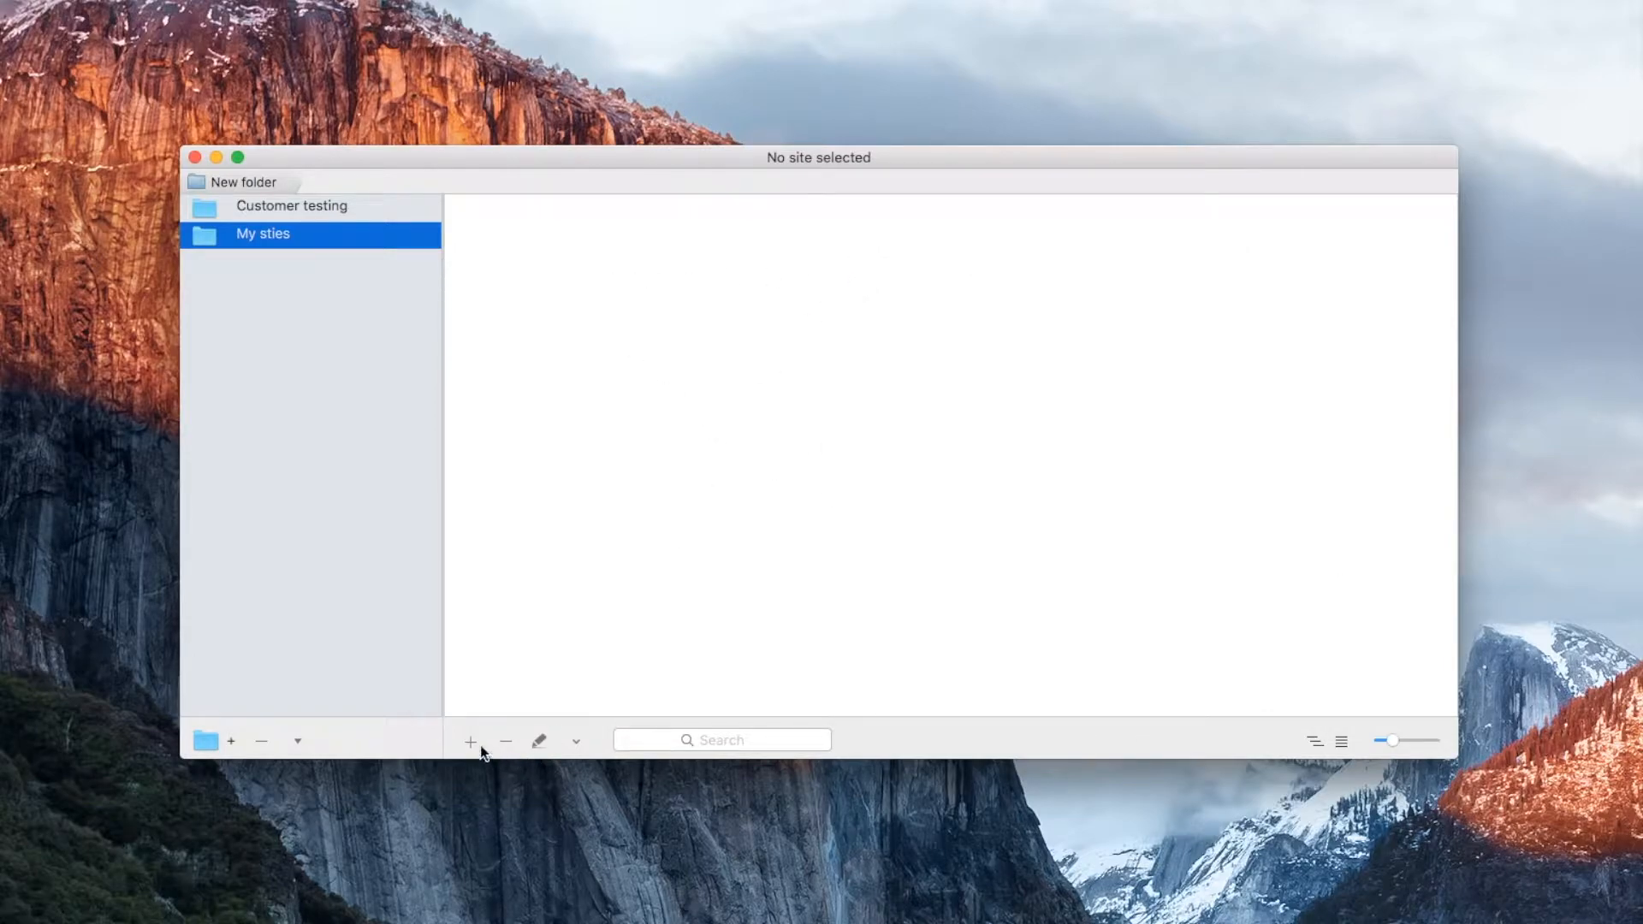
# - Add a new site with starting URL peacockmedia.software, named Peacock Software
pyautogui.click(470, 741)
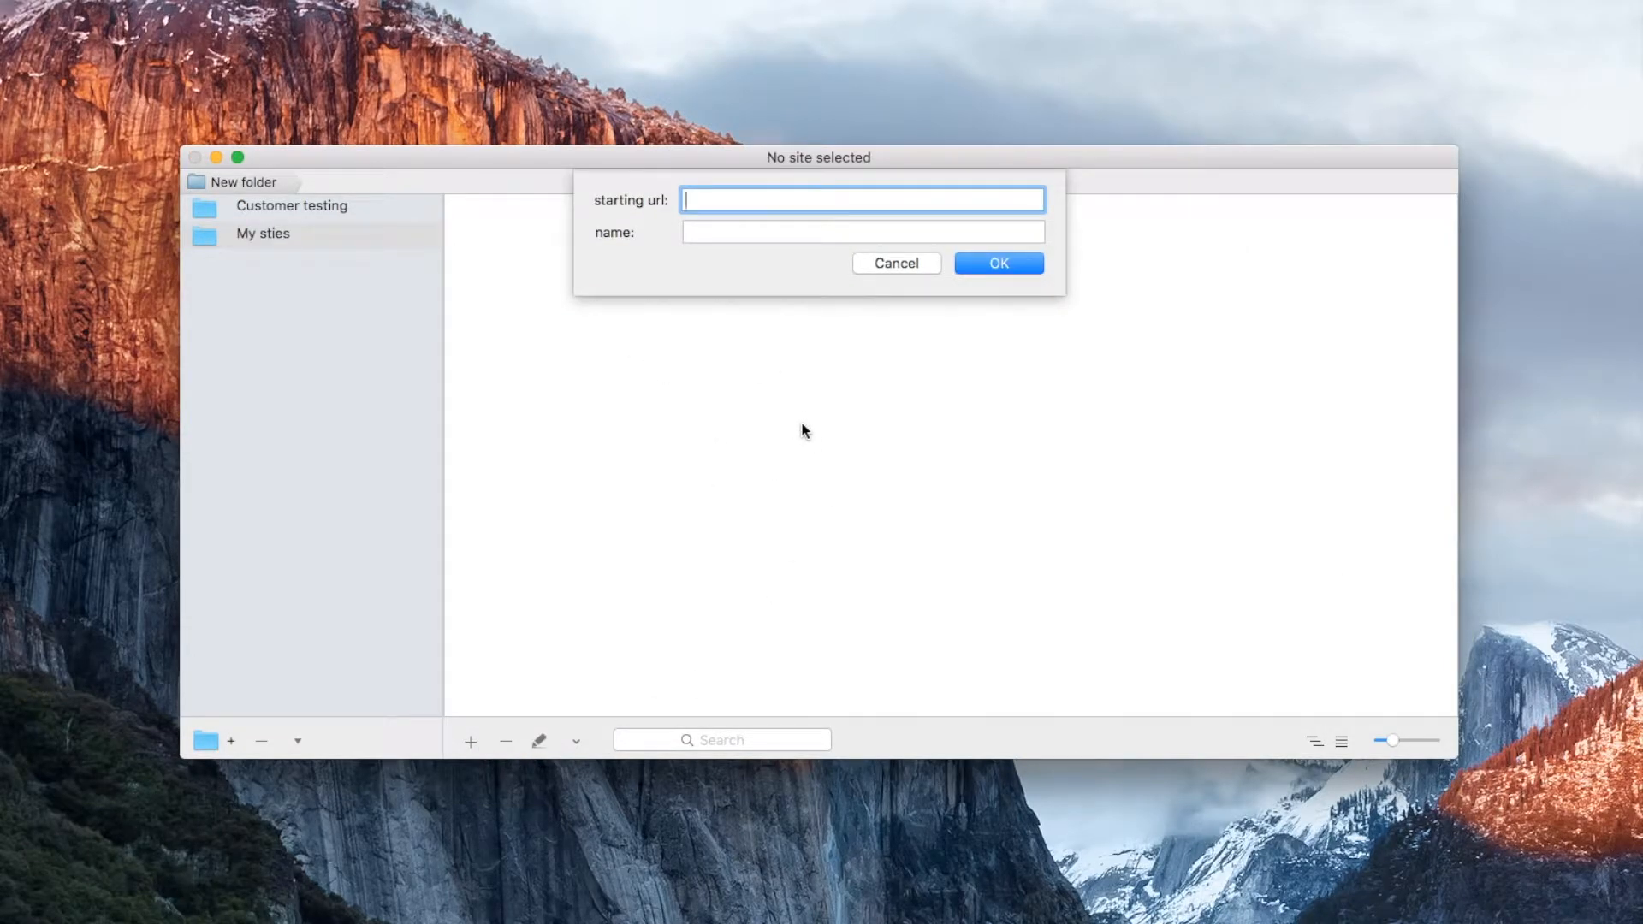
pyautogui.write('peacockmedia.')
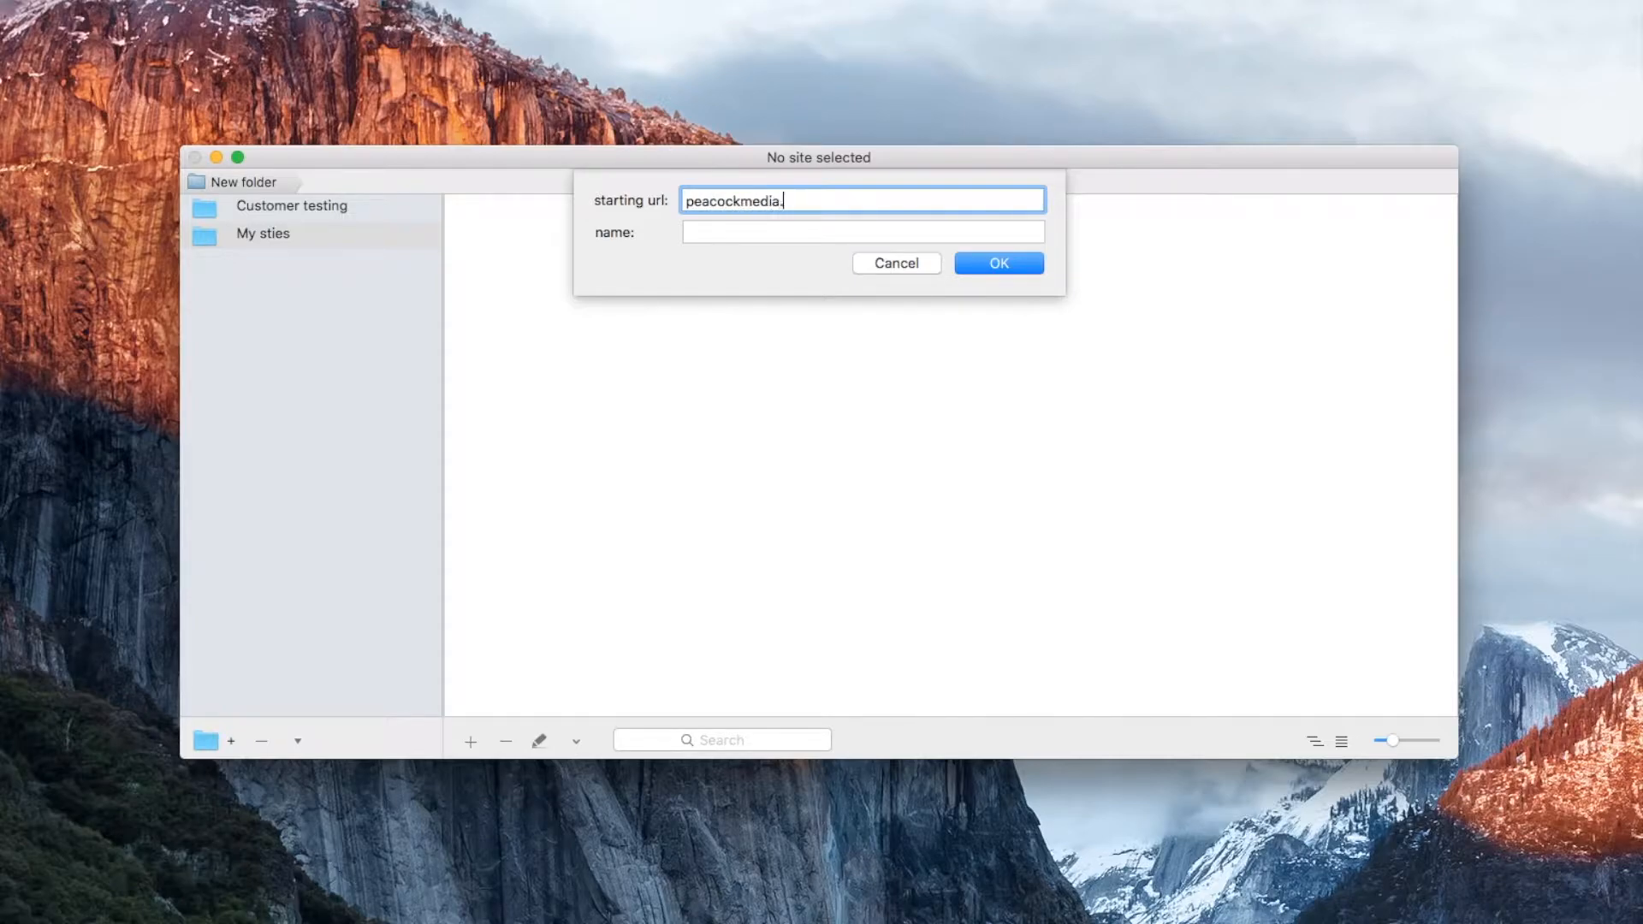
pyautogui.write('software')
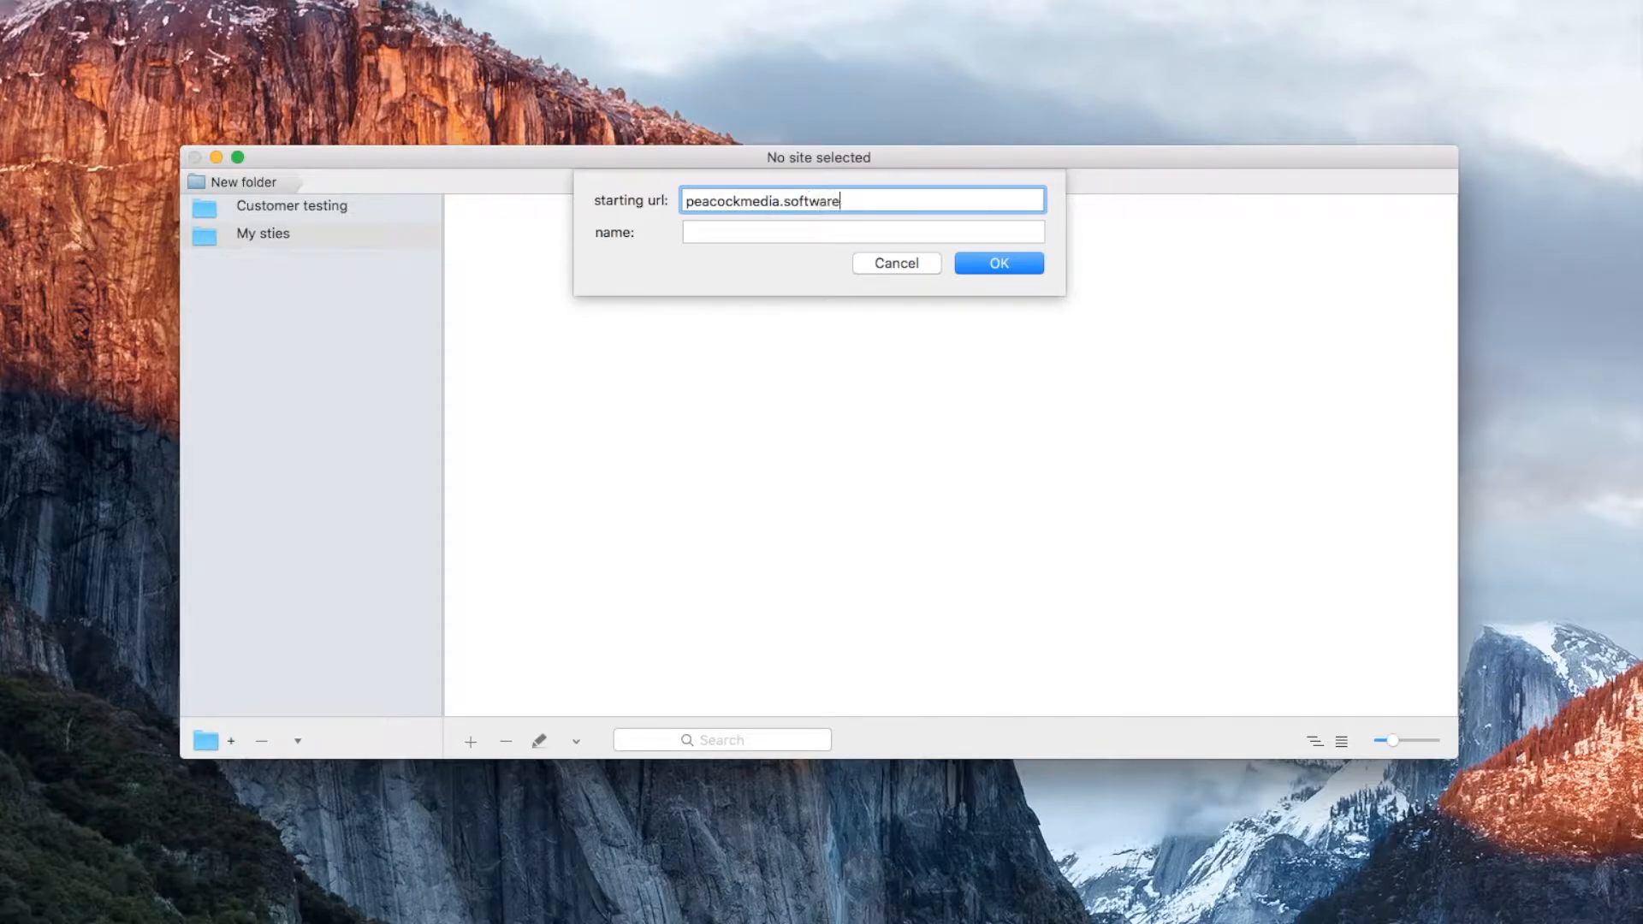
pyautogui.write('Peacock')
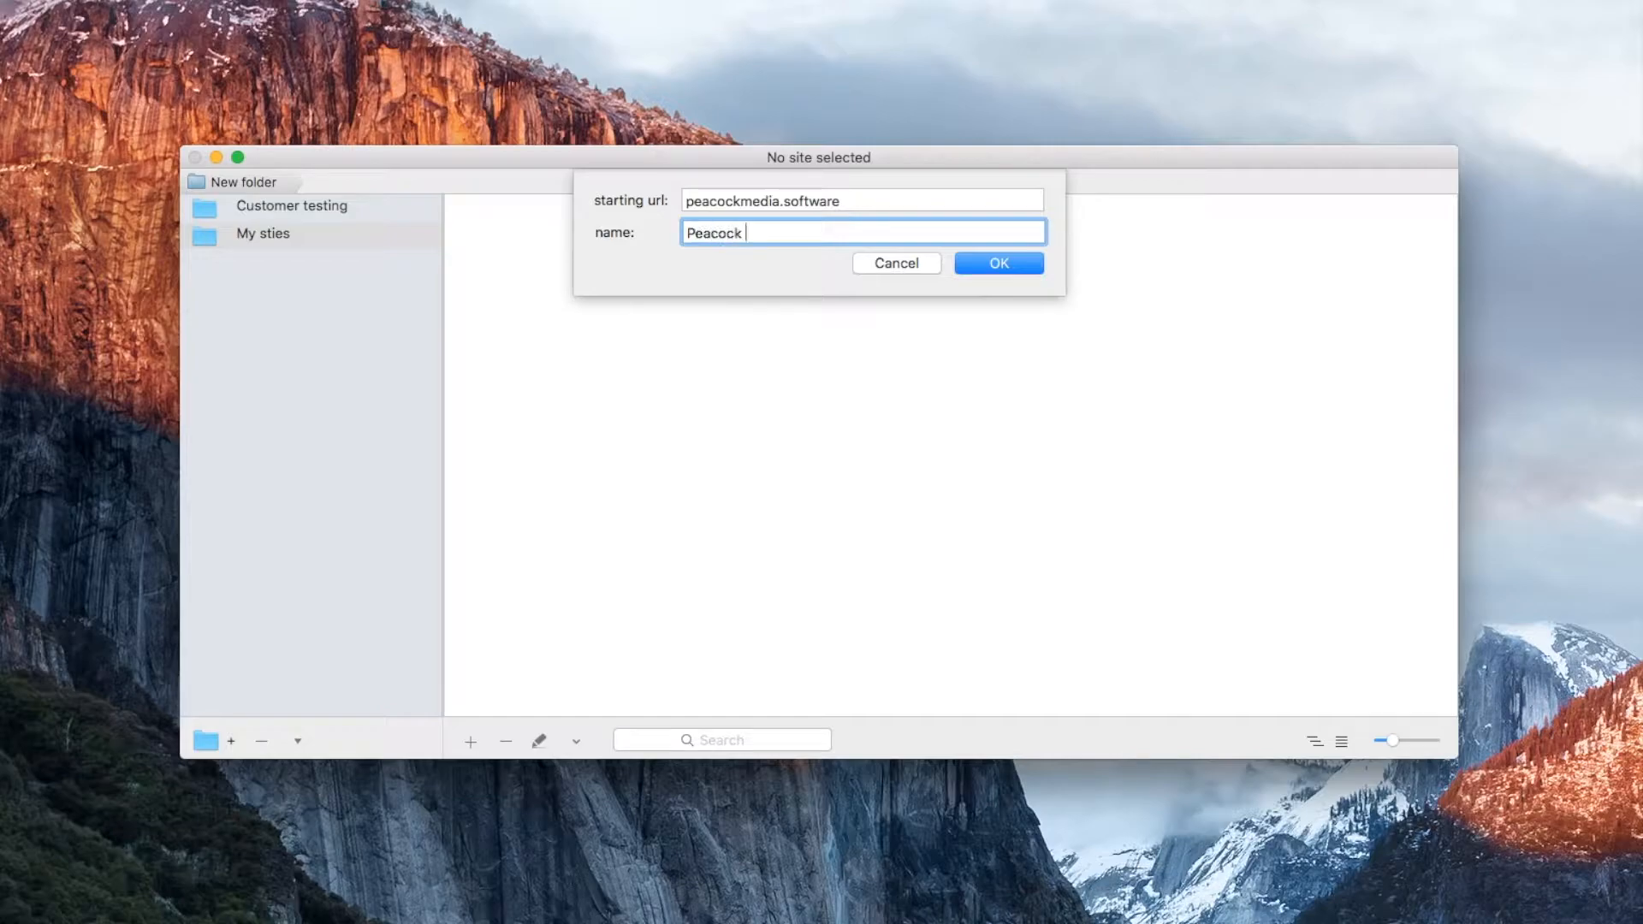
pyautogui.write('Software')
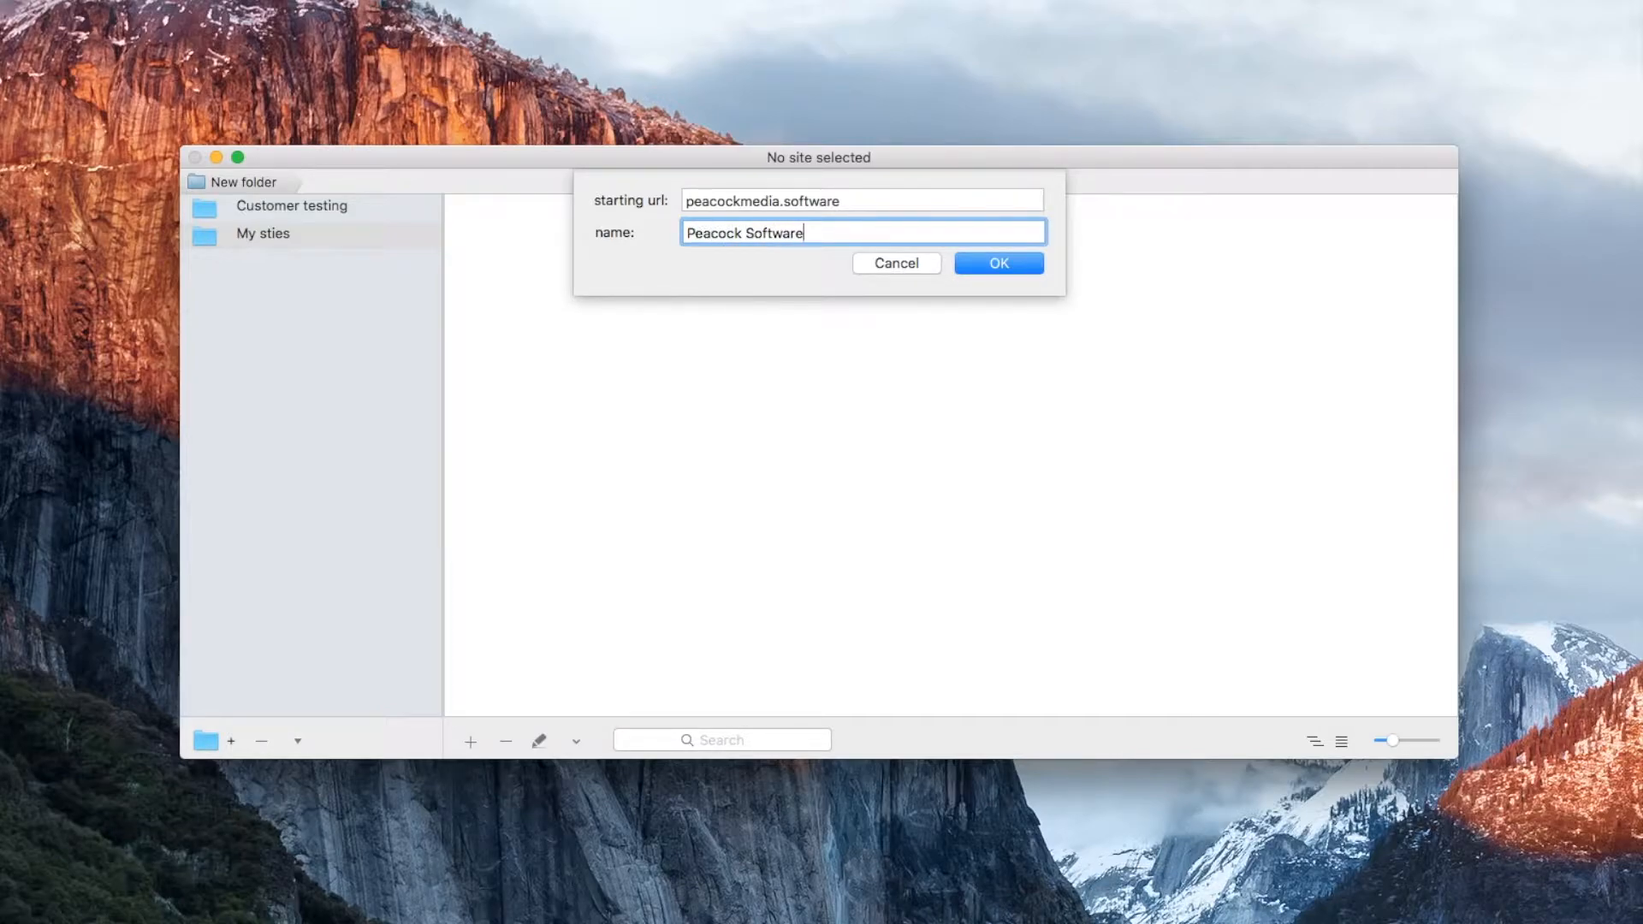
# - Confirm the Peacock Software site so it is saved in My sites
pyautogui.click(997, 263)
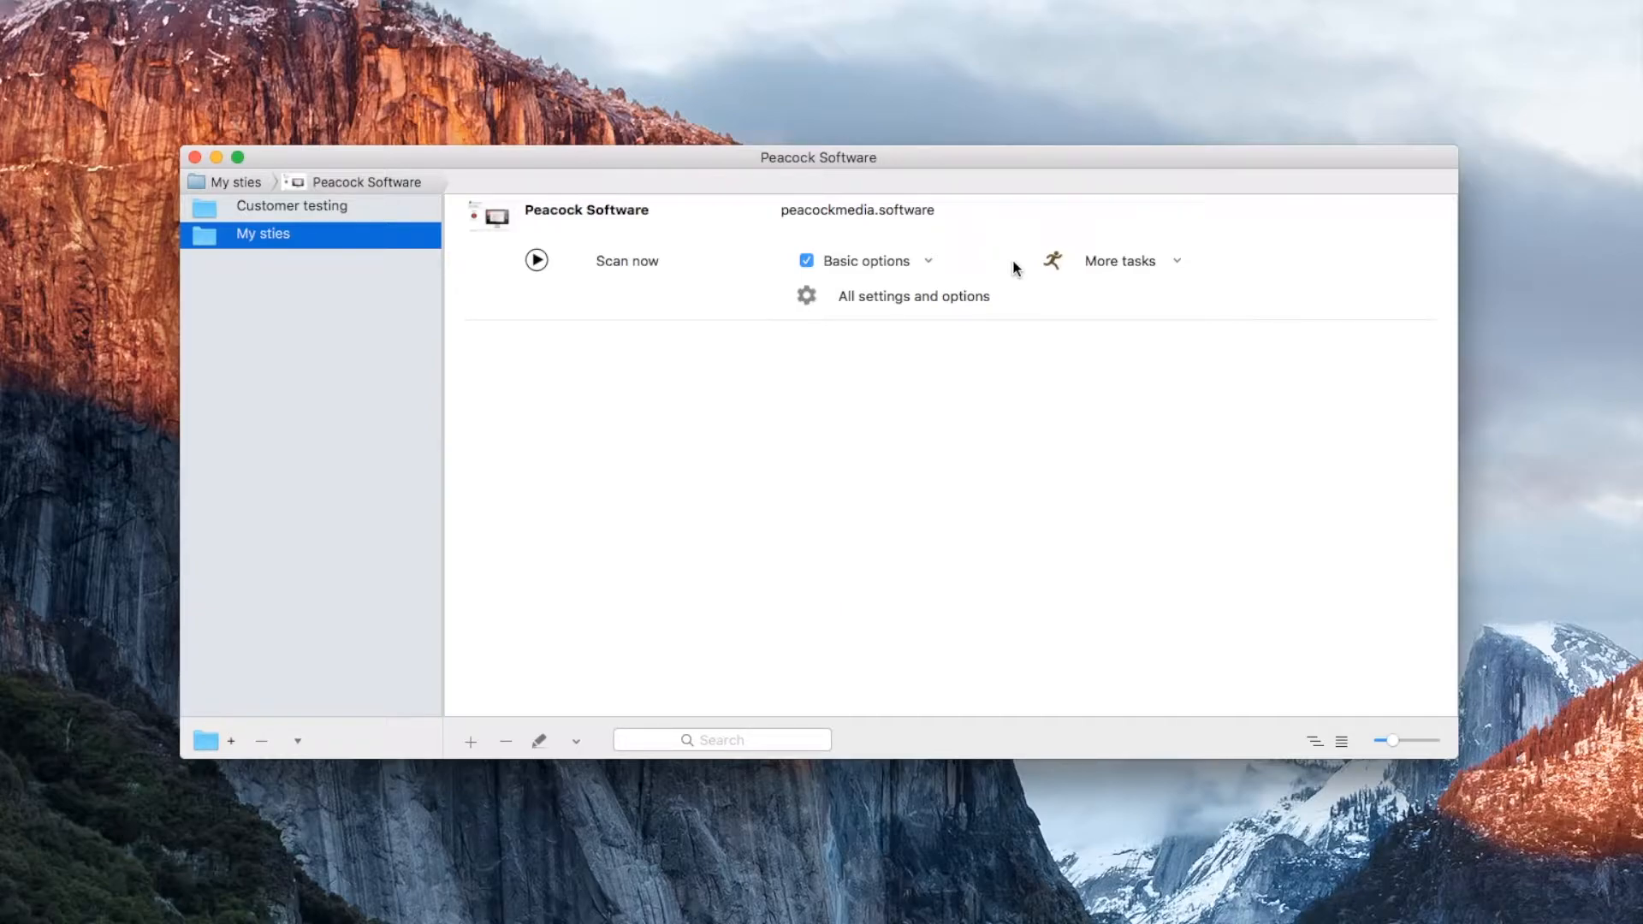
pyautogui.moveTo(610, 261)
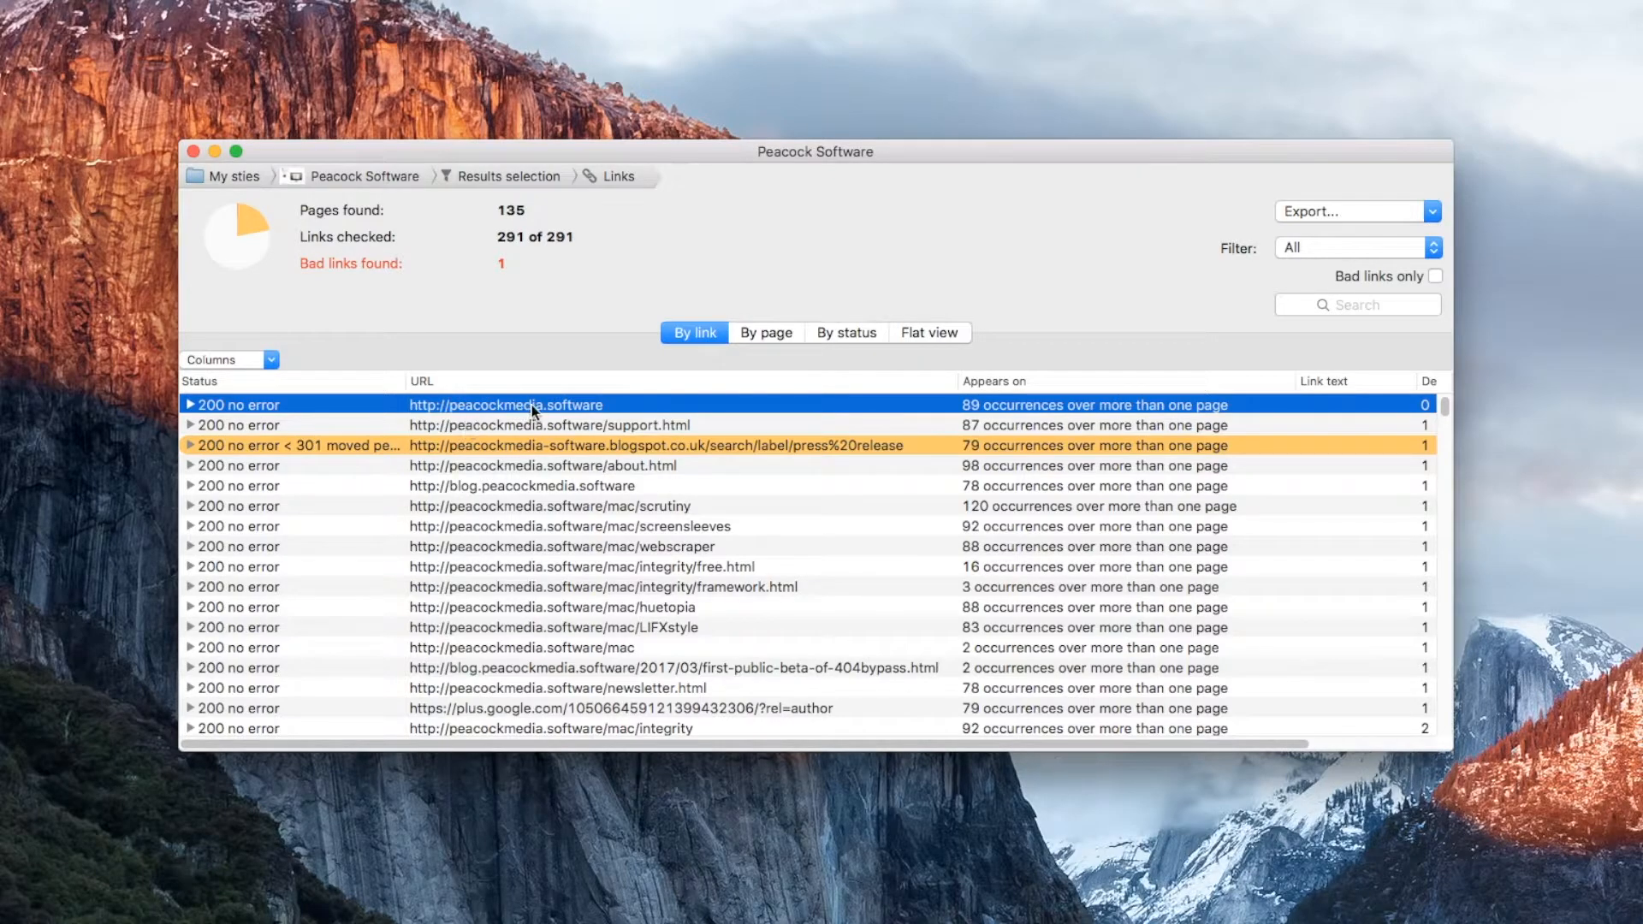
pyautogui.moveTo(370, 414)
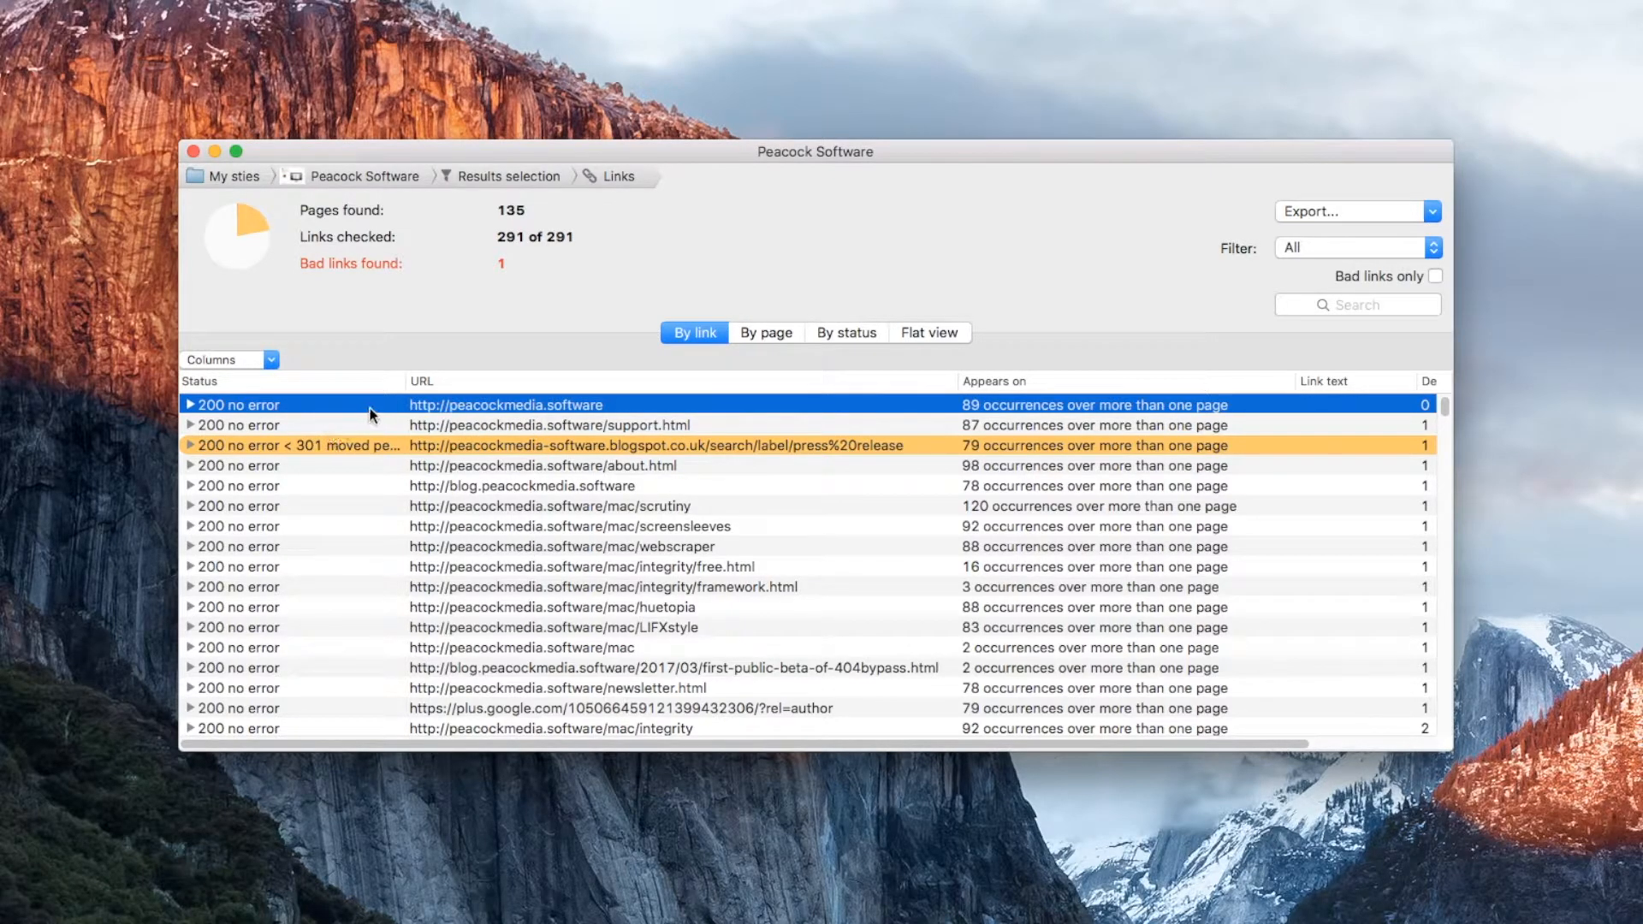
pyautogui.moveTo(655, 409)
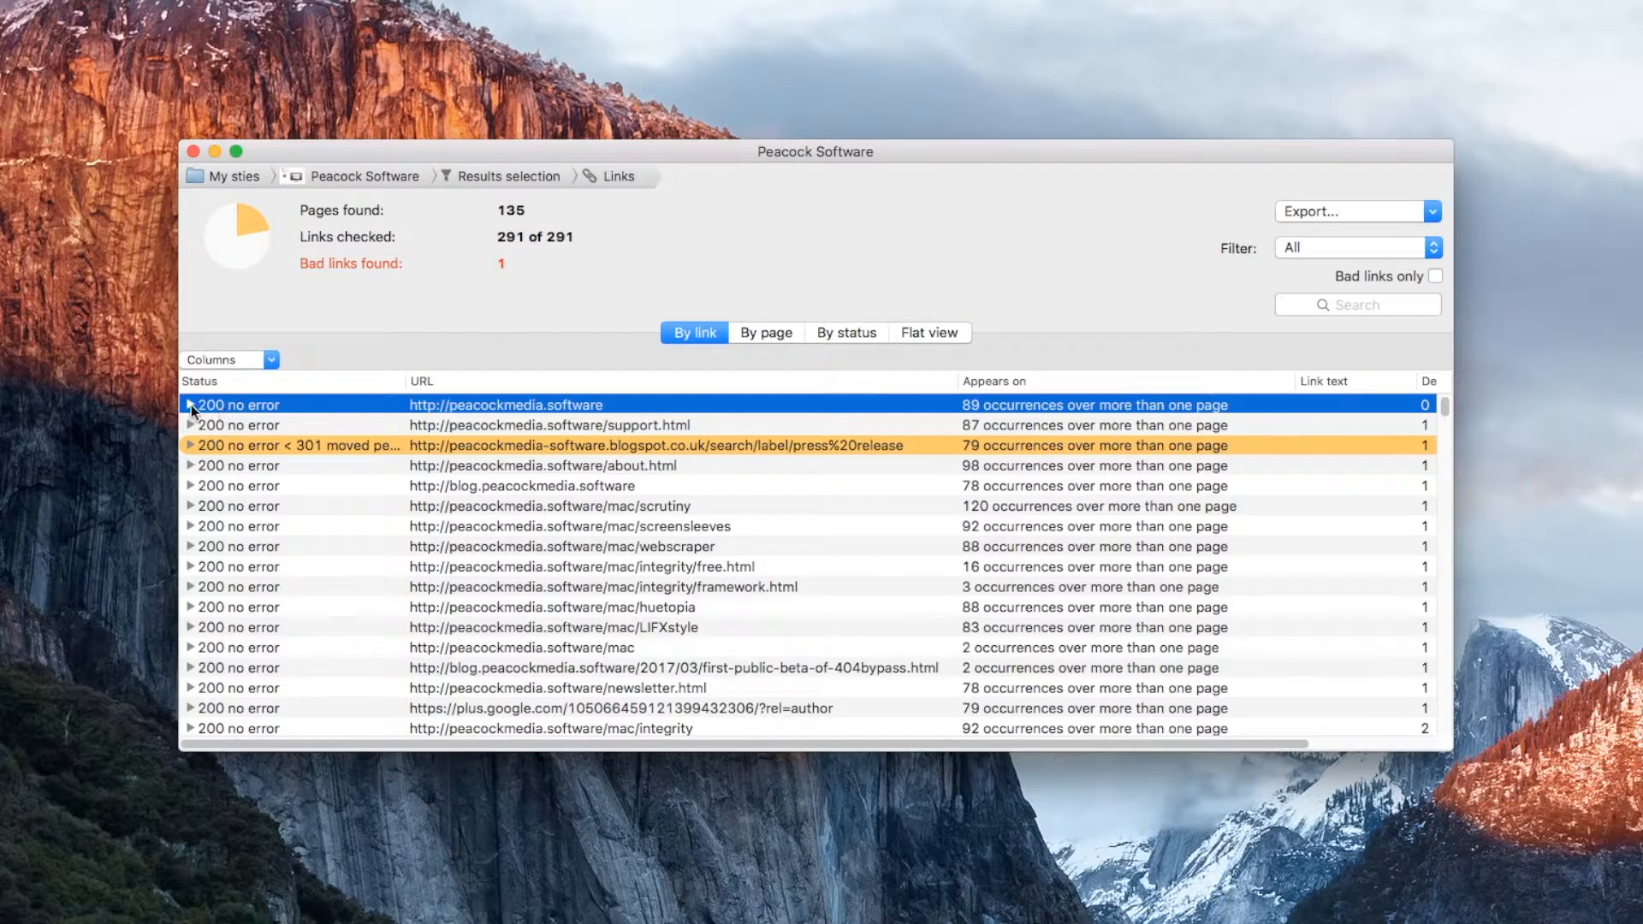
pyautogui.click(189, 405)
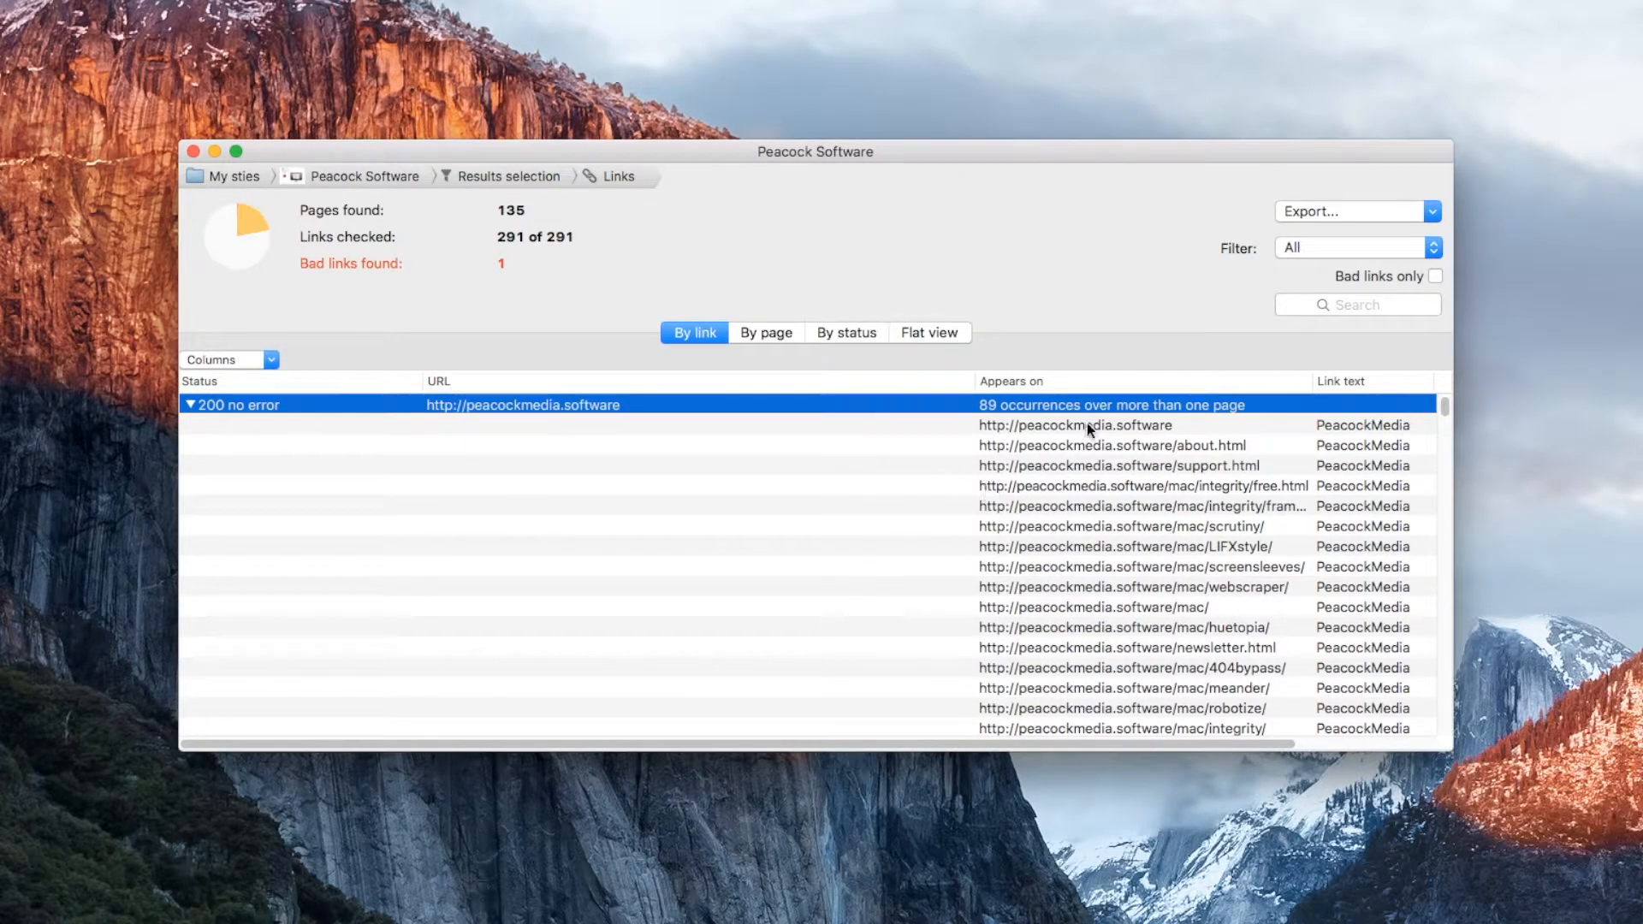
pyautogui.moveTo(1179, 602)
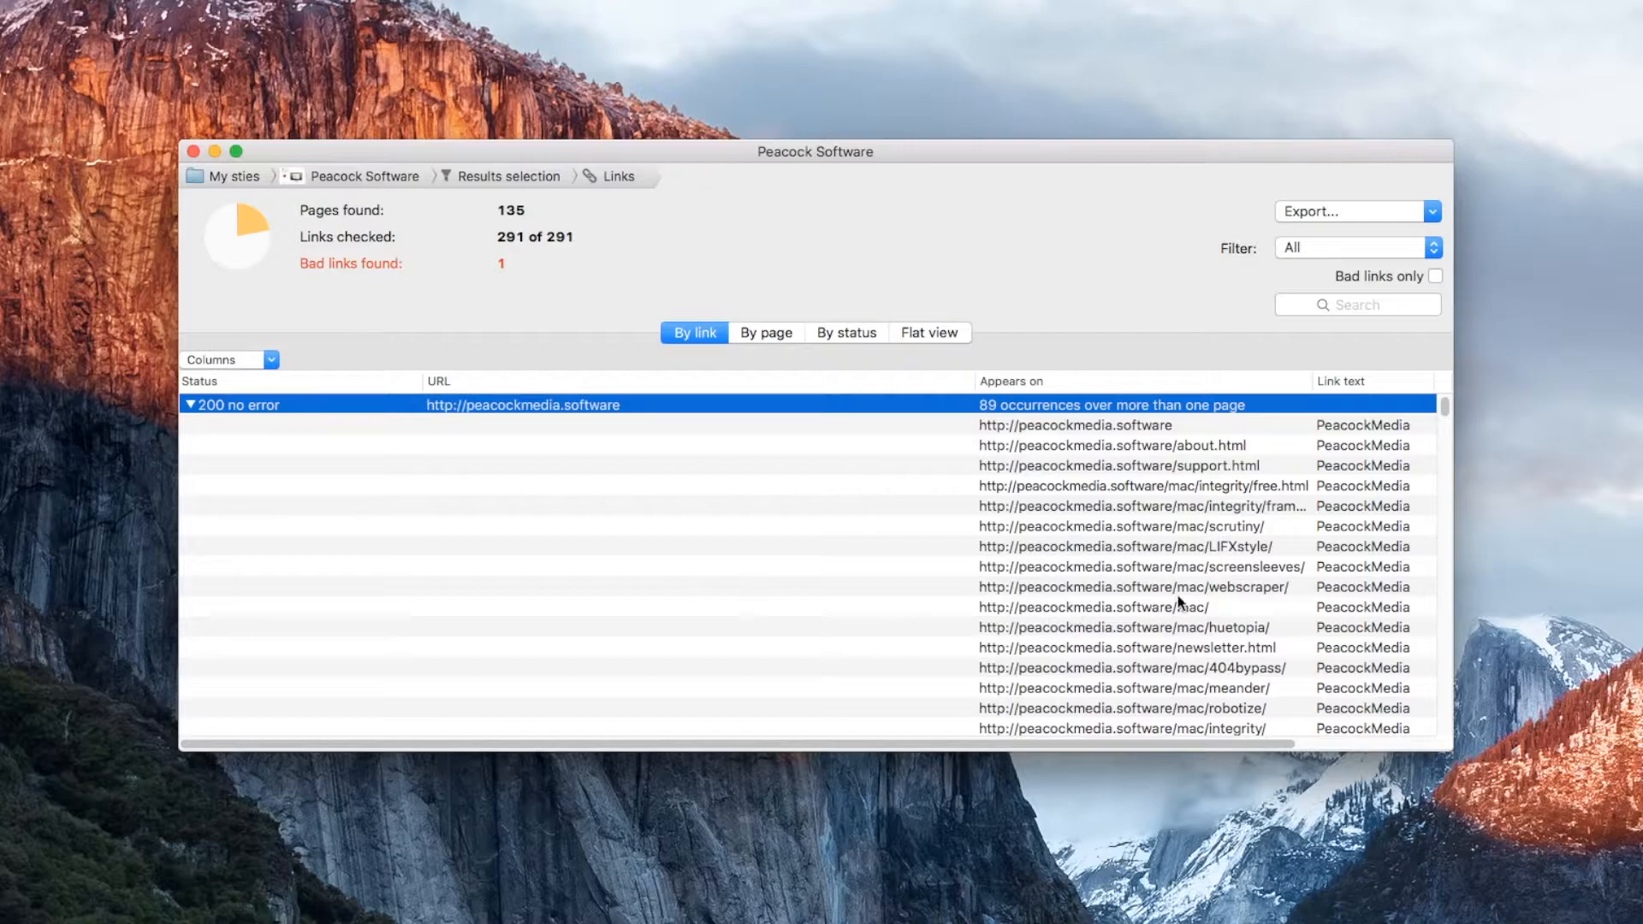
pyautogui.moveTo(1380, 608)
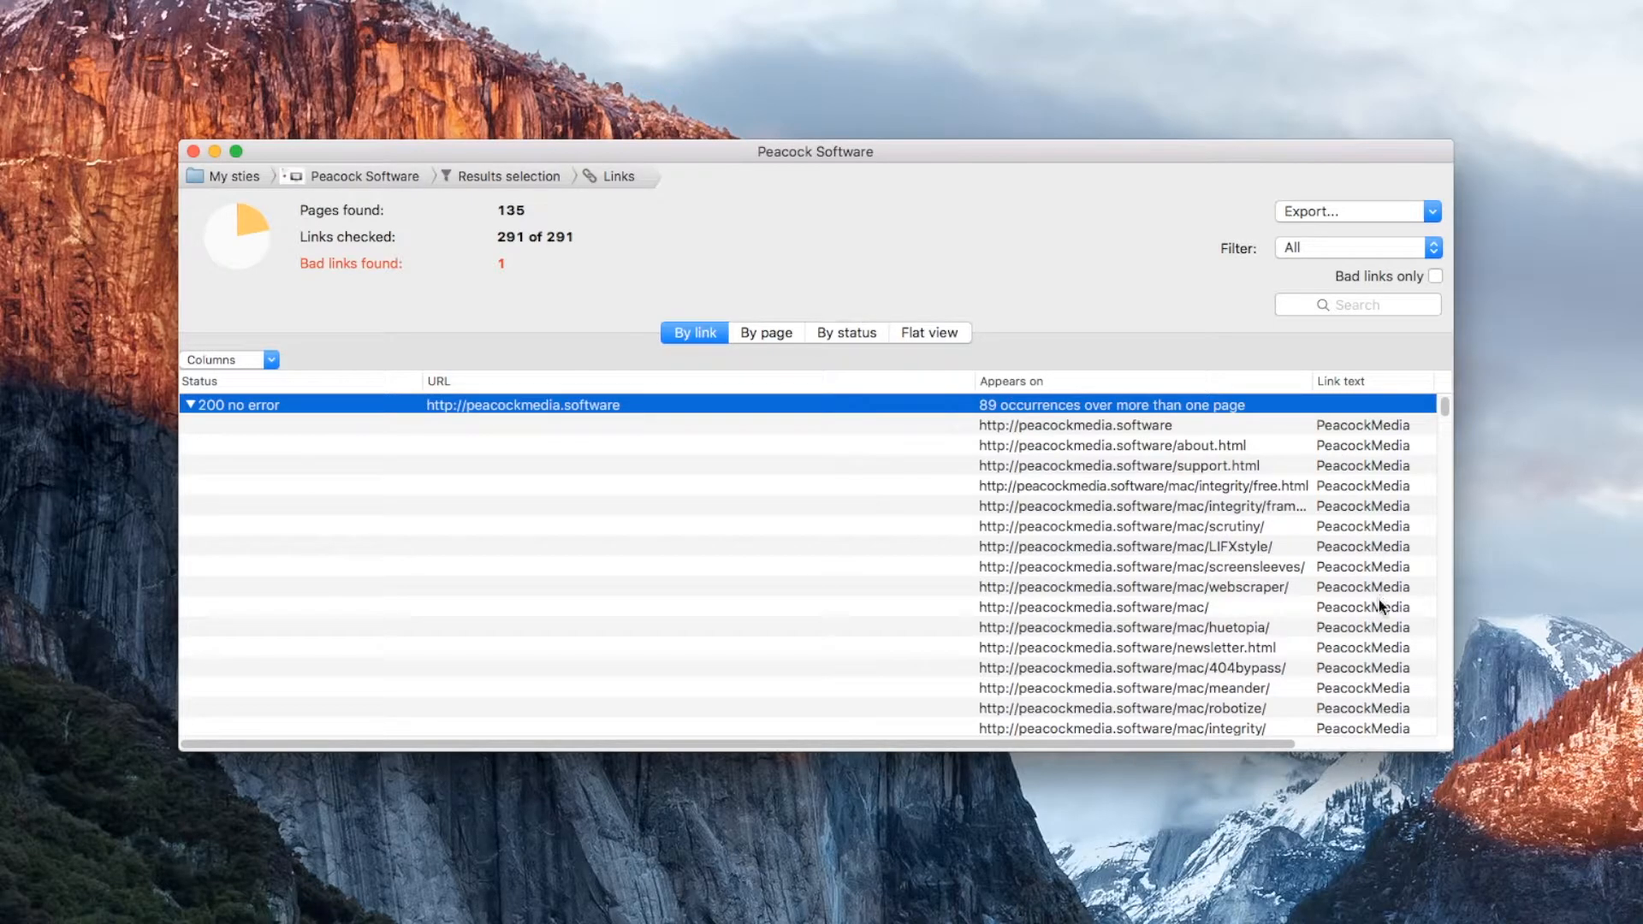
pyautogui.doubleClick(524, 405)
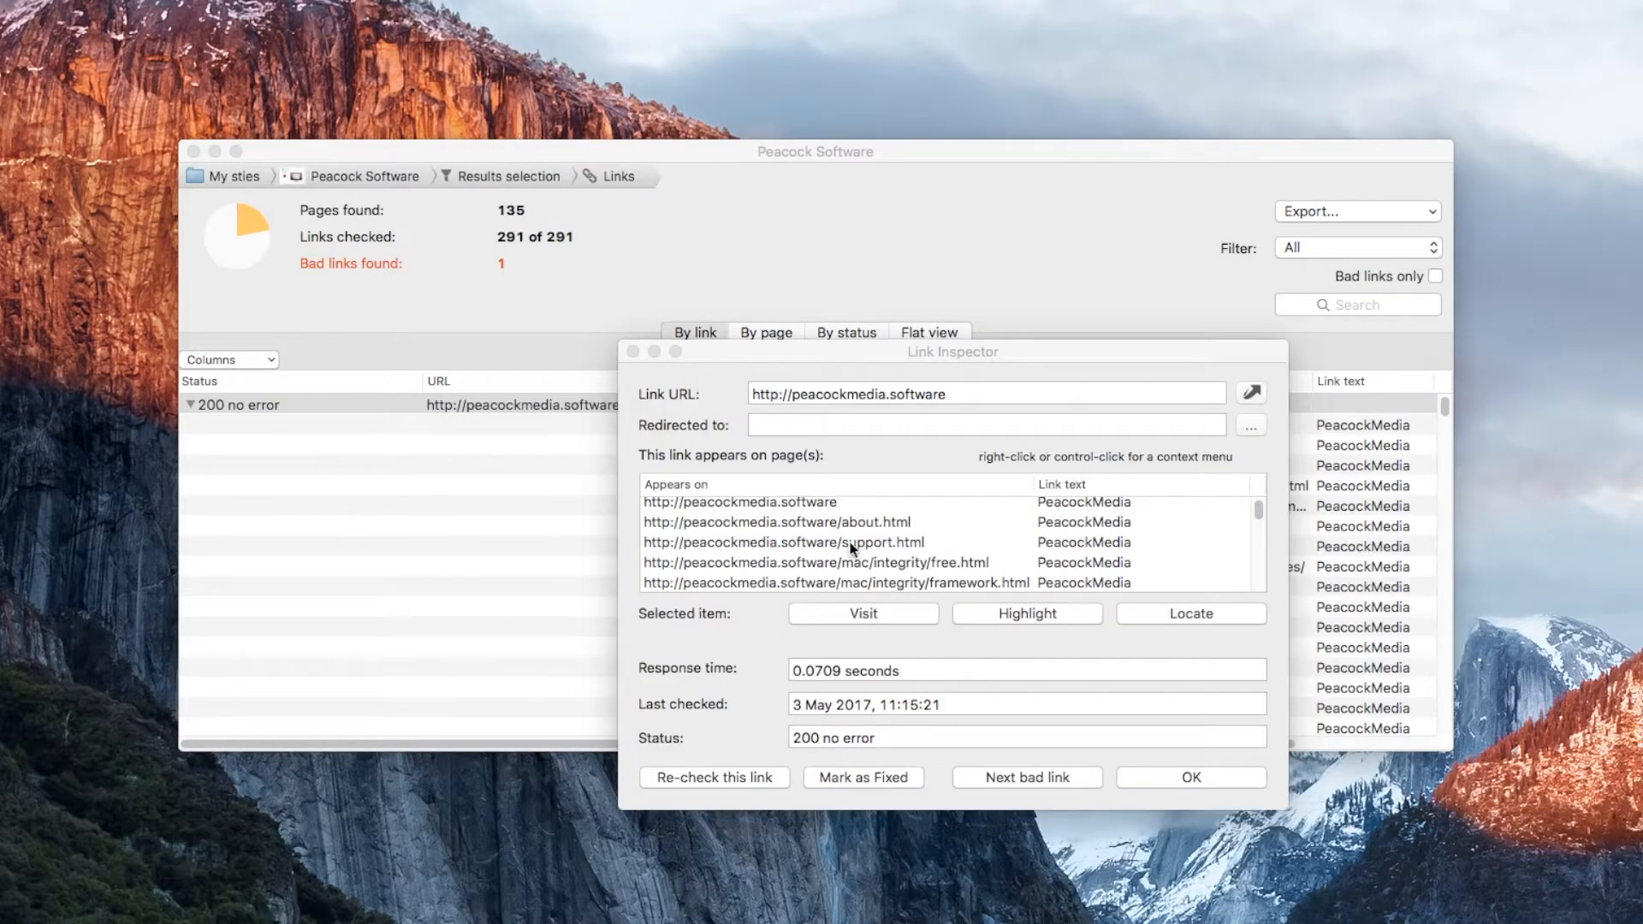
pyautogui.click(739, 509)
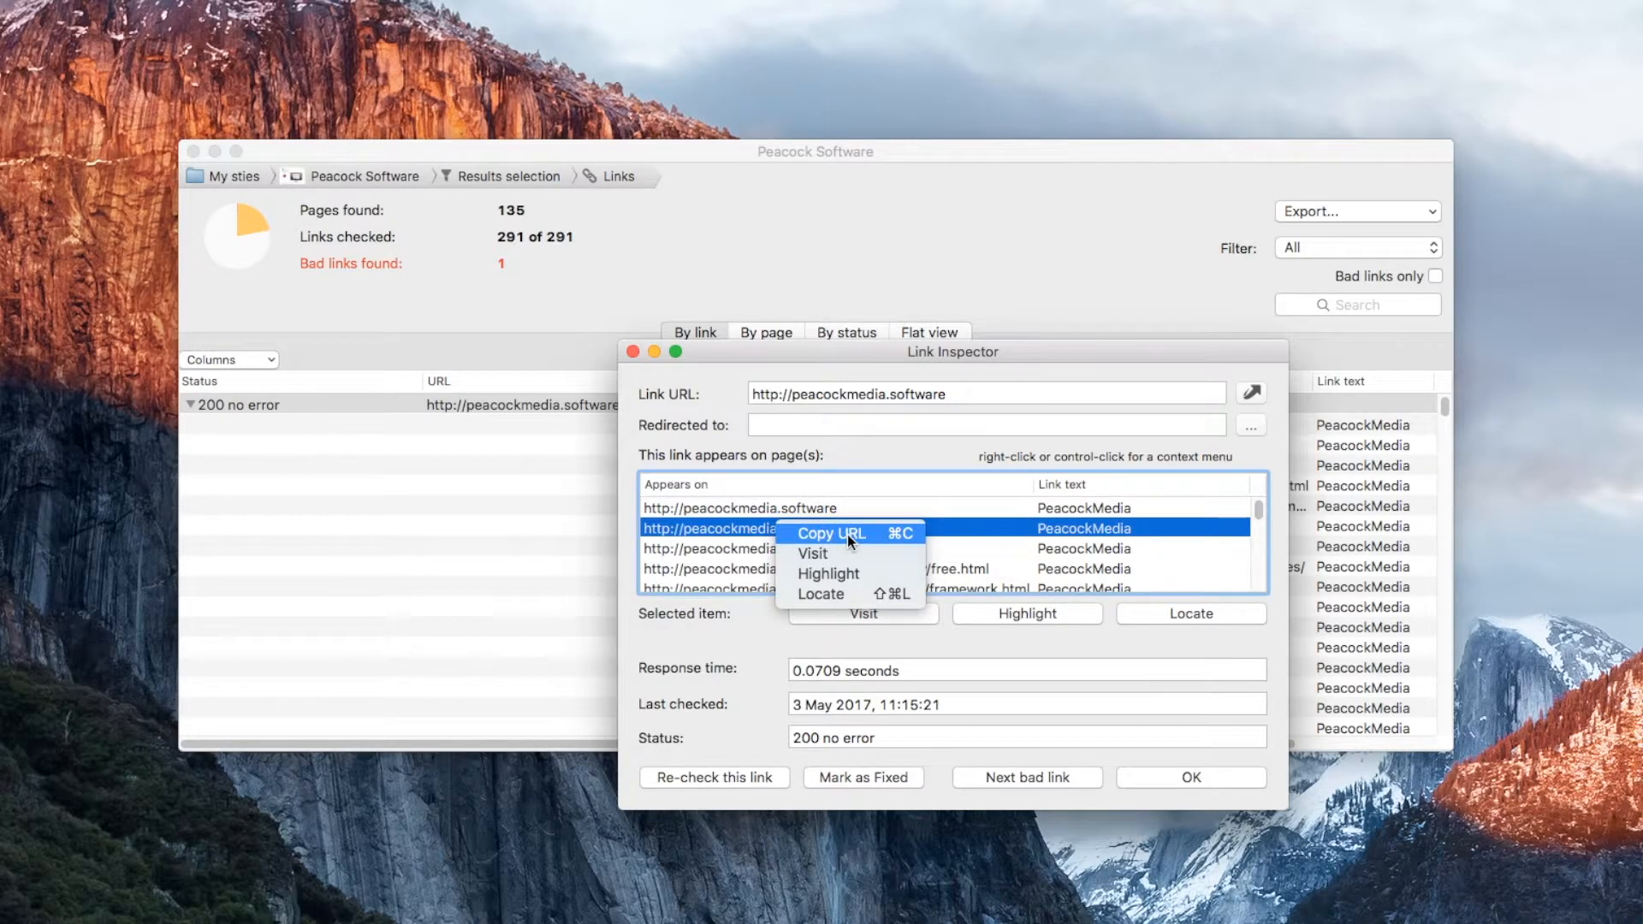
pyautogui.moveTo(728, 549)
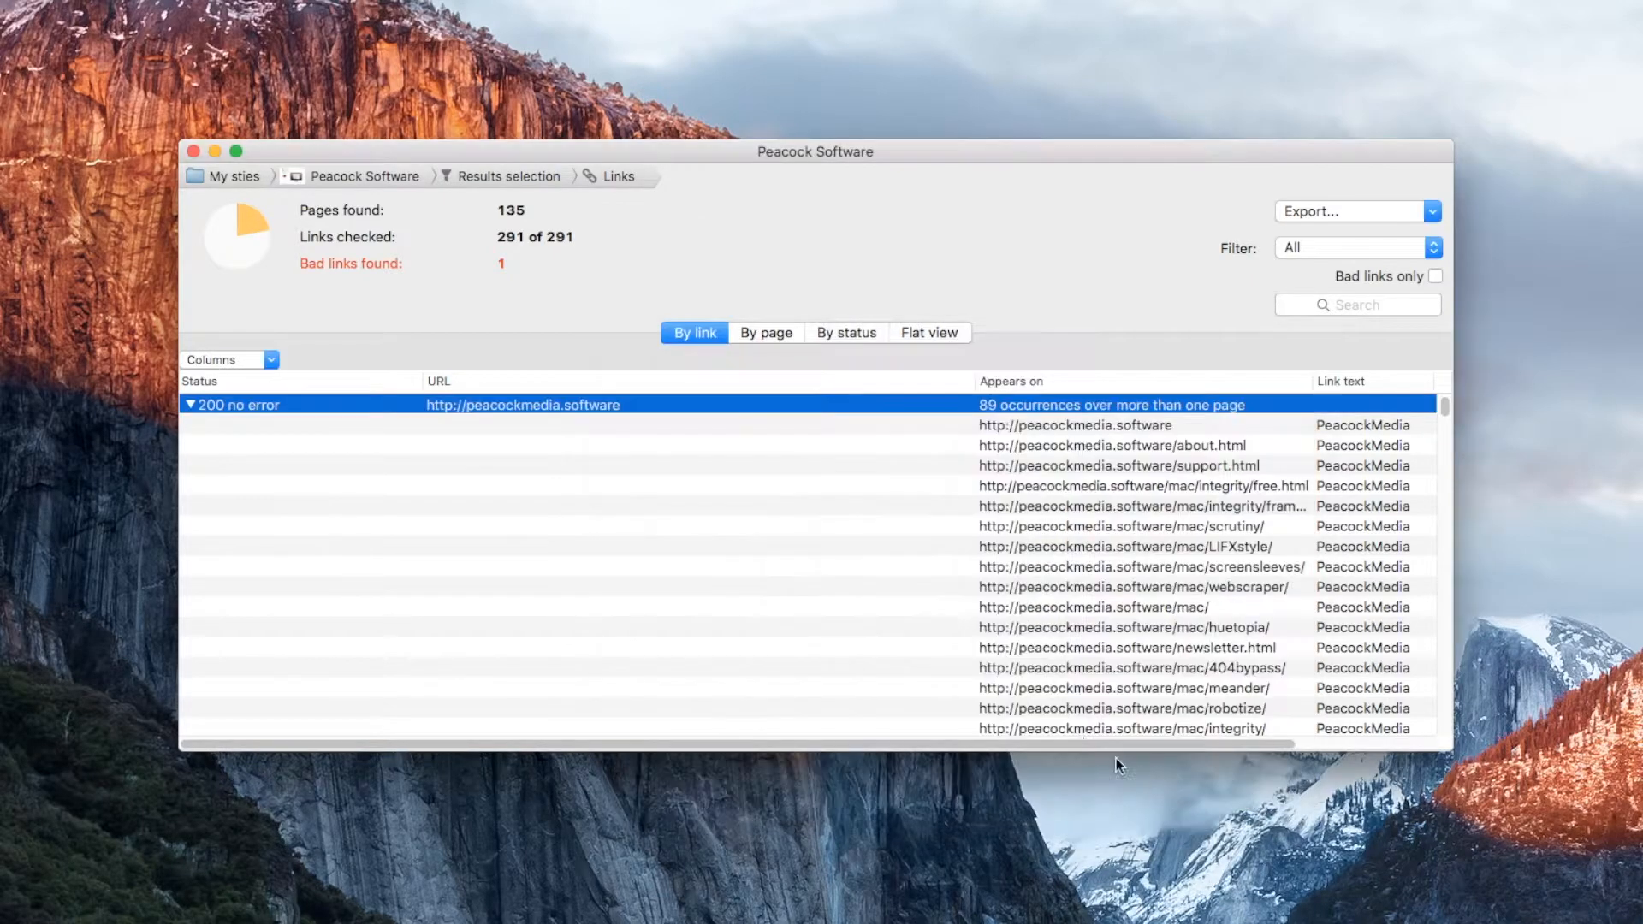
# - Group results by page, then by status, revealing the timed-out cafepress.com link
pyautogui.click(764, 332)
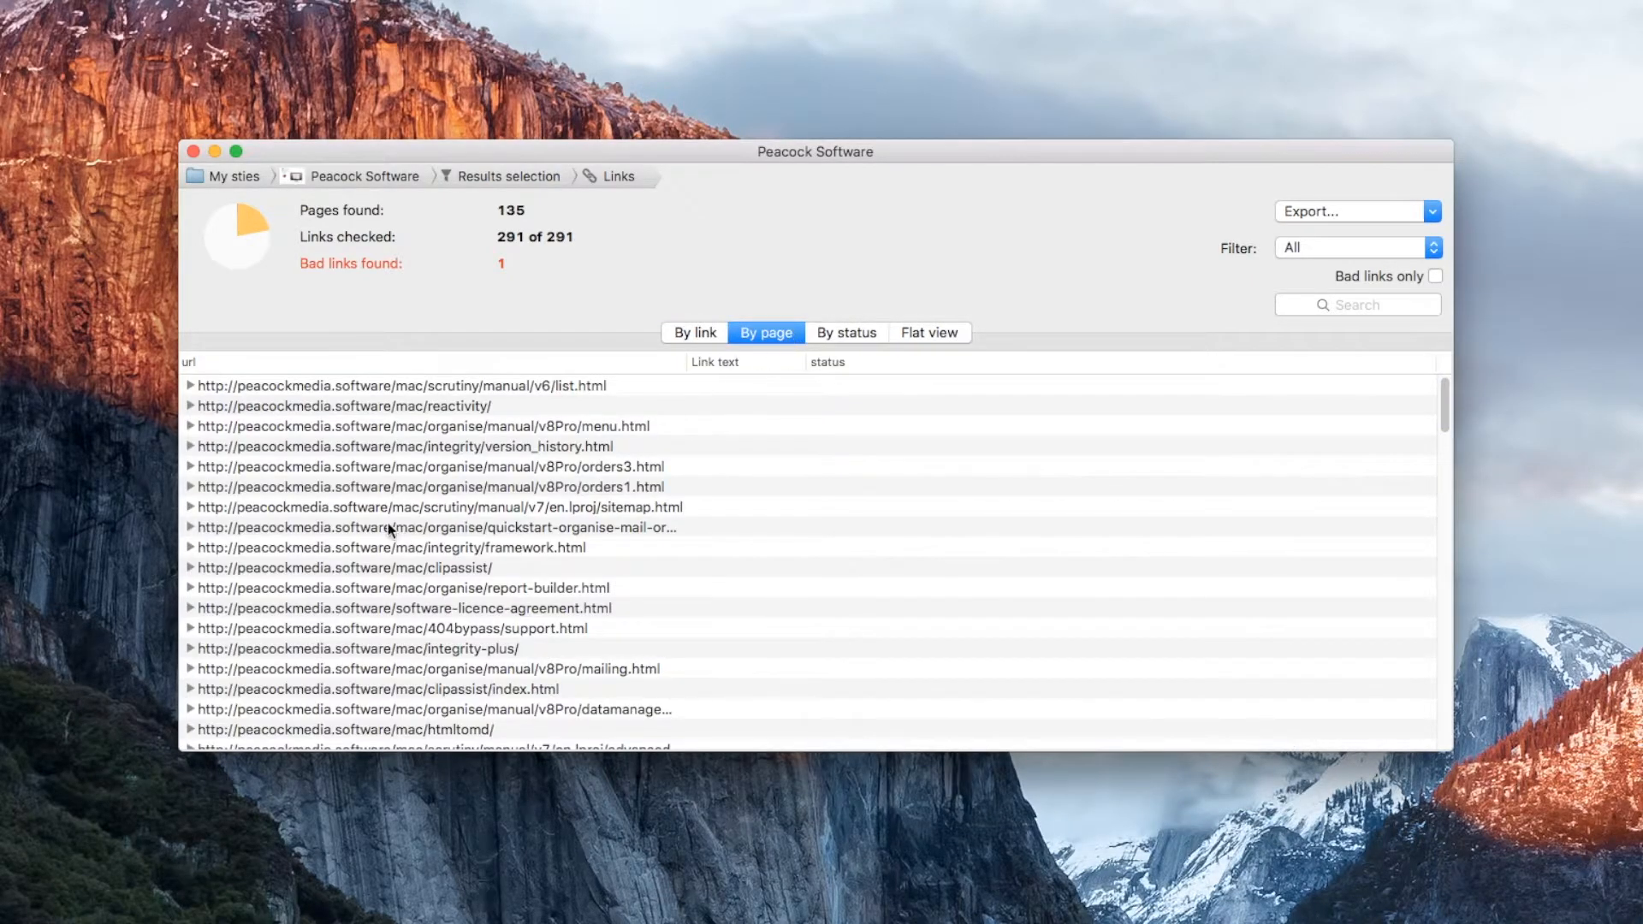
pyautogui.click(190, 405)
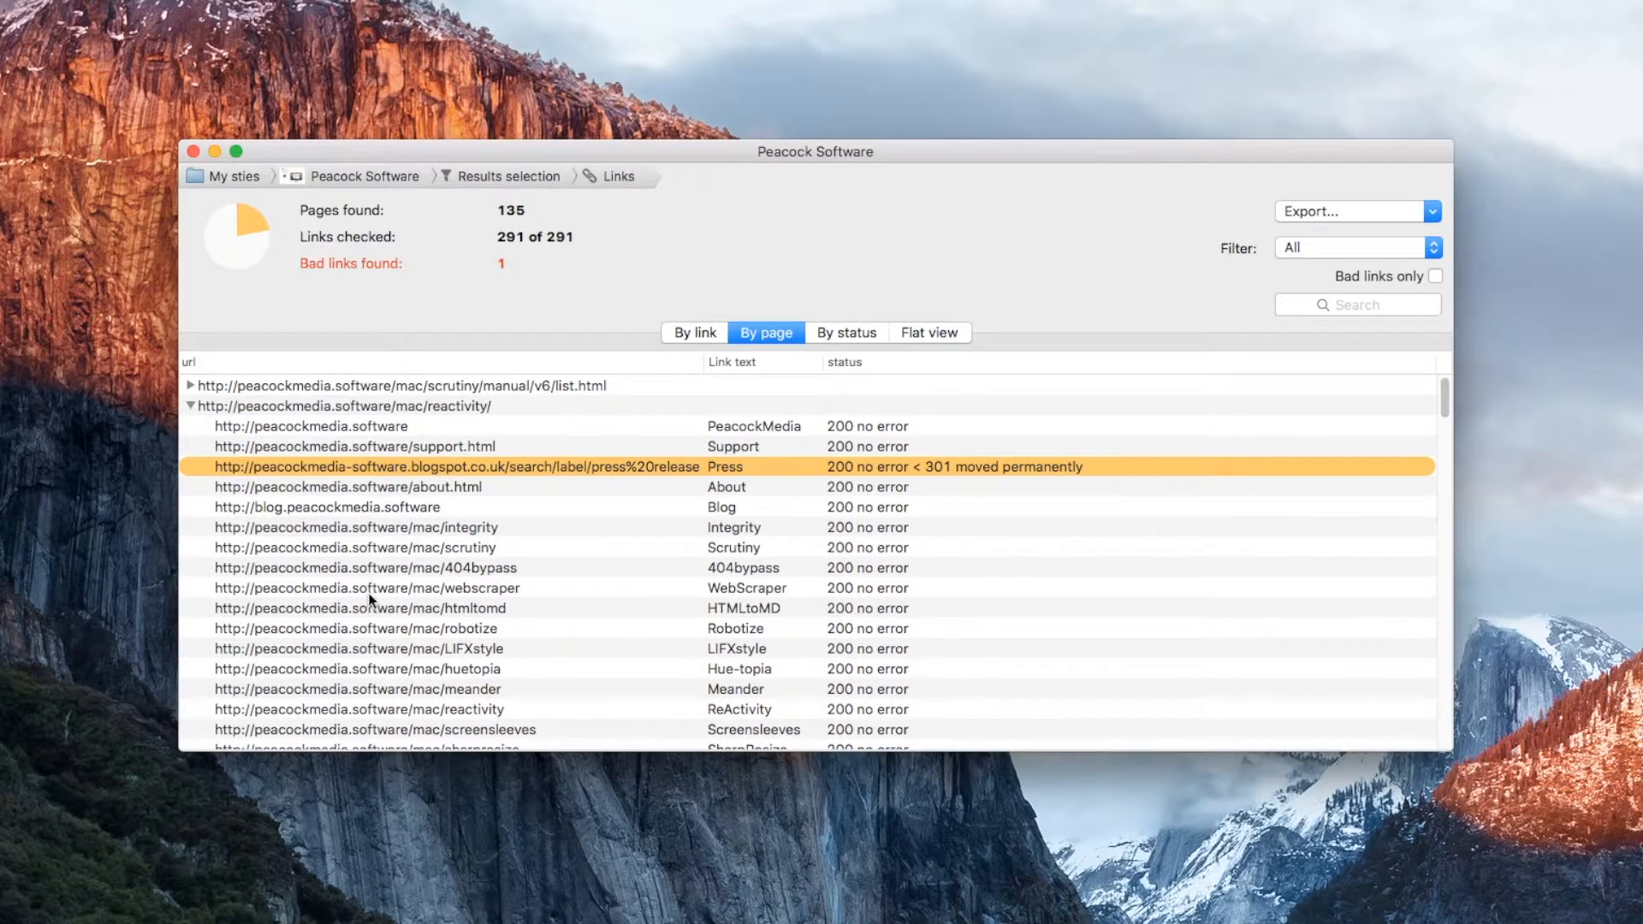
pyautogui.moveTo(380, 486)
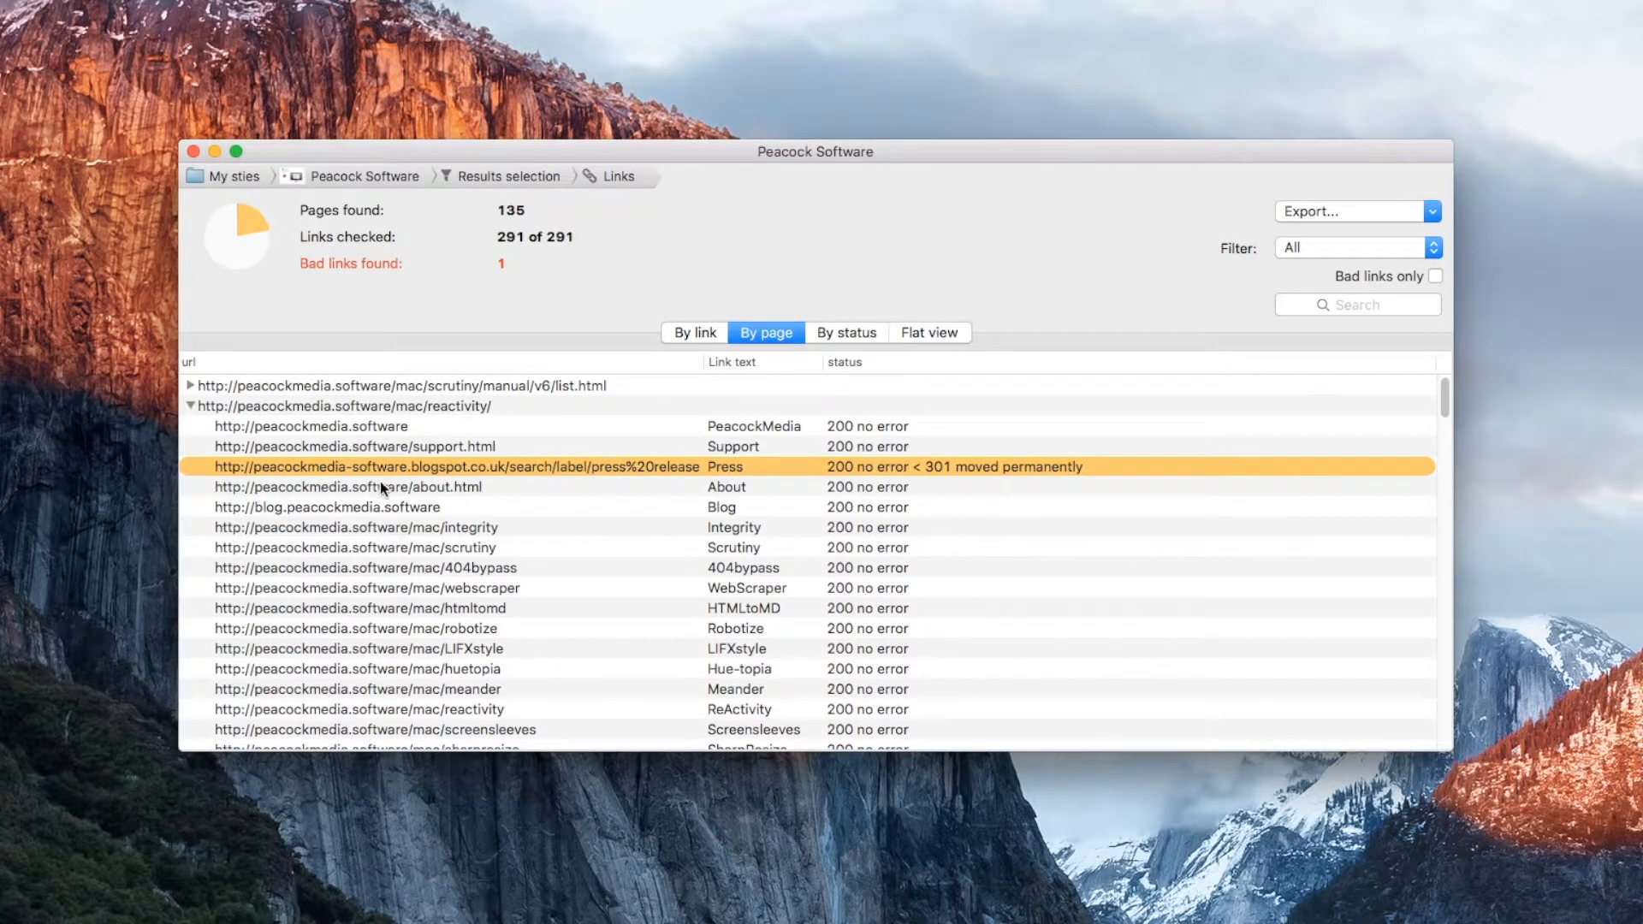
pyautogui.rightClick(379, 467)
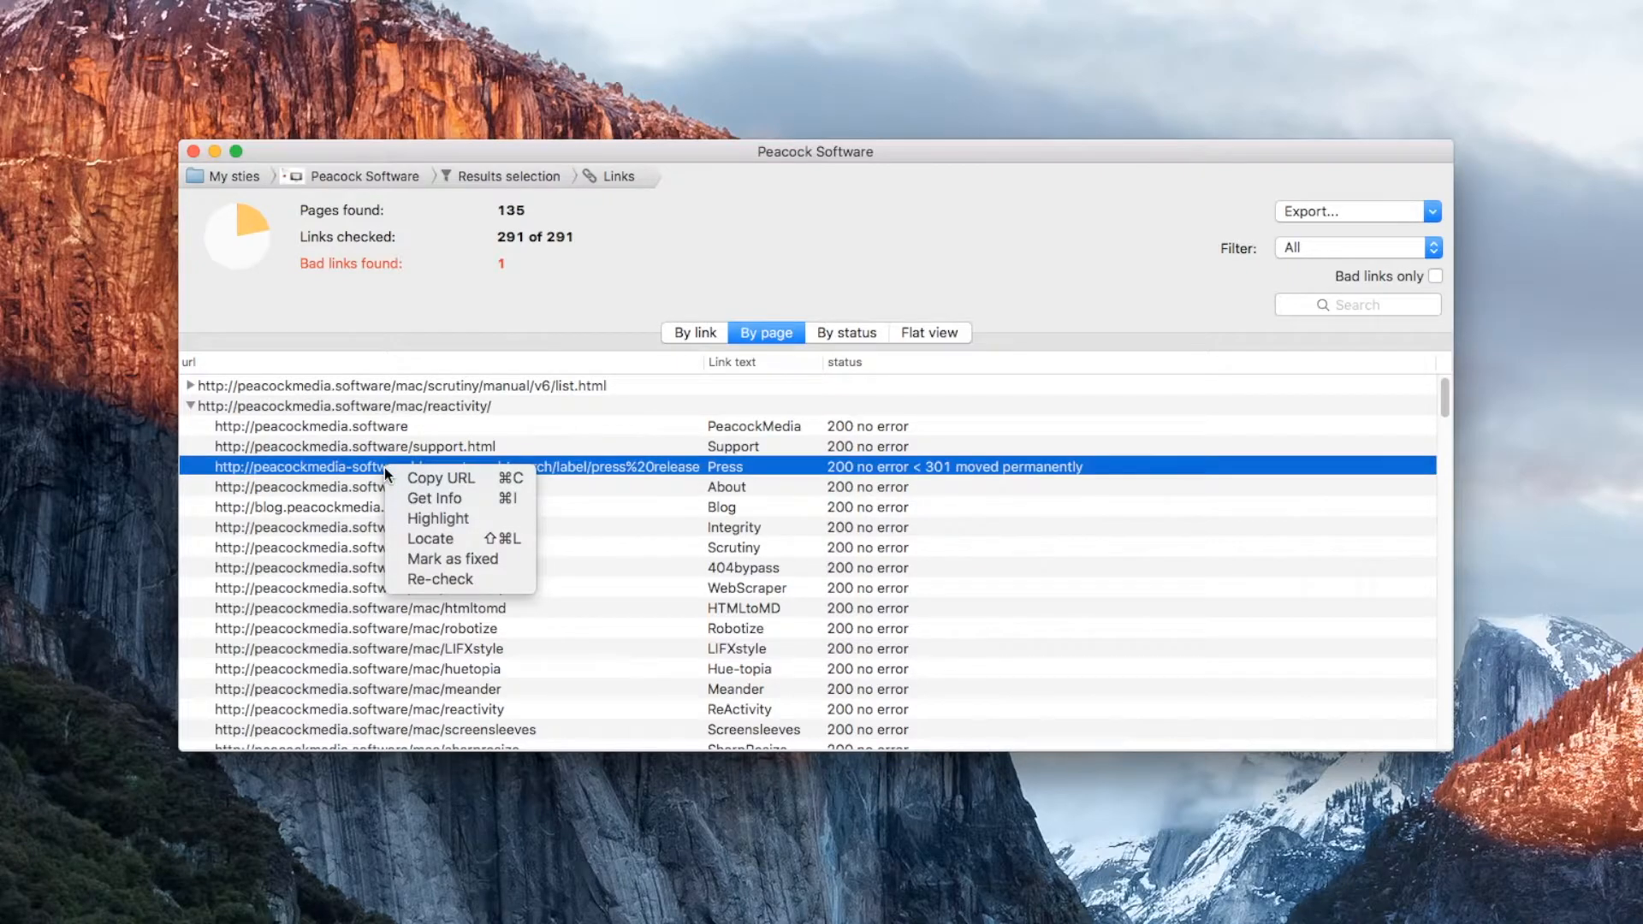
pyautogui.moveTo(812, 335)
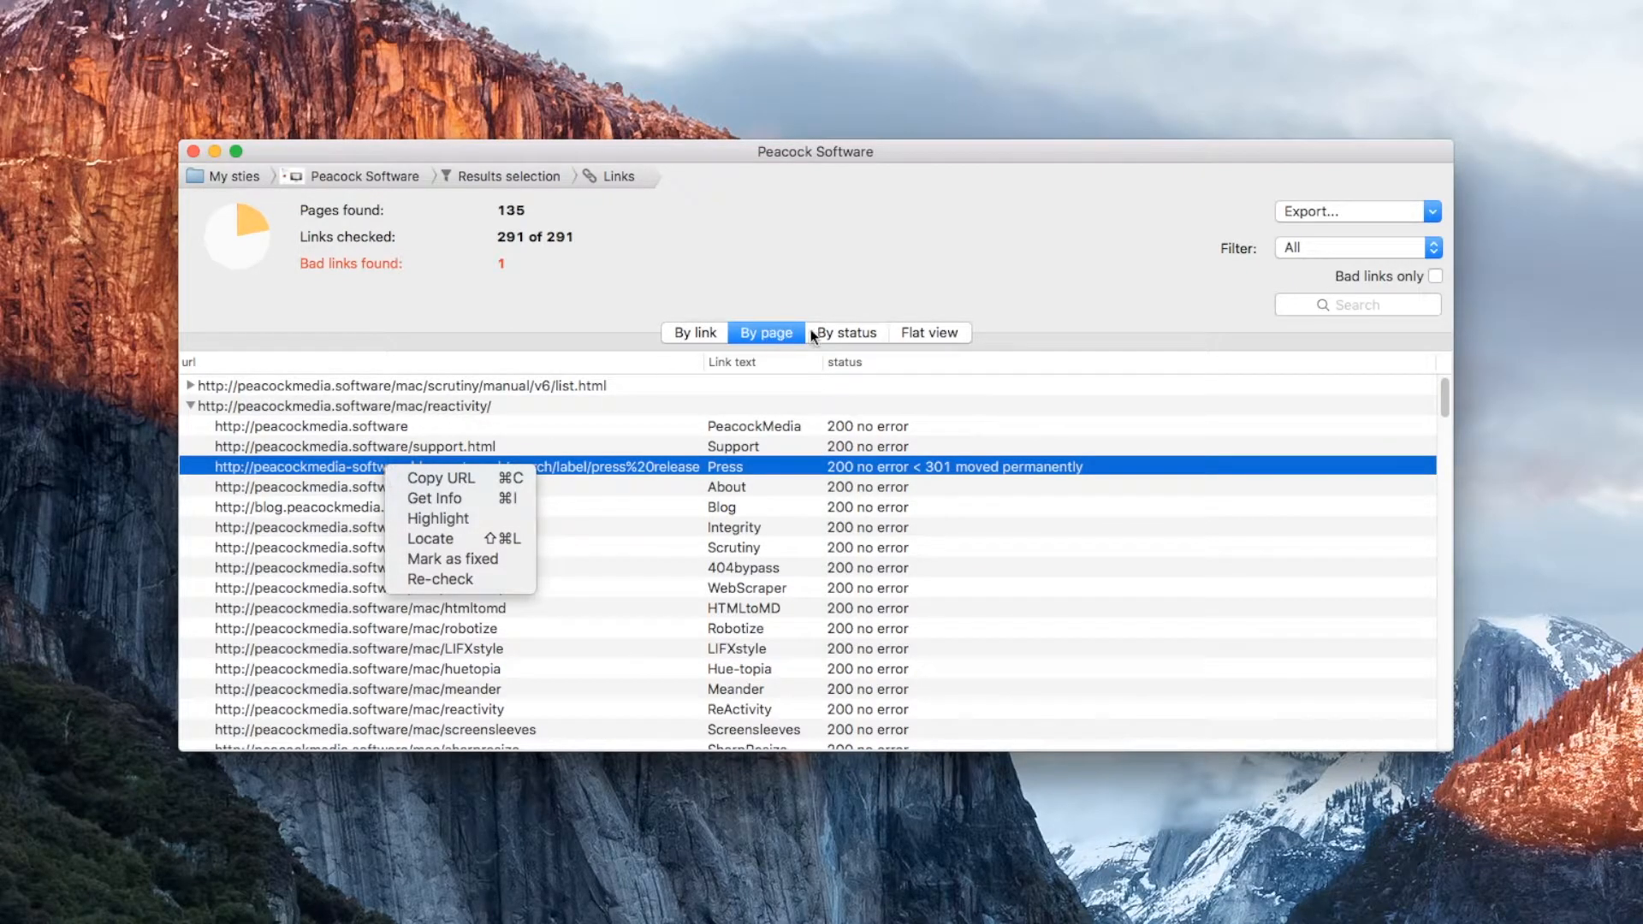
pyautogui.click(845, 332)
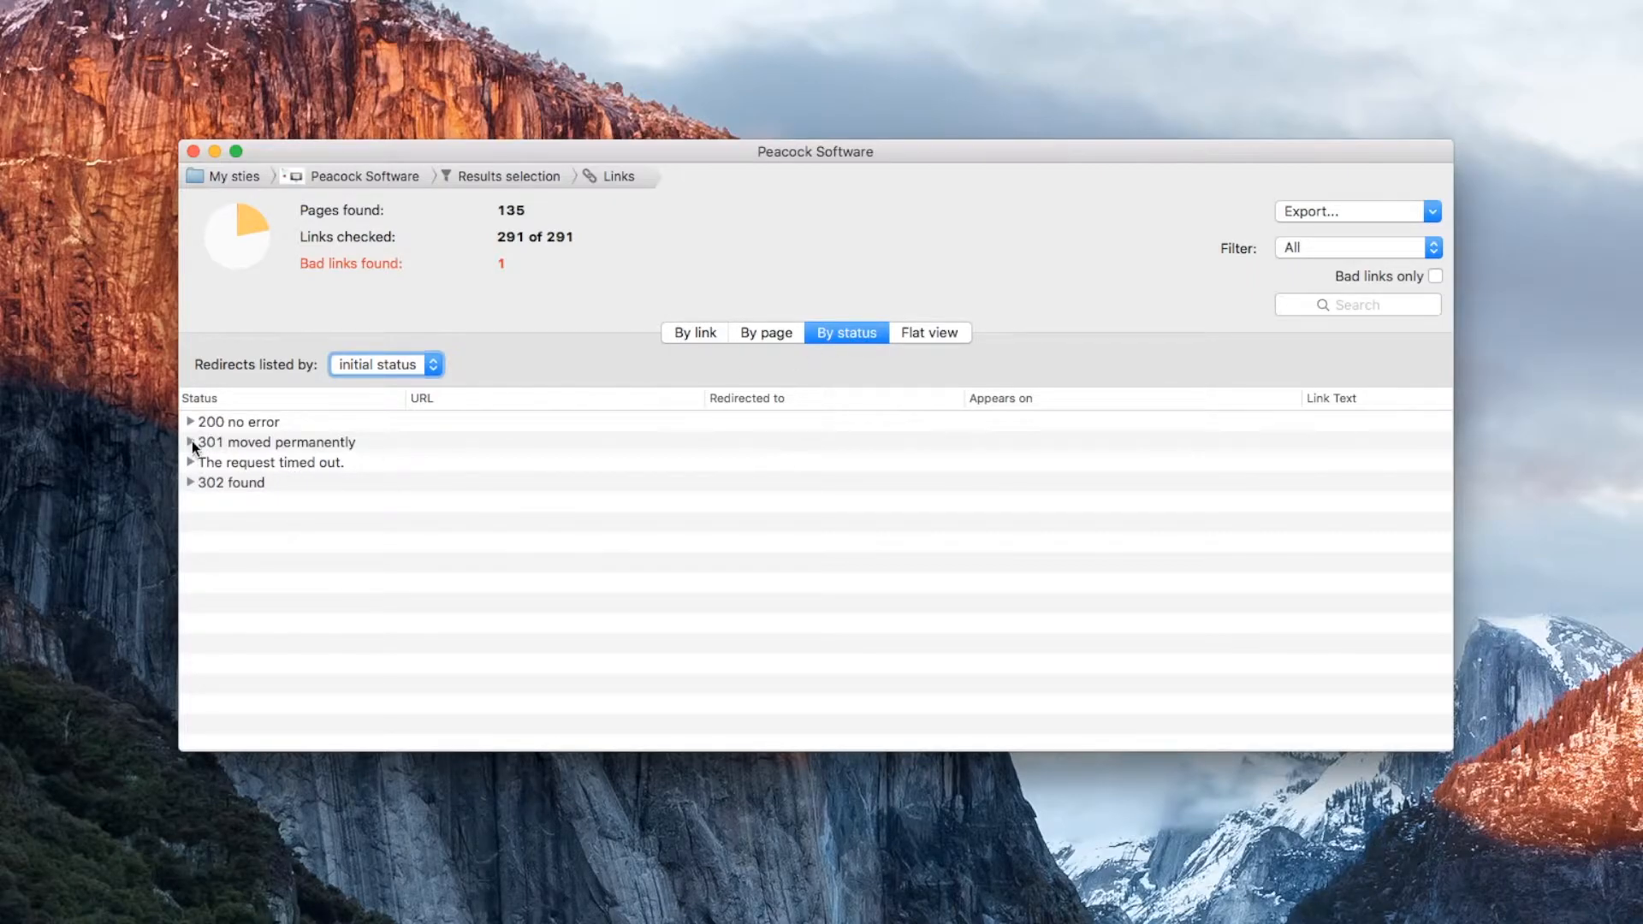
pyautogui.click(190, 442)
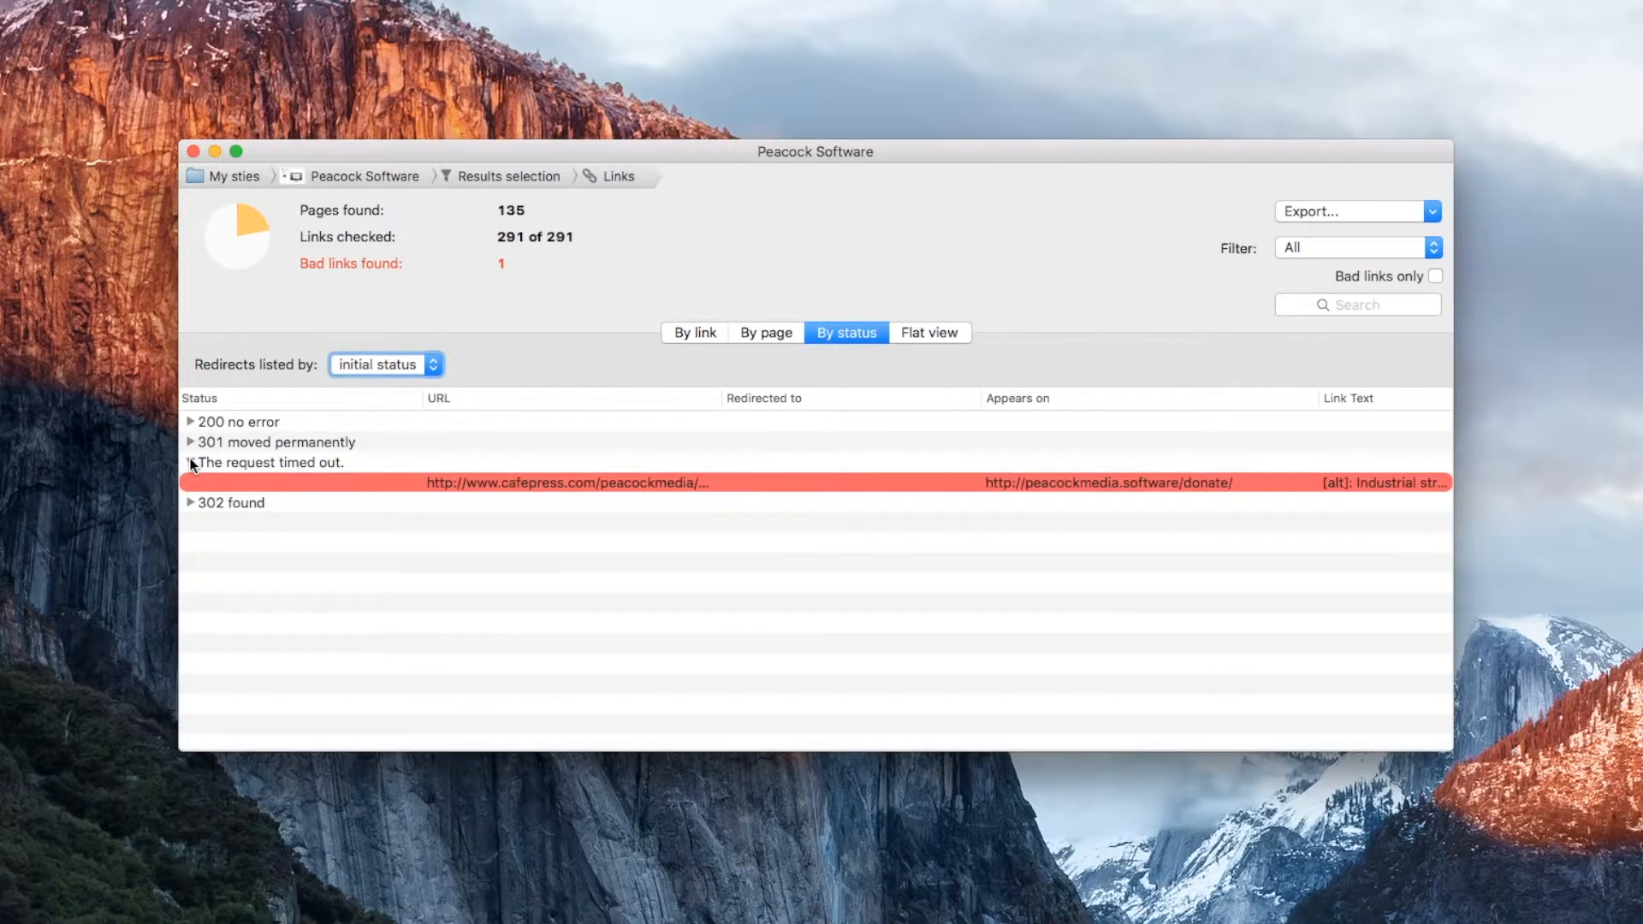
# - Switch the link results to the flat list and sort it
pyautogui.click(927, 332)
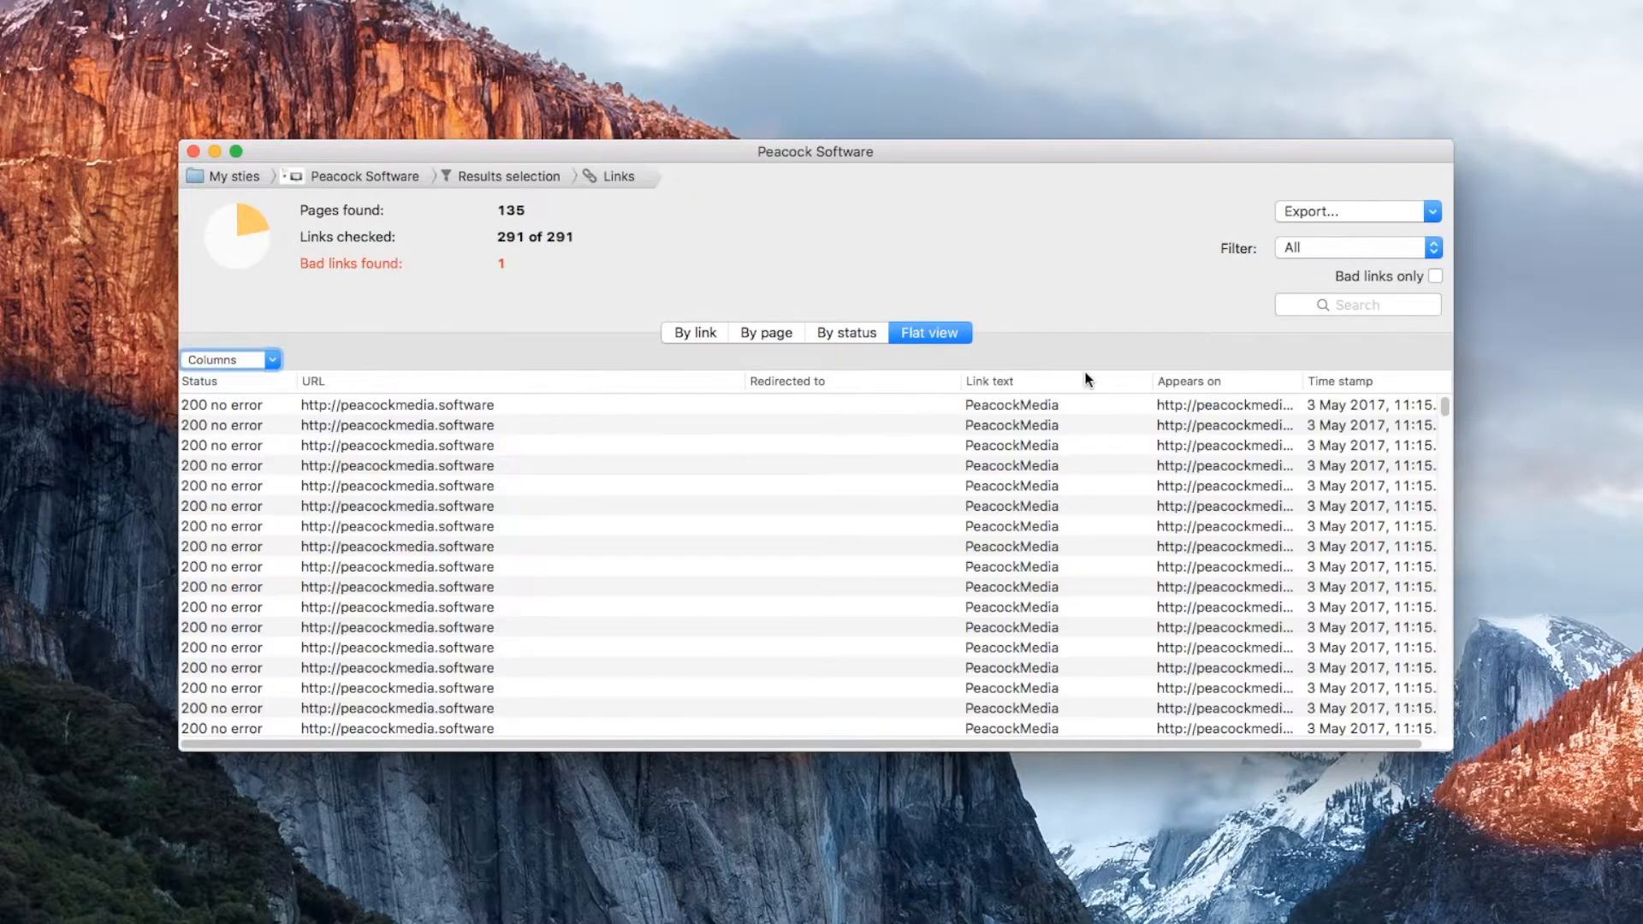
pyautogui.moveTo(1067, 379)
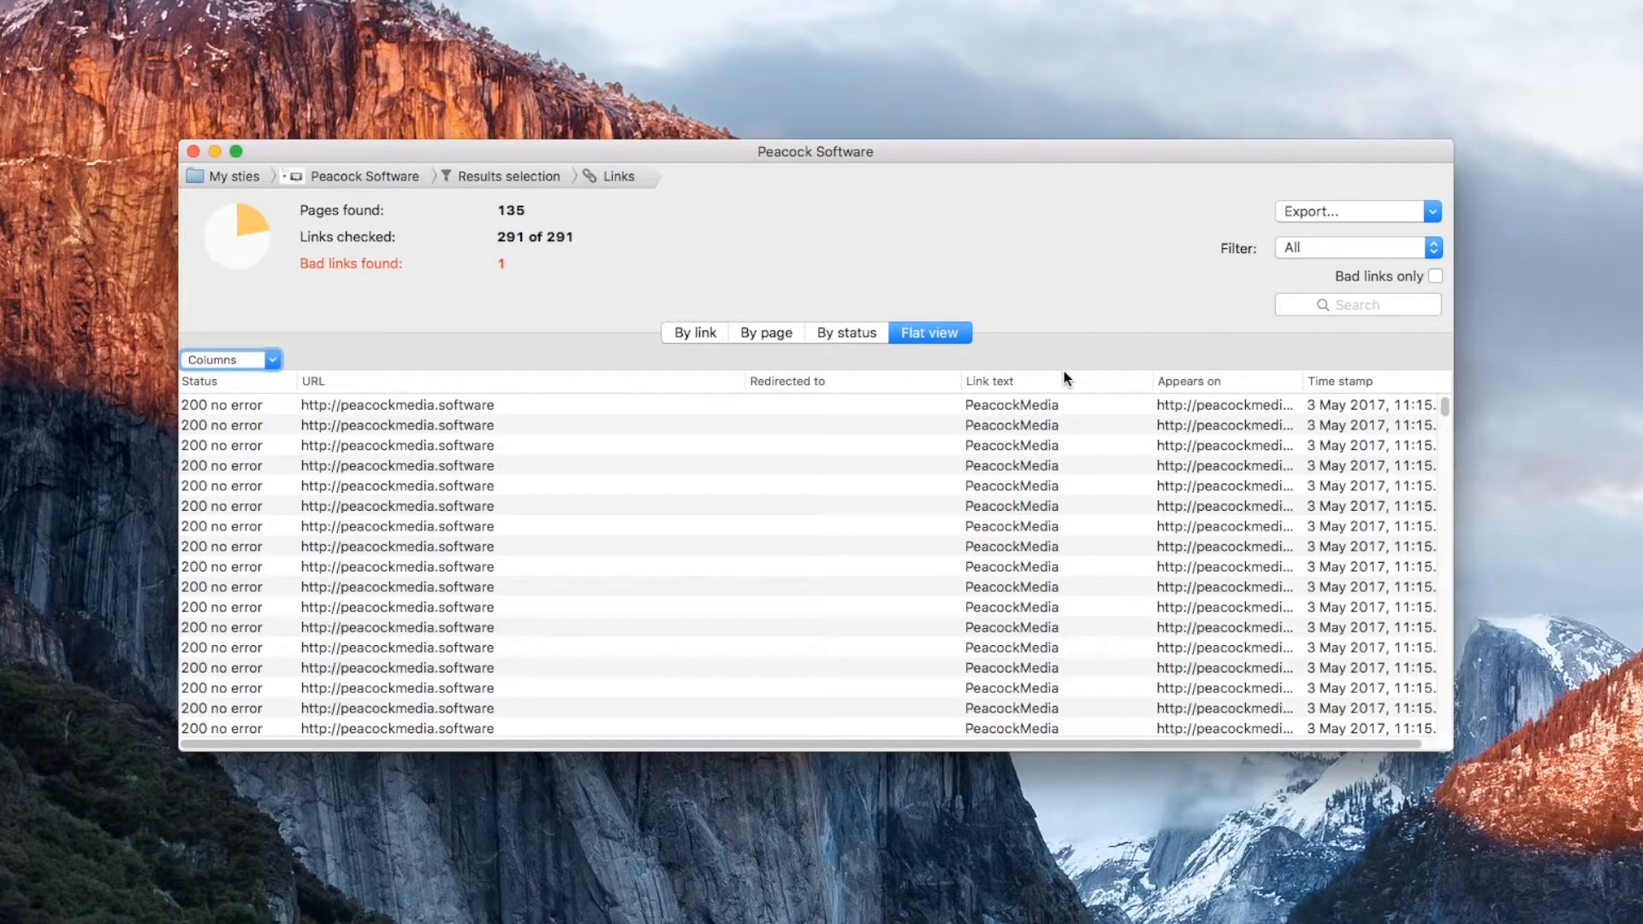
pyautogui.scroll(-3)
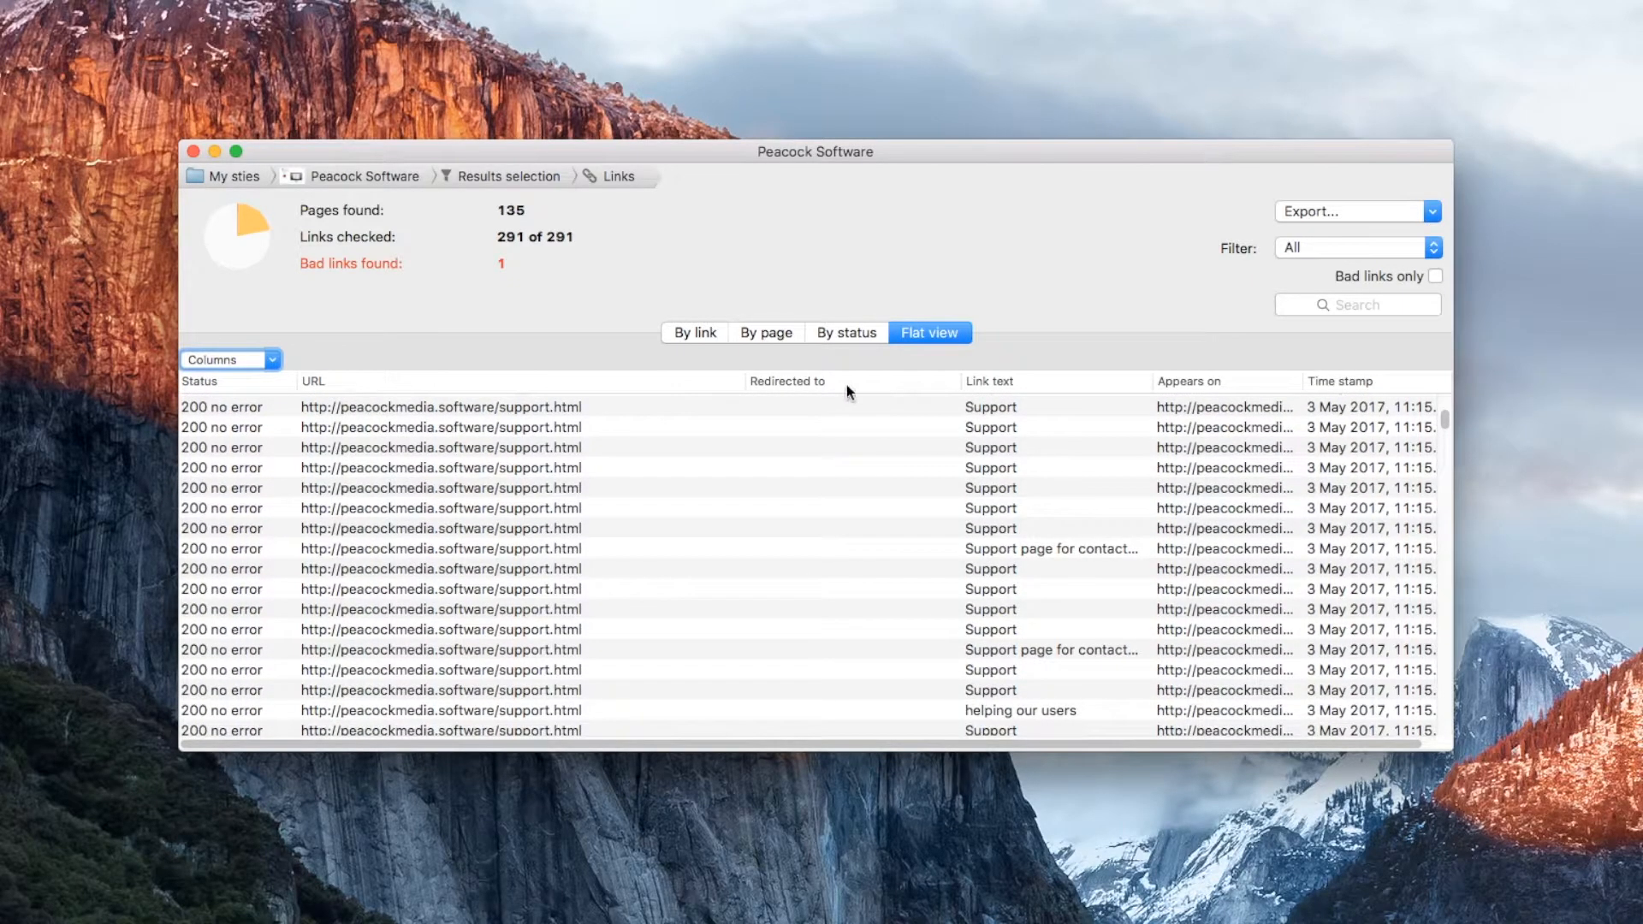
pyautogui.click(989, 380)
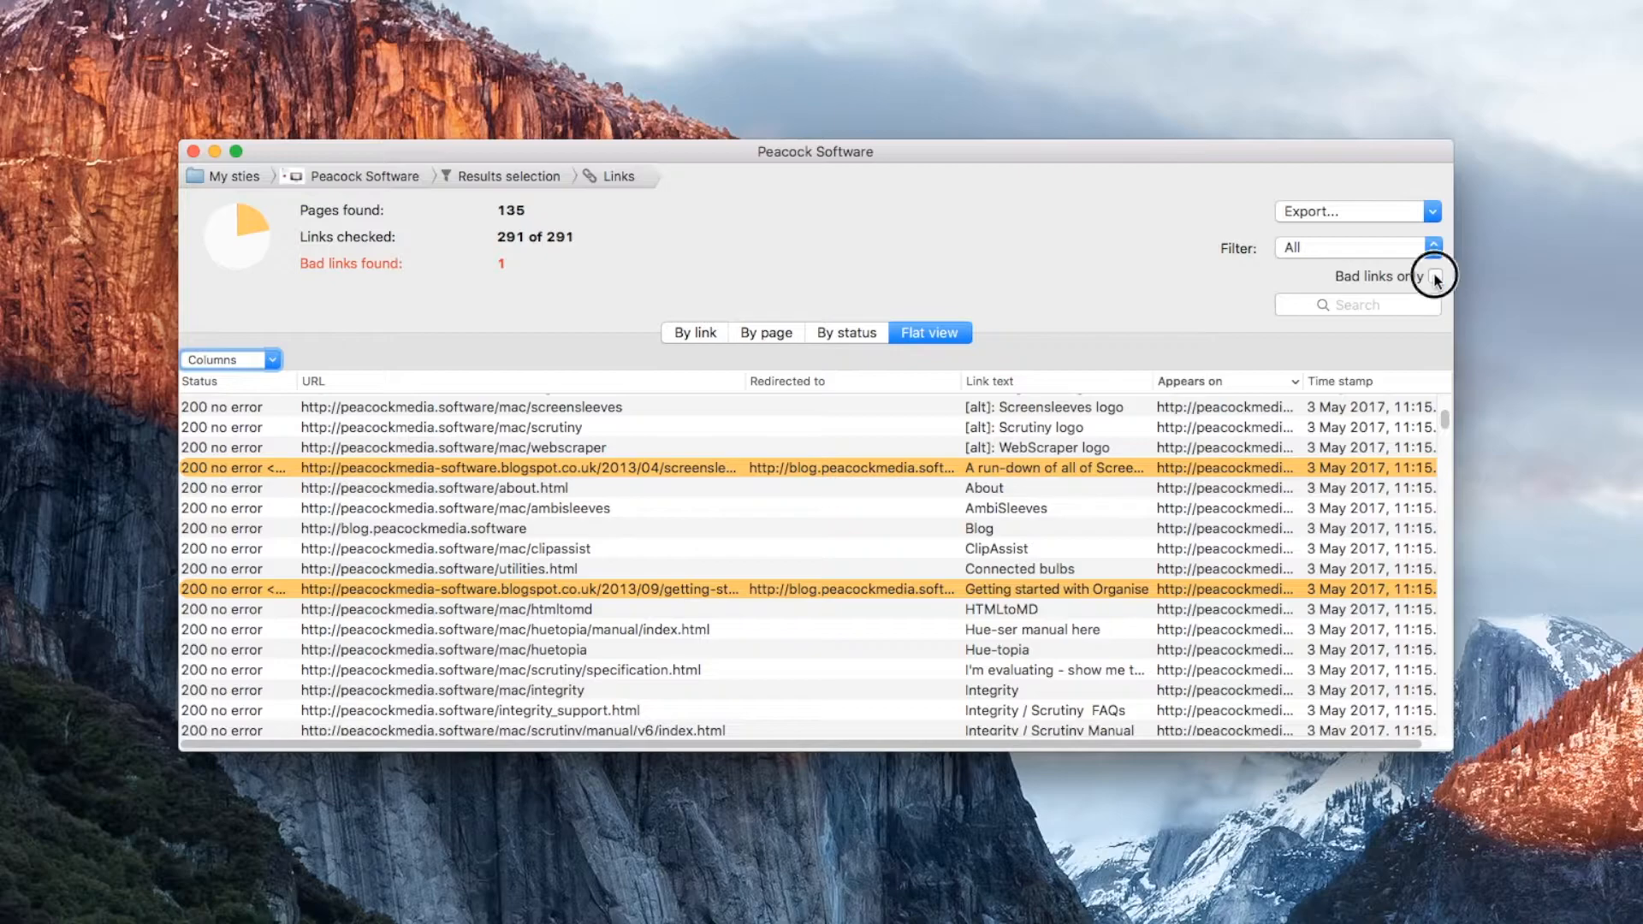
# - Filter to internal links, return to All, then search 'man' and clear it
pyautogui.click(1434, 277)
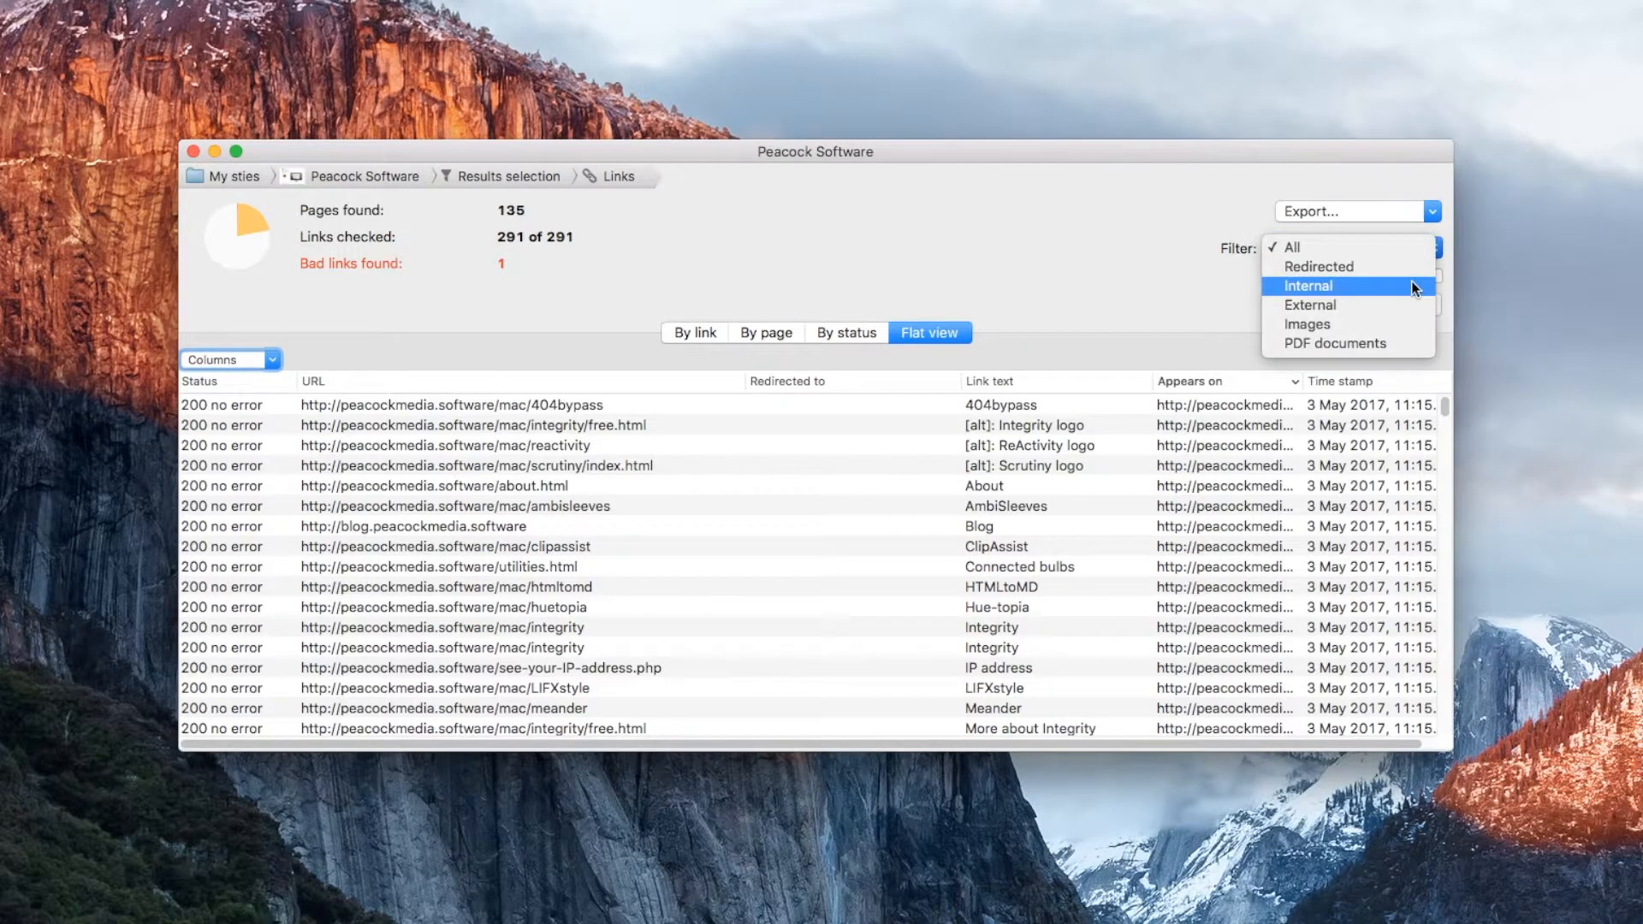
pyautogui.click(1307, 285)
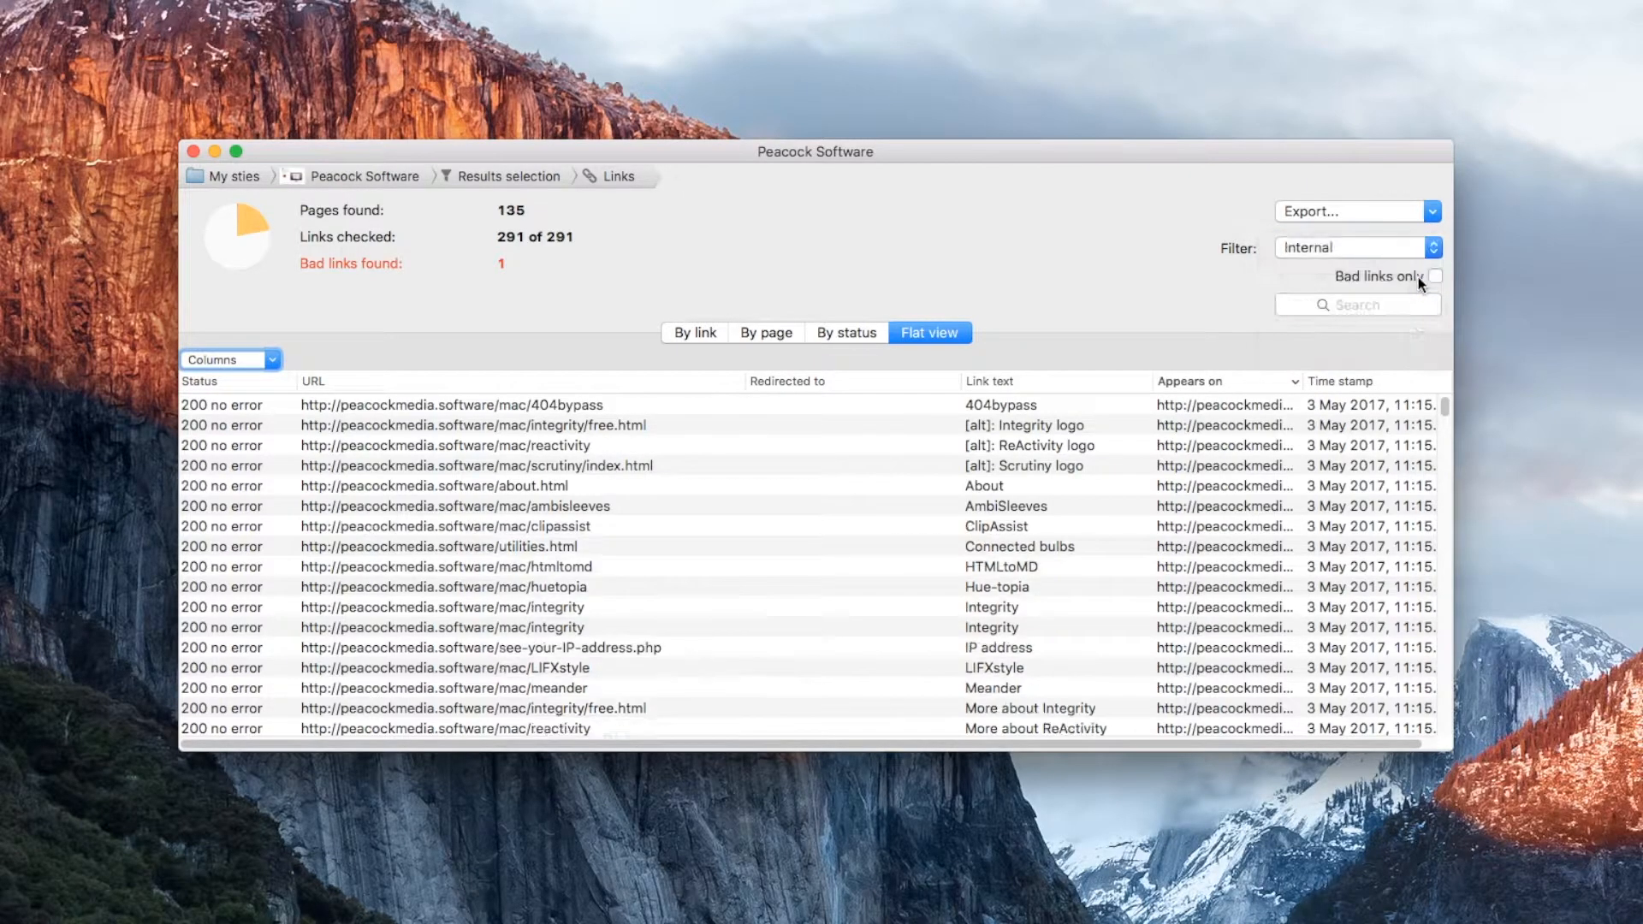
pyautogui.click(1356, 247)
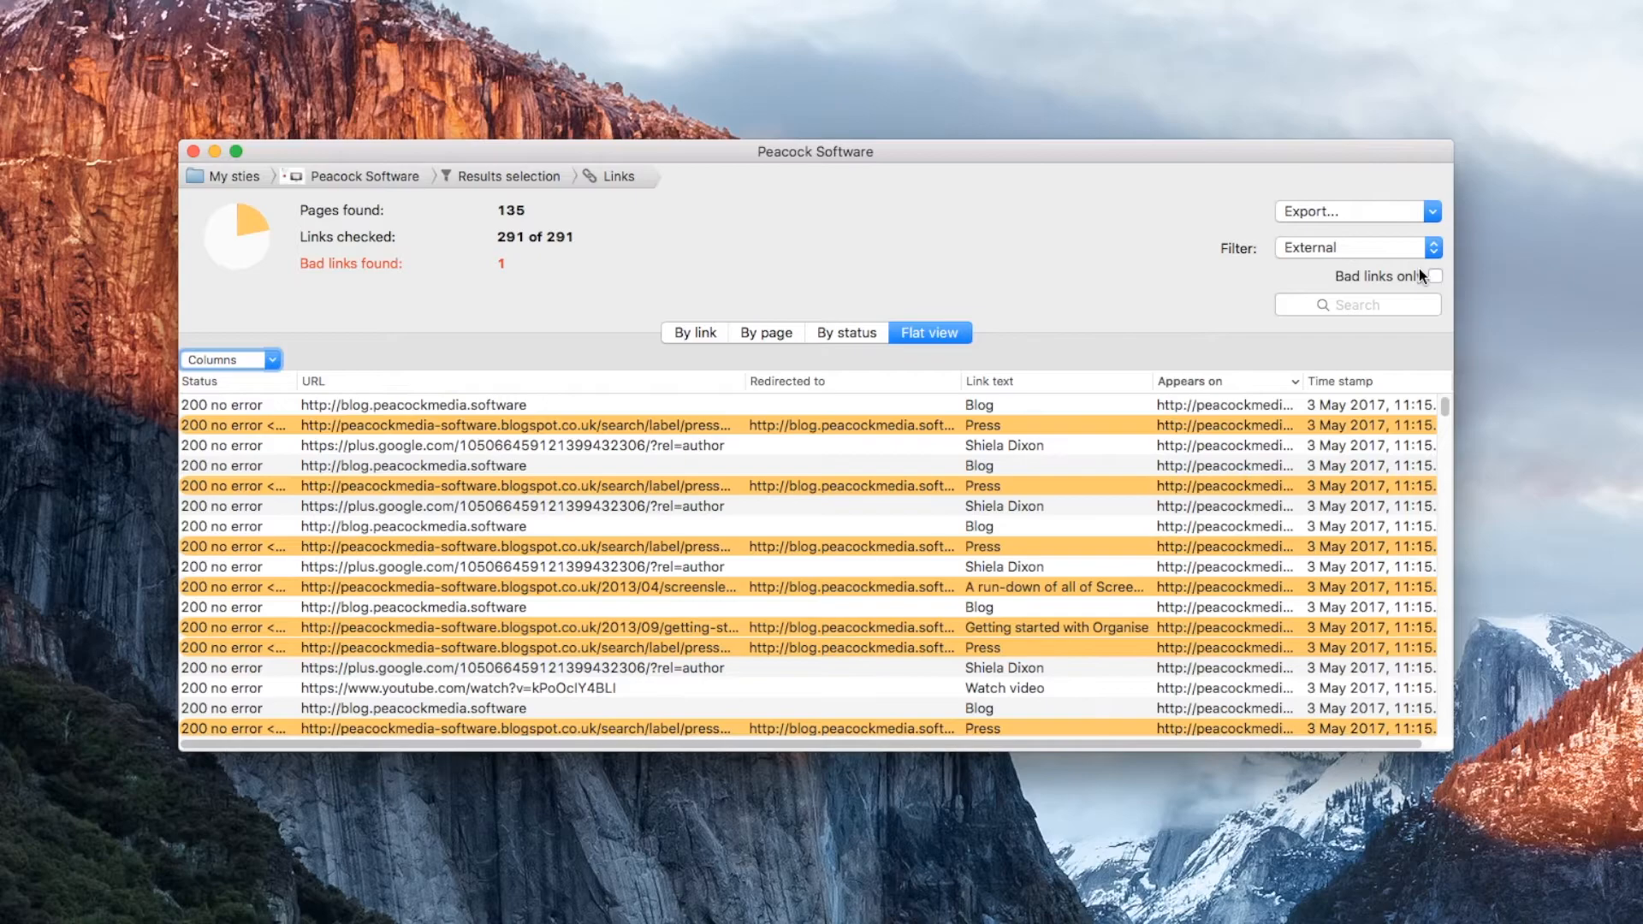
pyautogui.click(1357, 247)
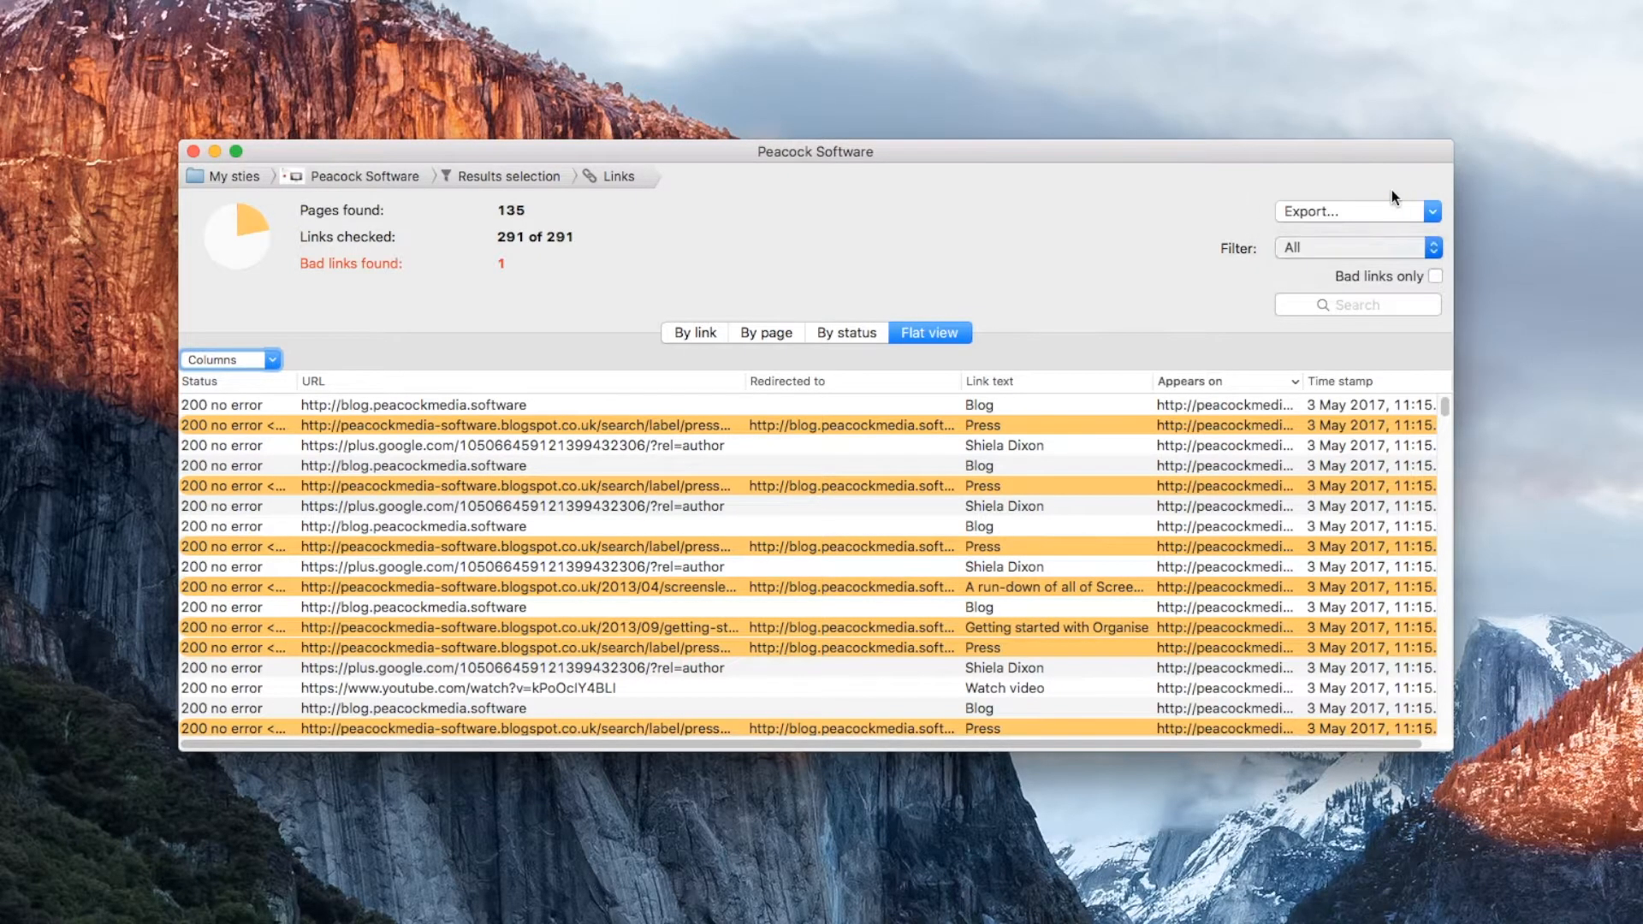
pyautogui.write('manual')
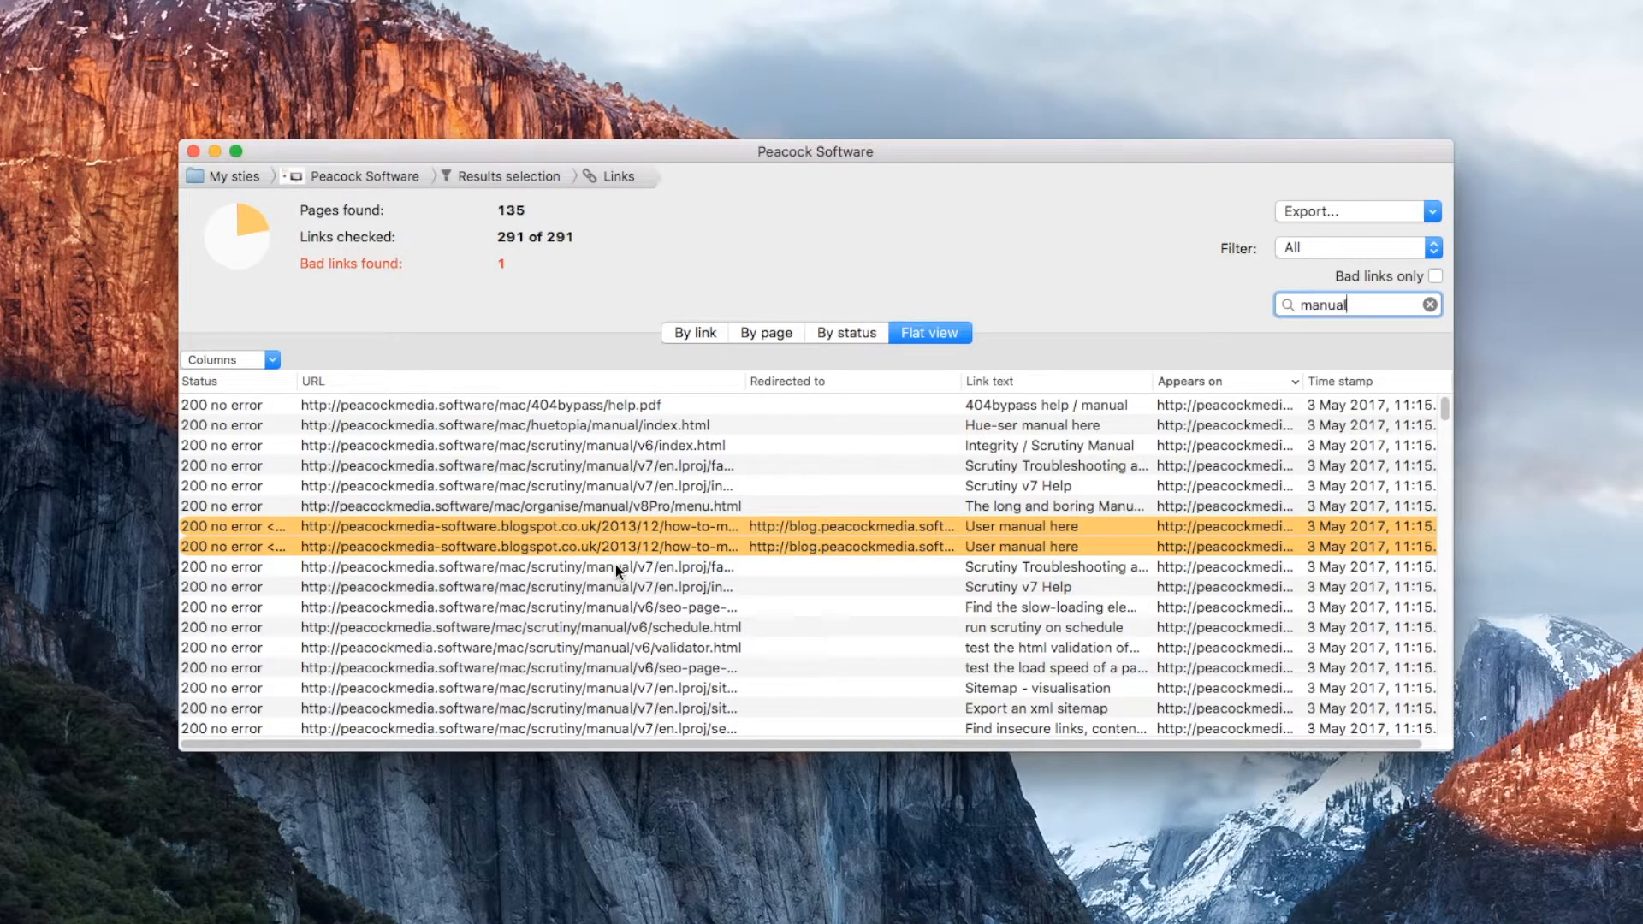
pyautogui.click(1432, 303)
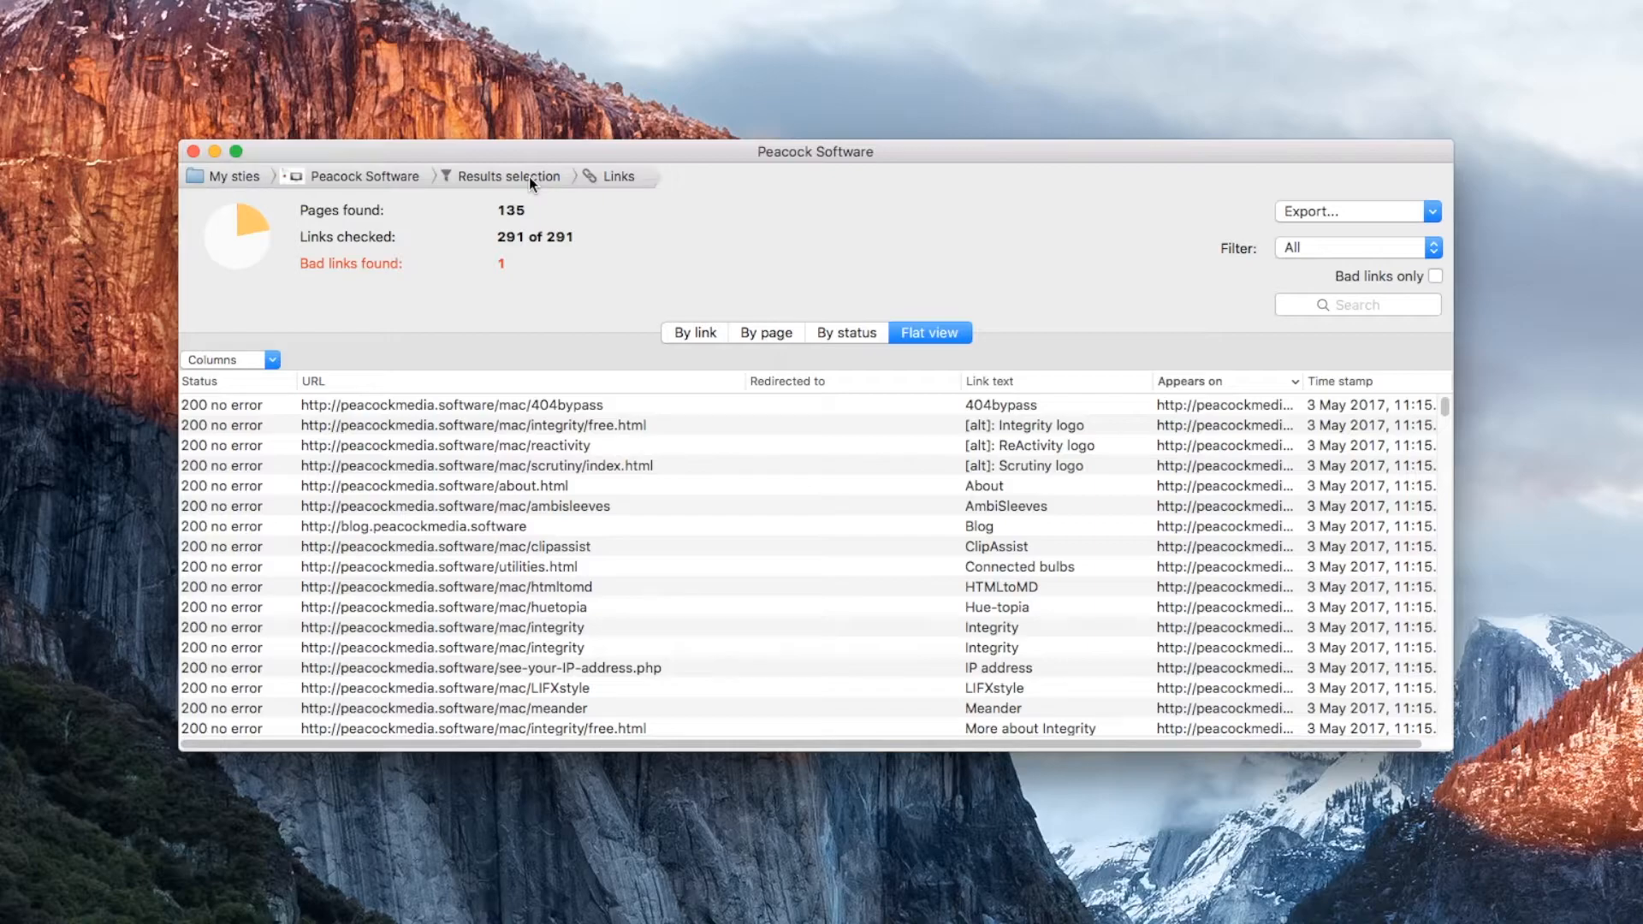
# - Return to the Peacock Software results overview listing Links, Sitemap and SEO
pyautogui.click(510, 175)
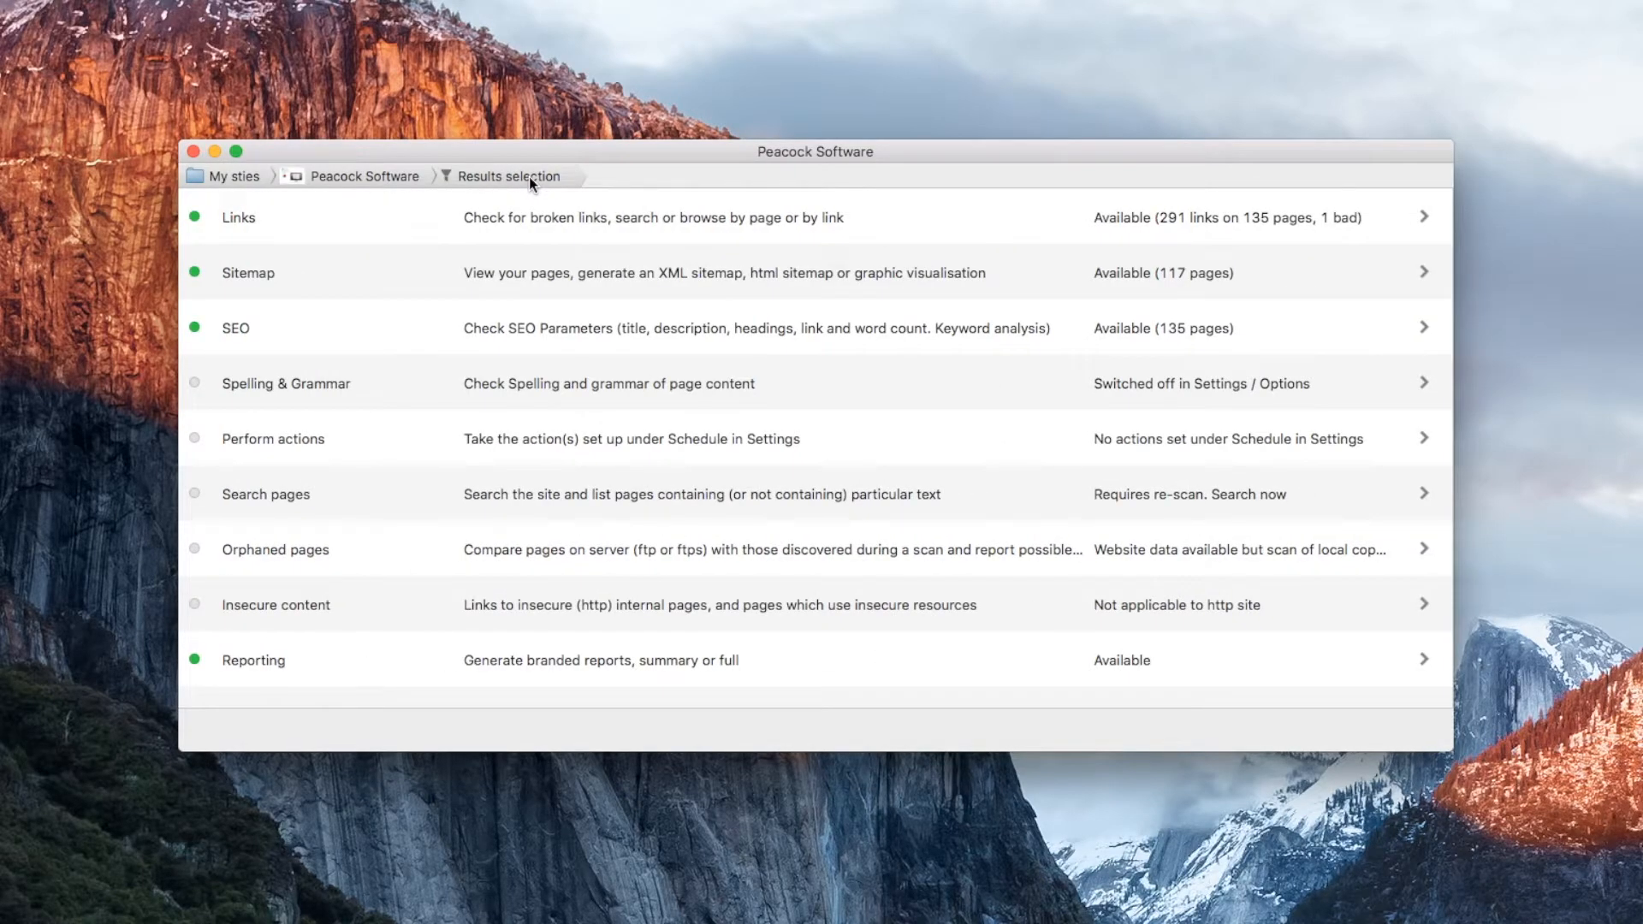
pyautogui.moveTo(650, 283)
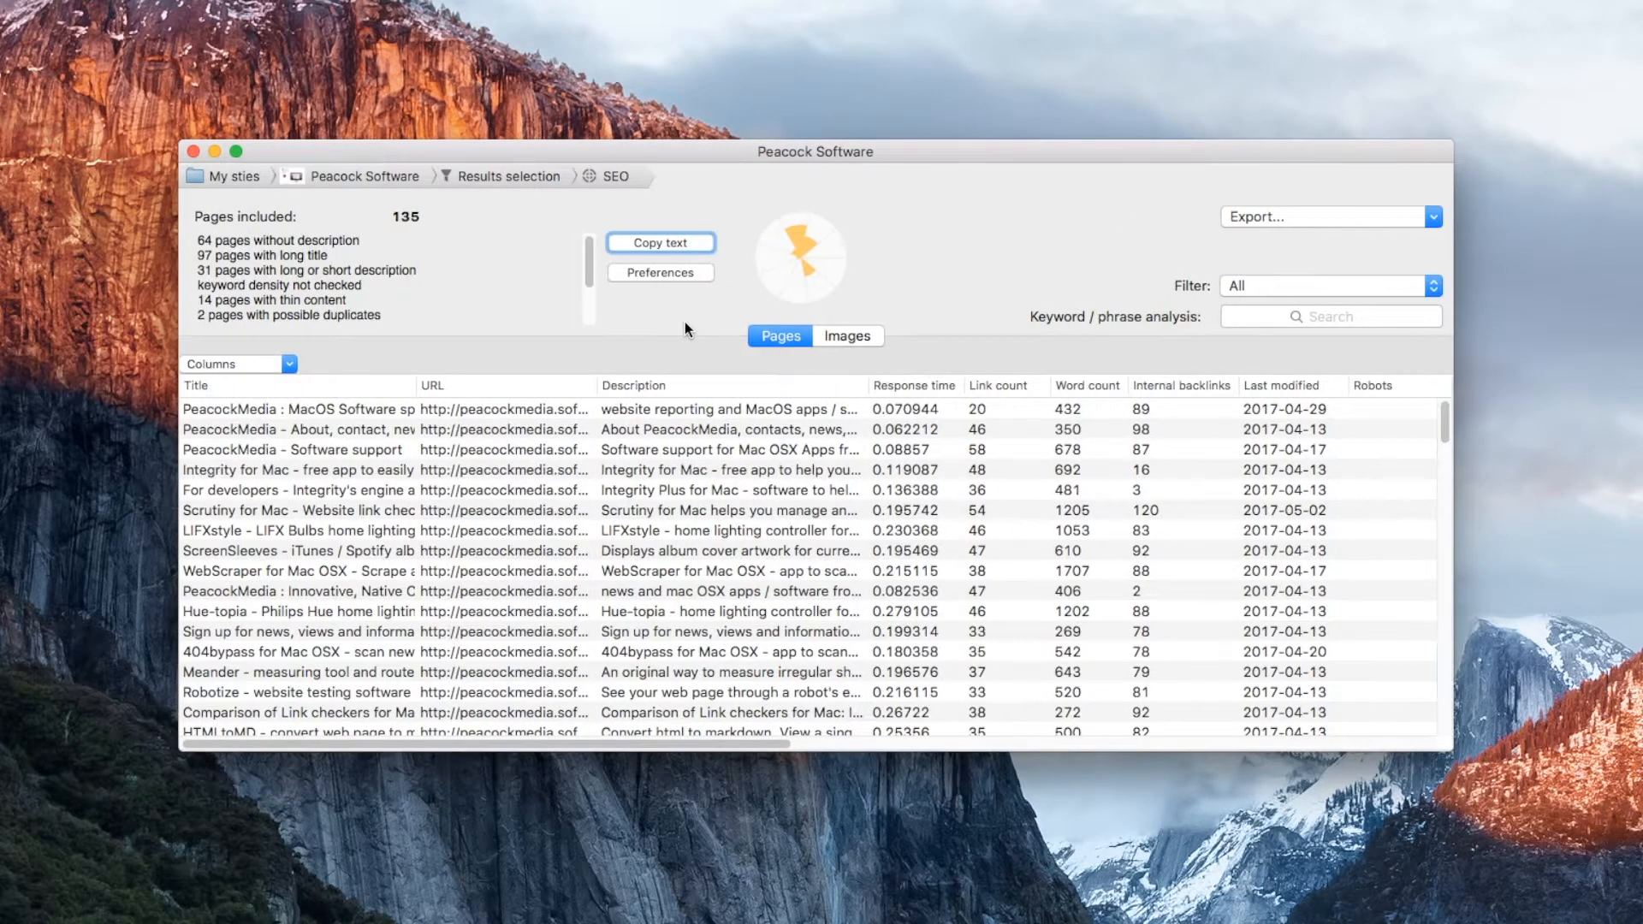
pyautogui.moveTo(367, 537)
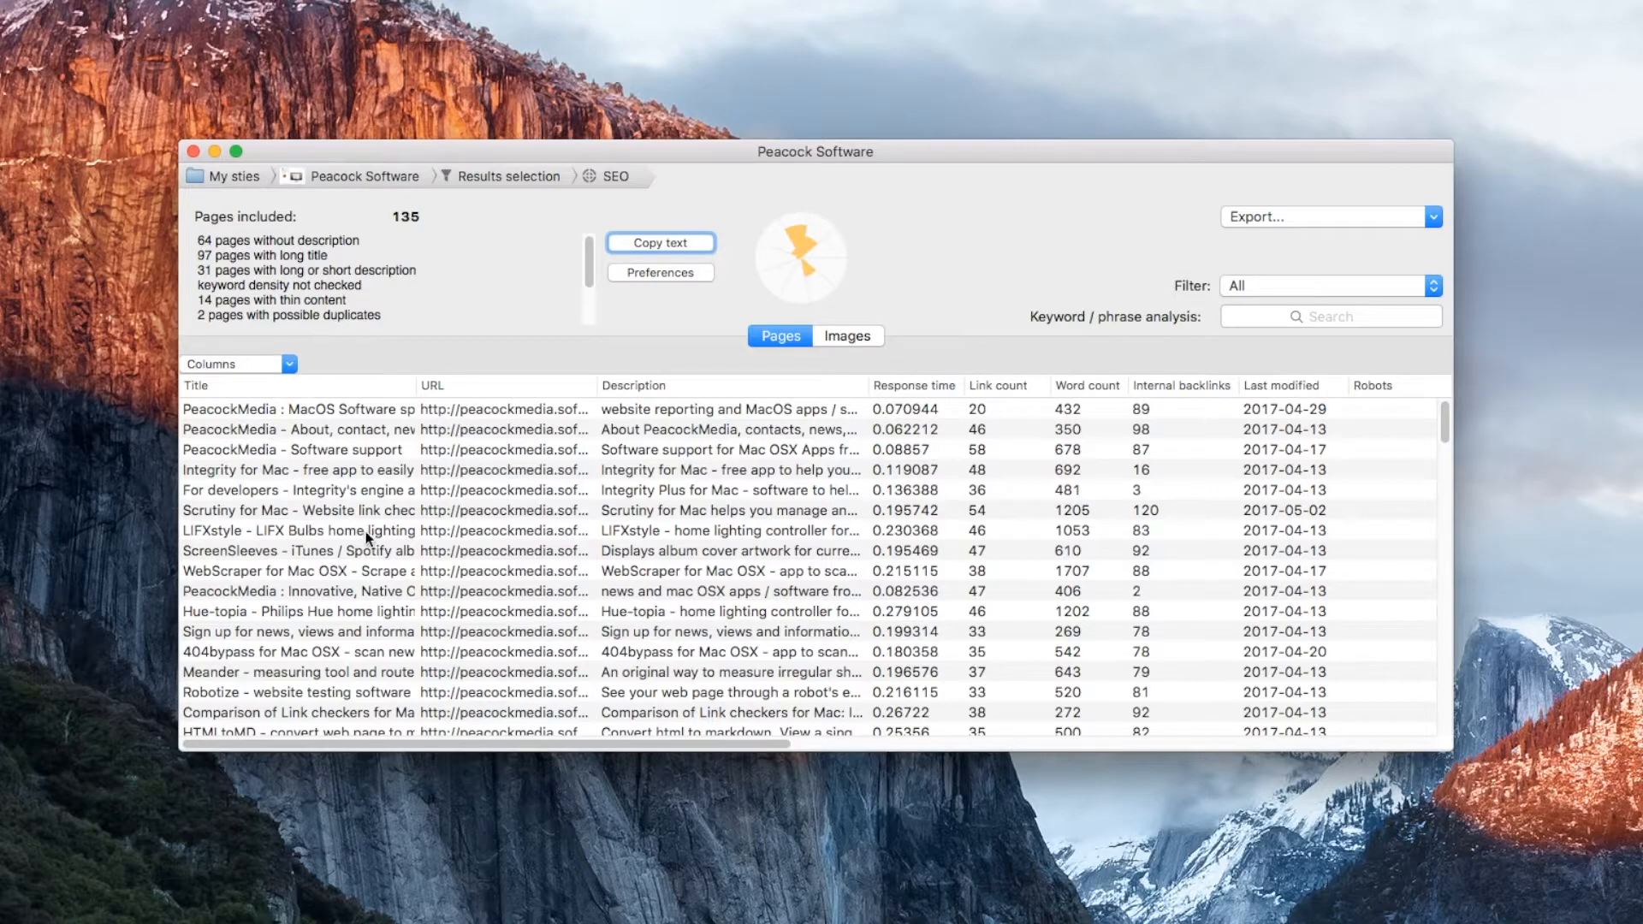
pyautogui.moveTo(1110, 549)
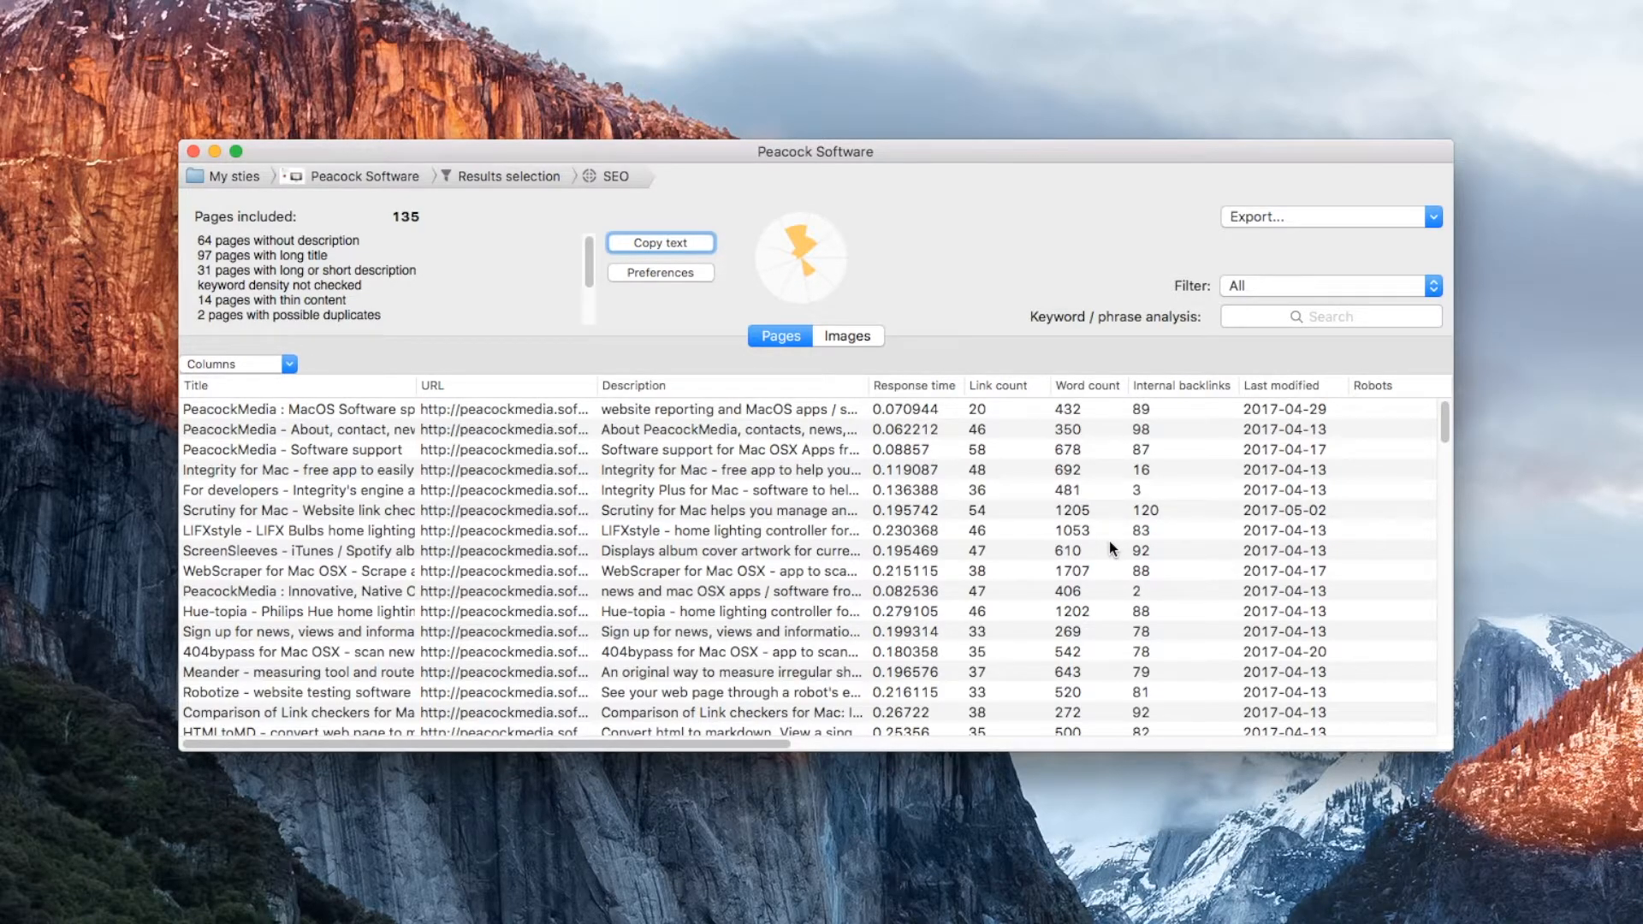
# - Open Peacock Software's settings and drag the thread count up to 25, then down to 5
pyautogui.click(363, 174)
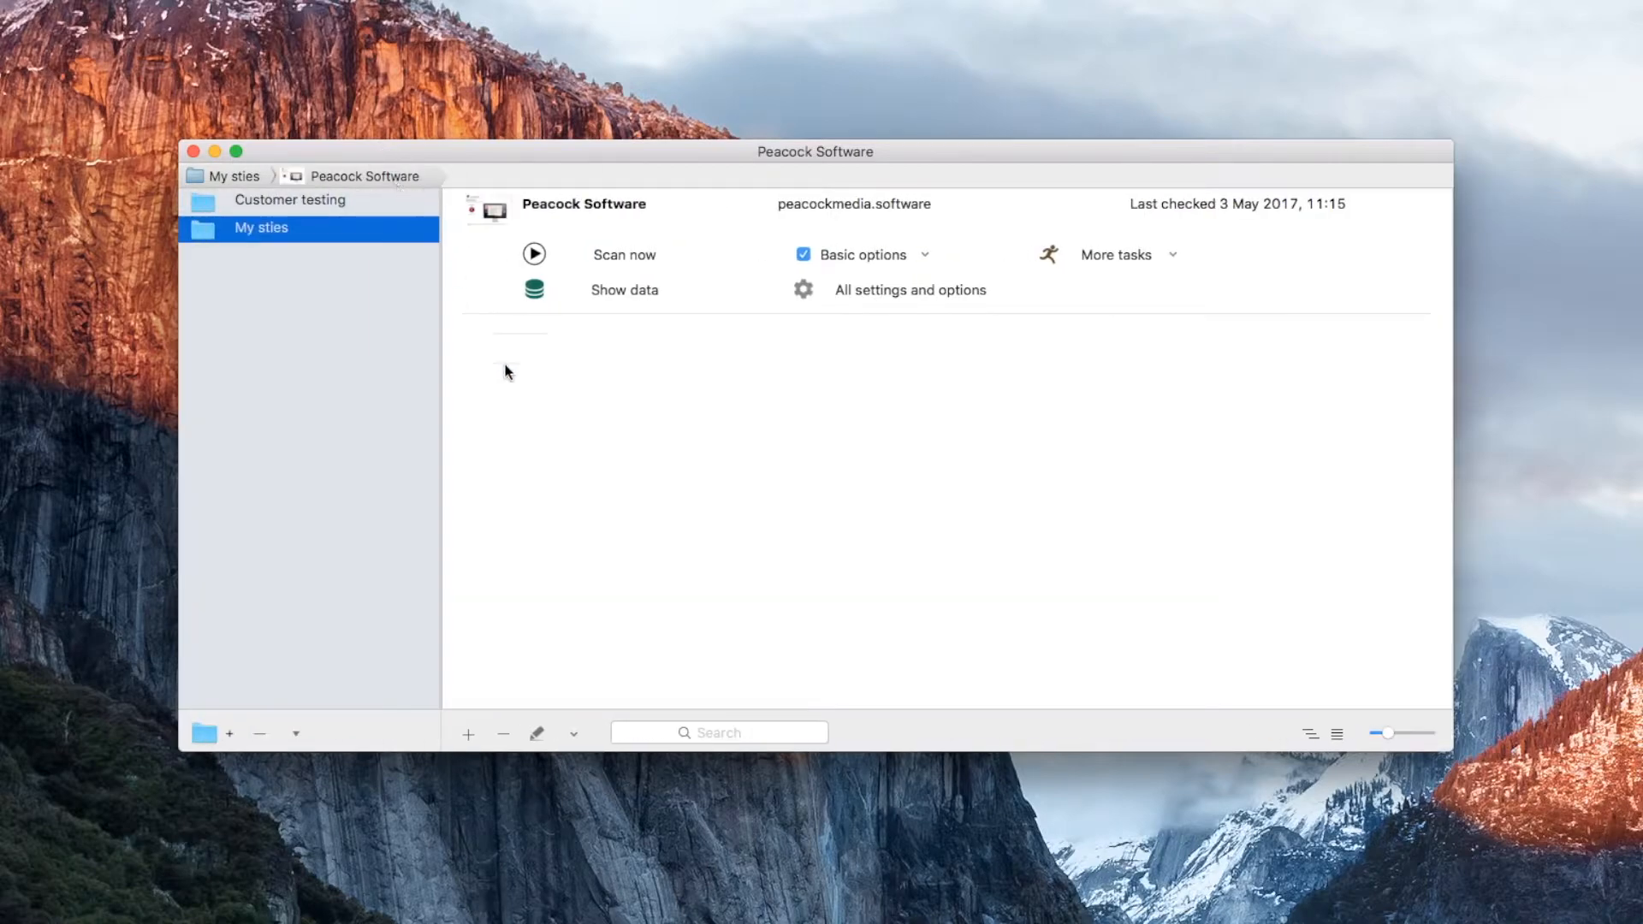
pyautogui.click(910, 289)
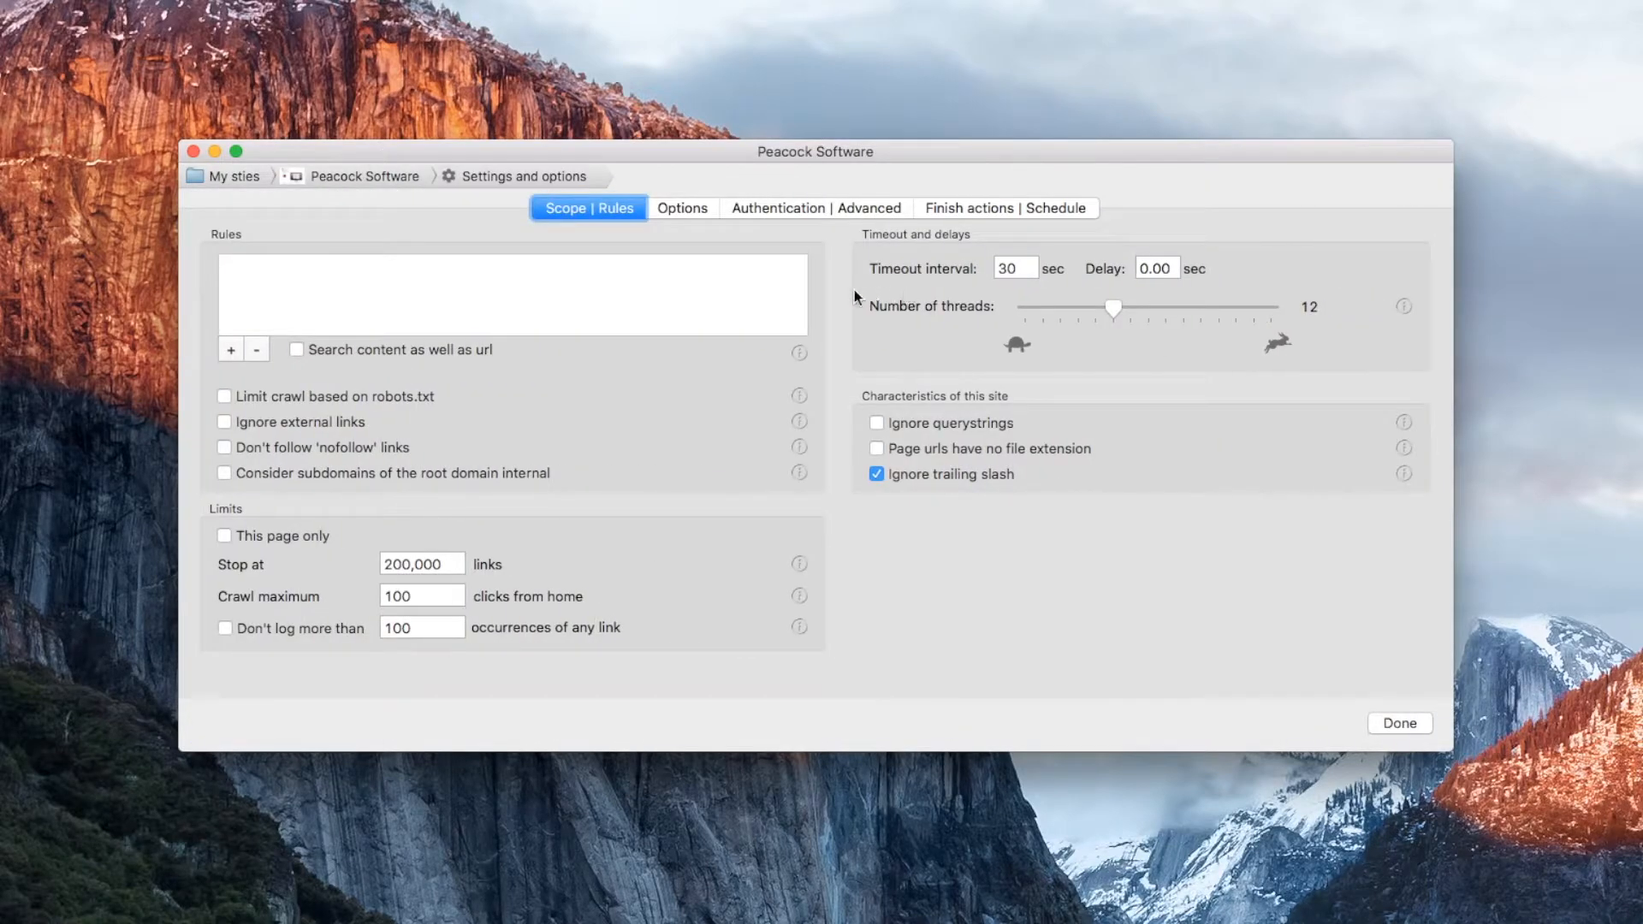
pyautogui.moveTo(1256, 598)
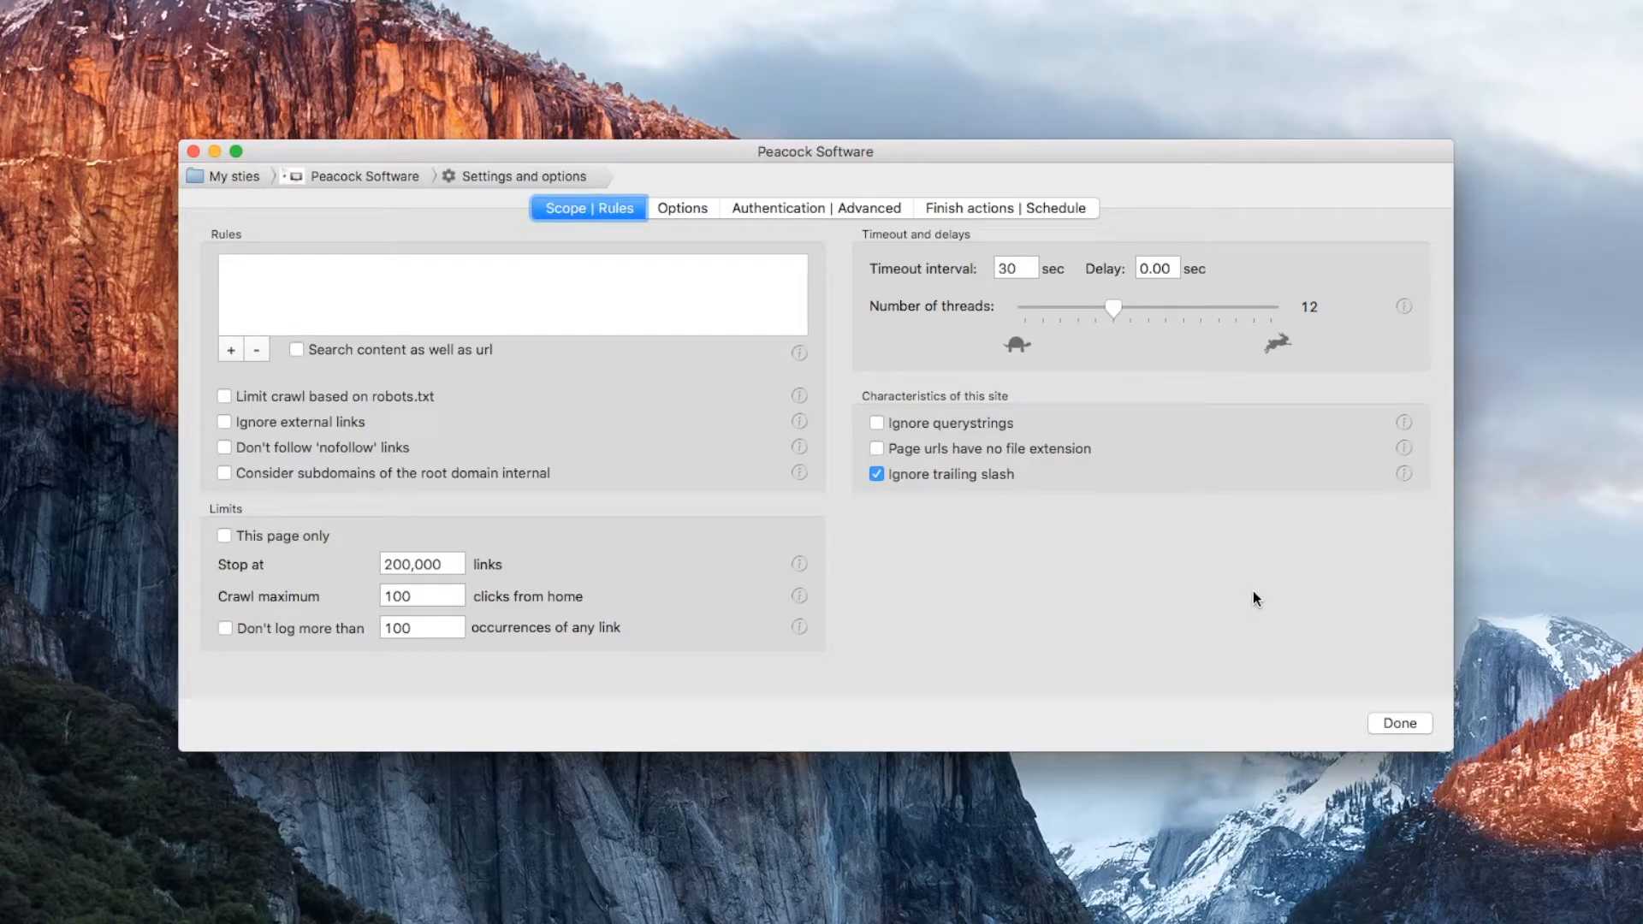
pyautogui.moveTo(1113, 306); pyautogui.dragTo(1205, 306)
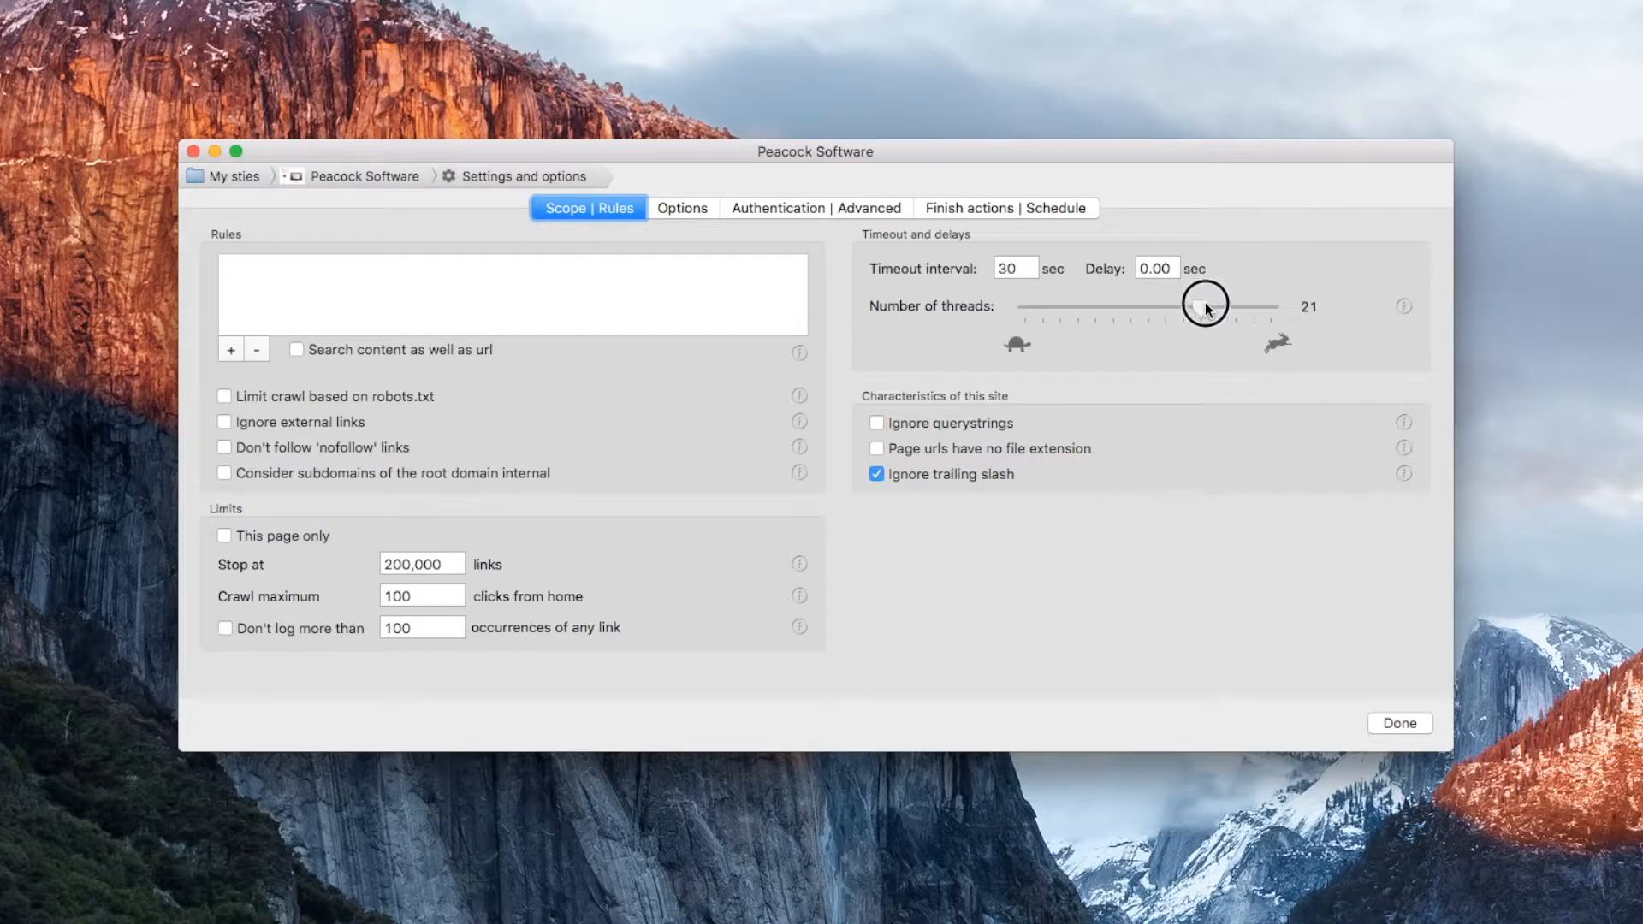
pyautogui.moveTo(1203, 305); pyautogui.dragTo(1228, 305)
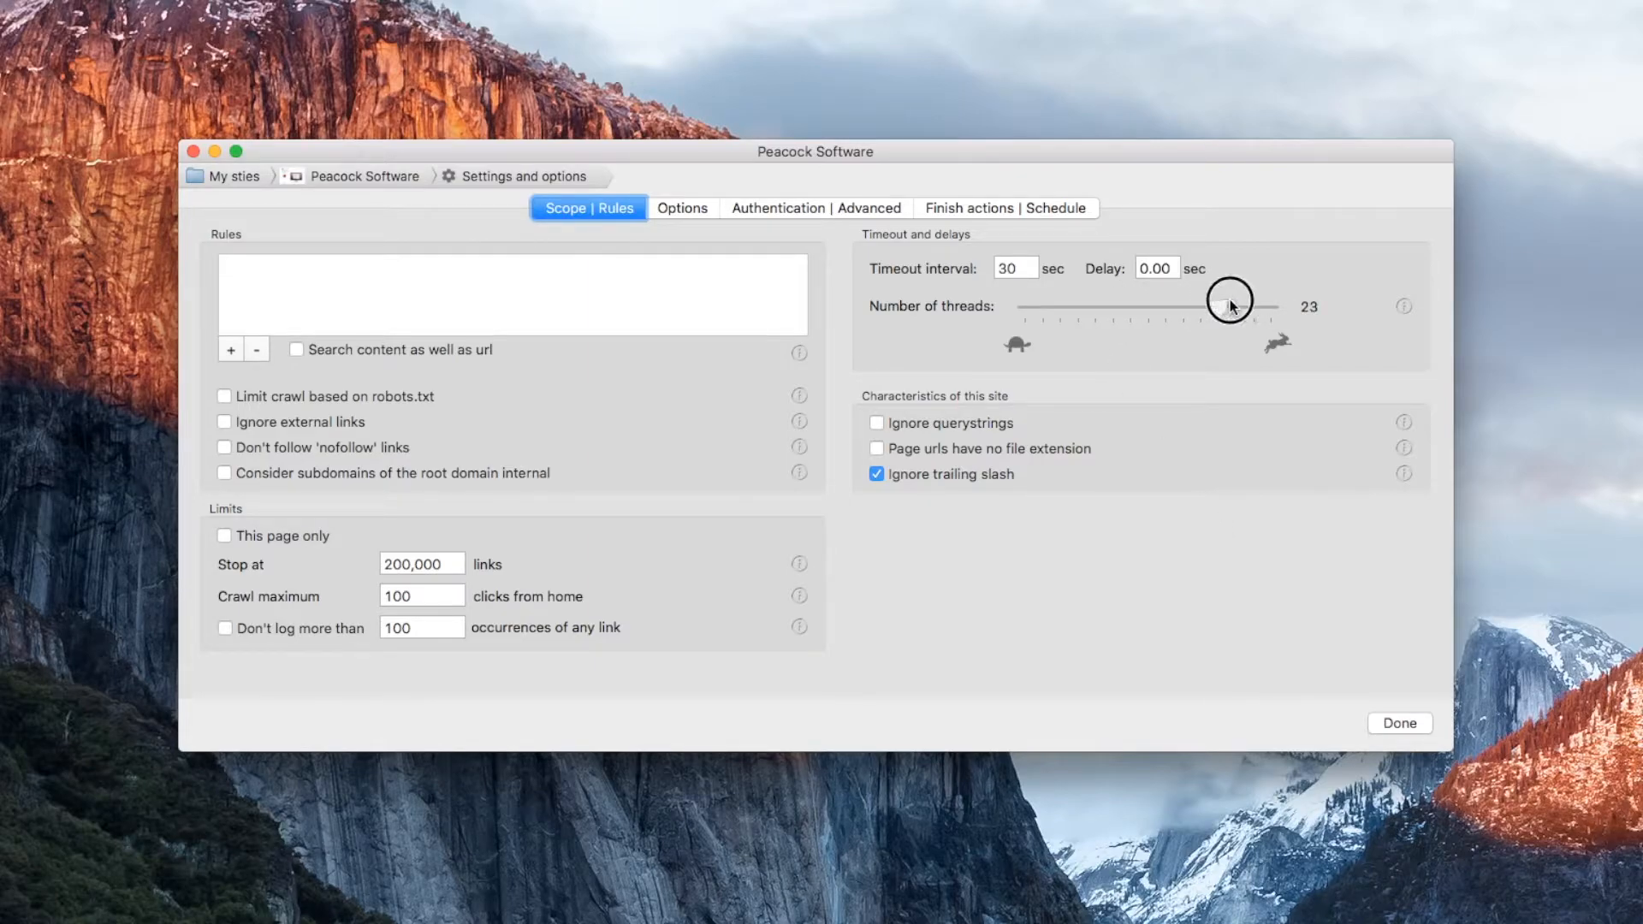
pyautogui.moveTo(1231, 306); pyautogui.dragTo(1236, 306)
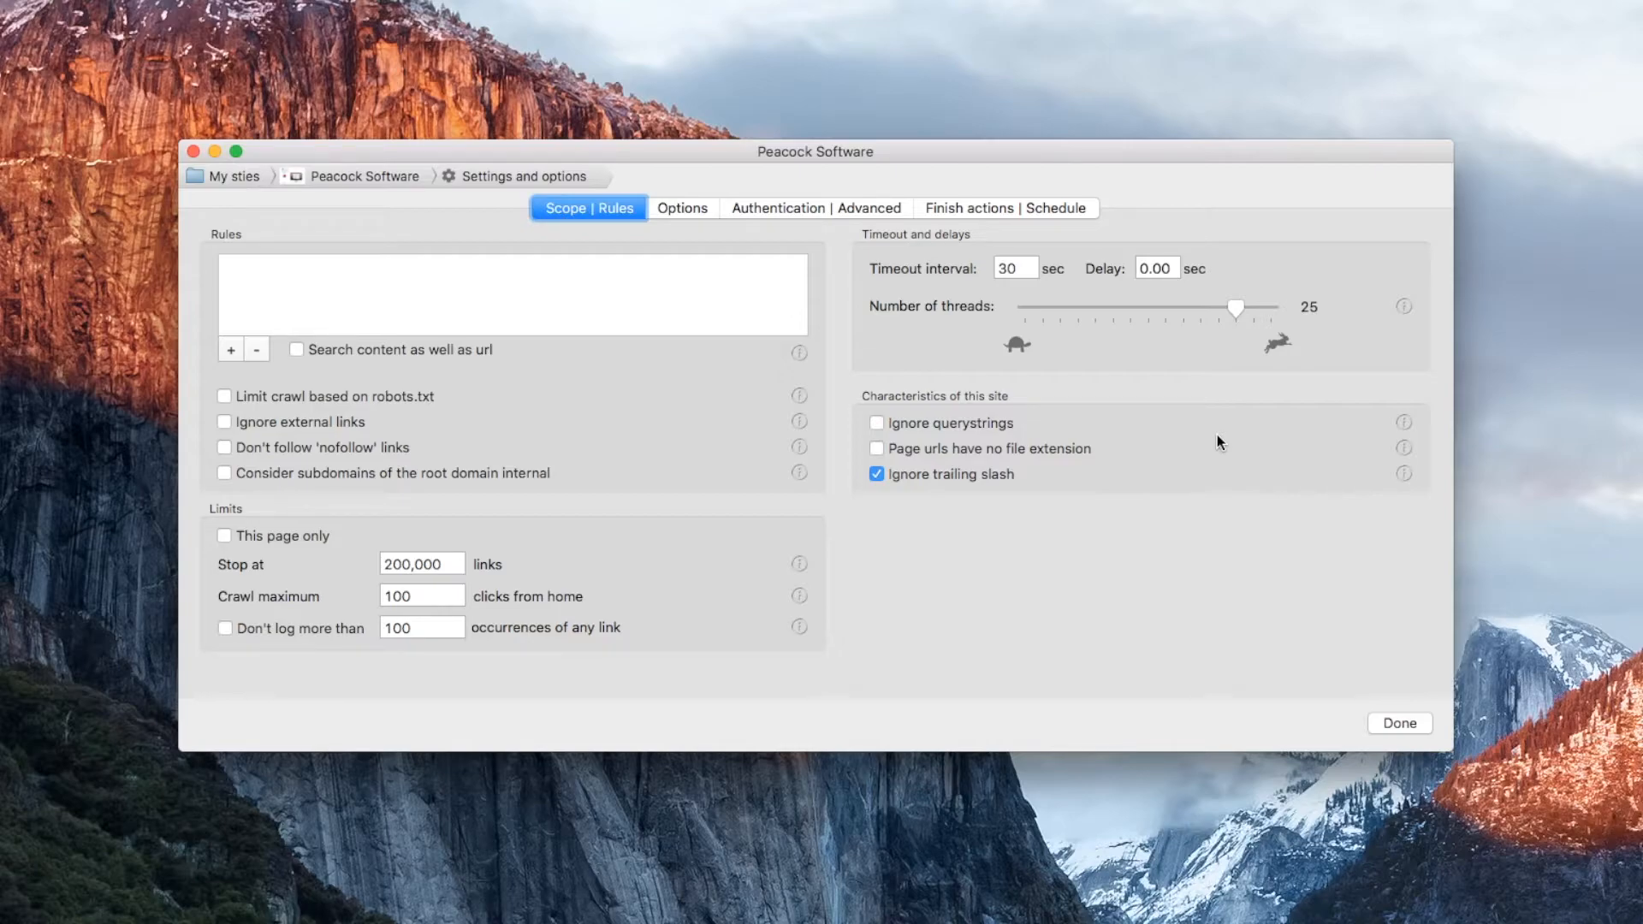
pyautogui.moveTo(1236, 308); pyautogui.dragTo(1207, 312)
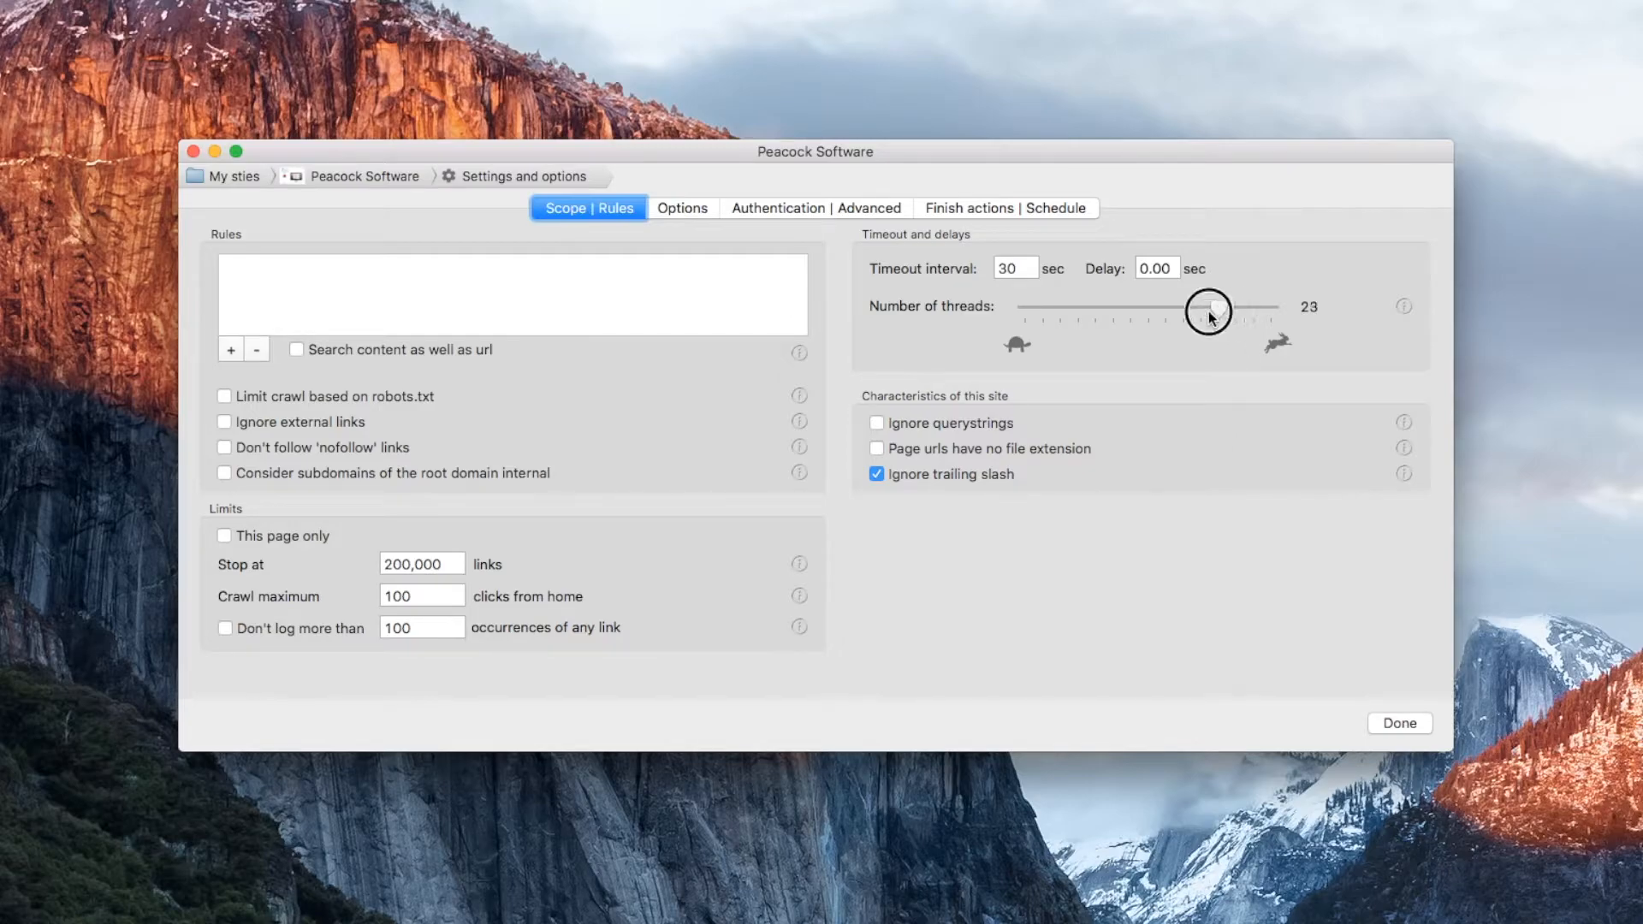
pyautogui.moveTo(1207, 308); pyautogui.dragTo(1060, 308)
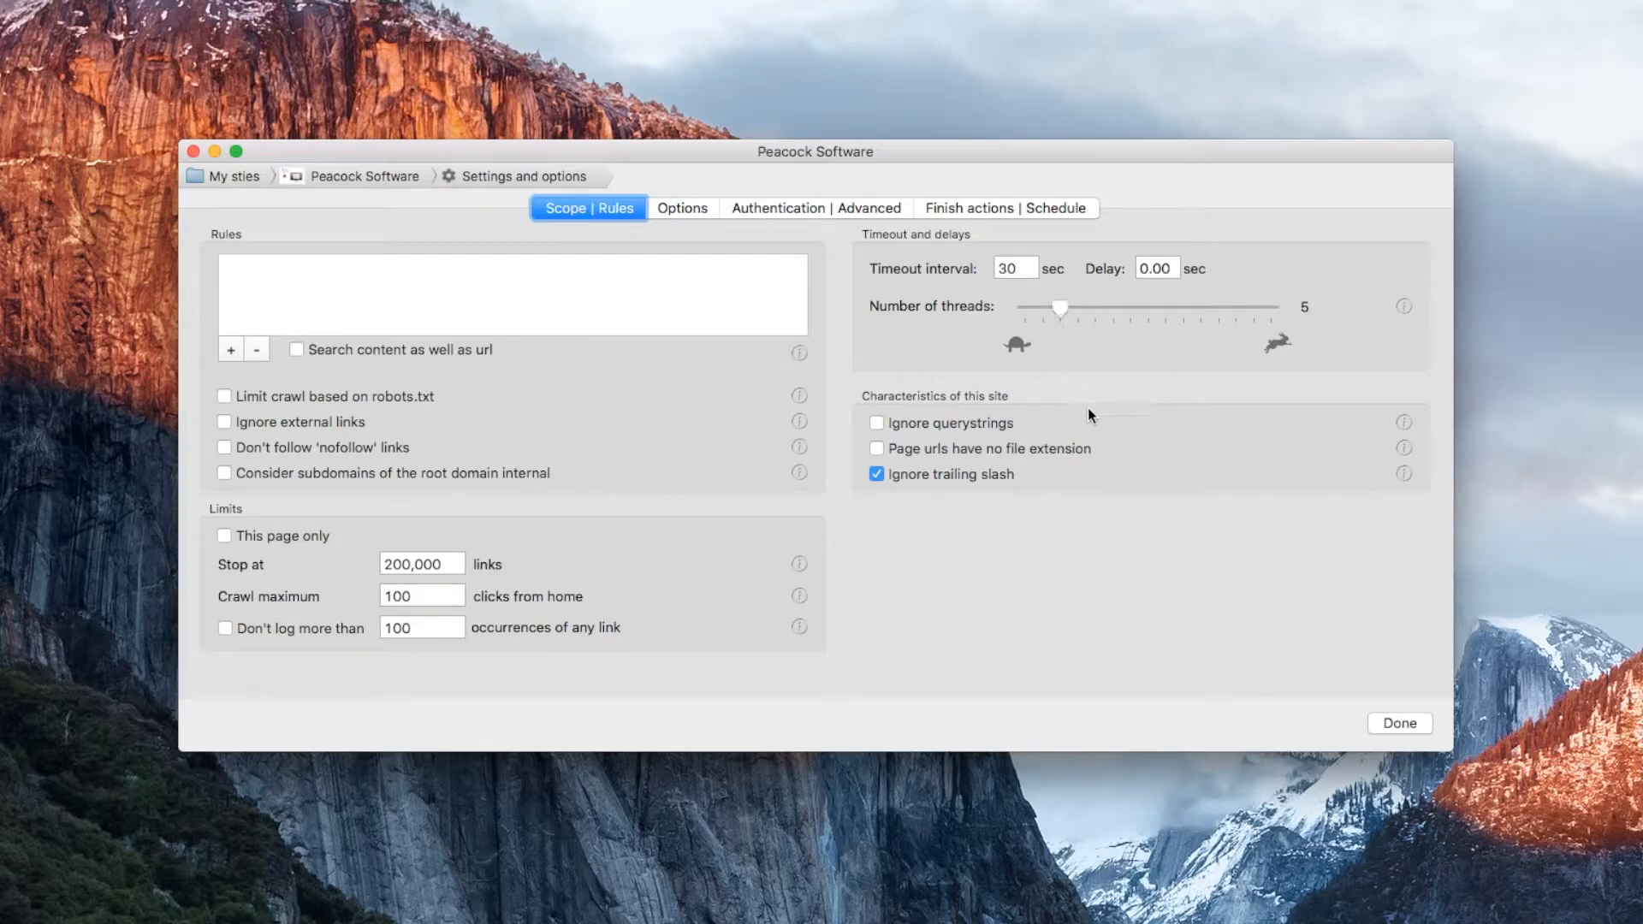
pyautogui.moveTo(1107, 448)
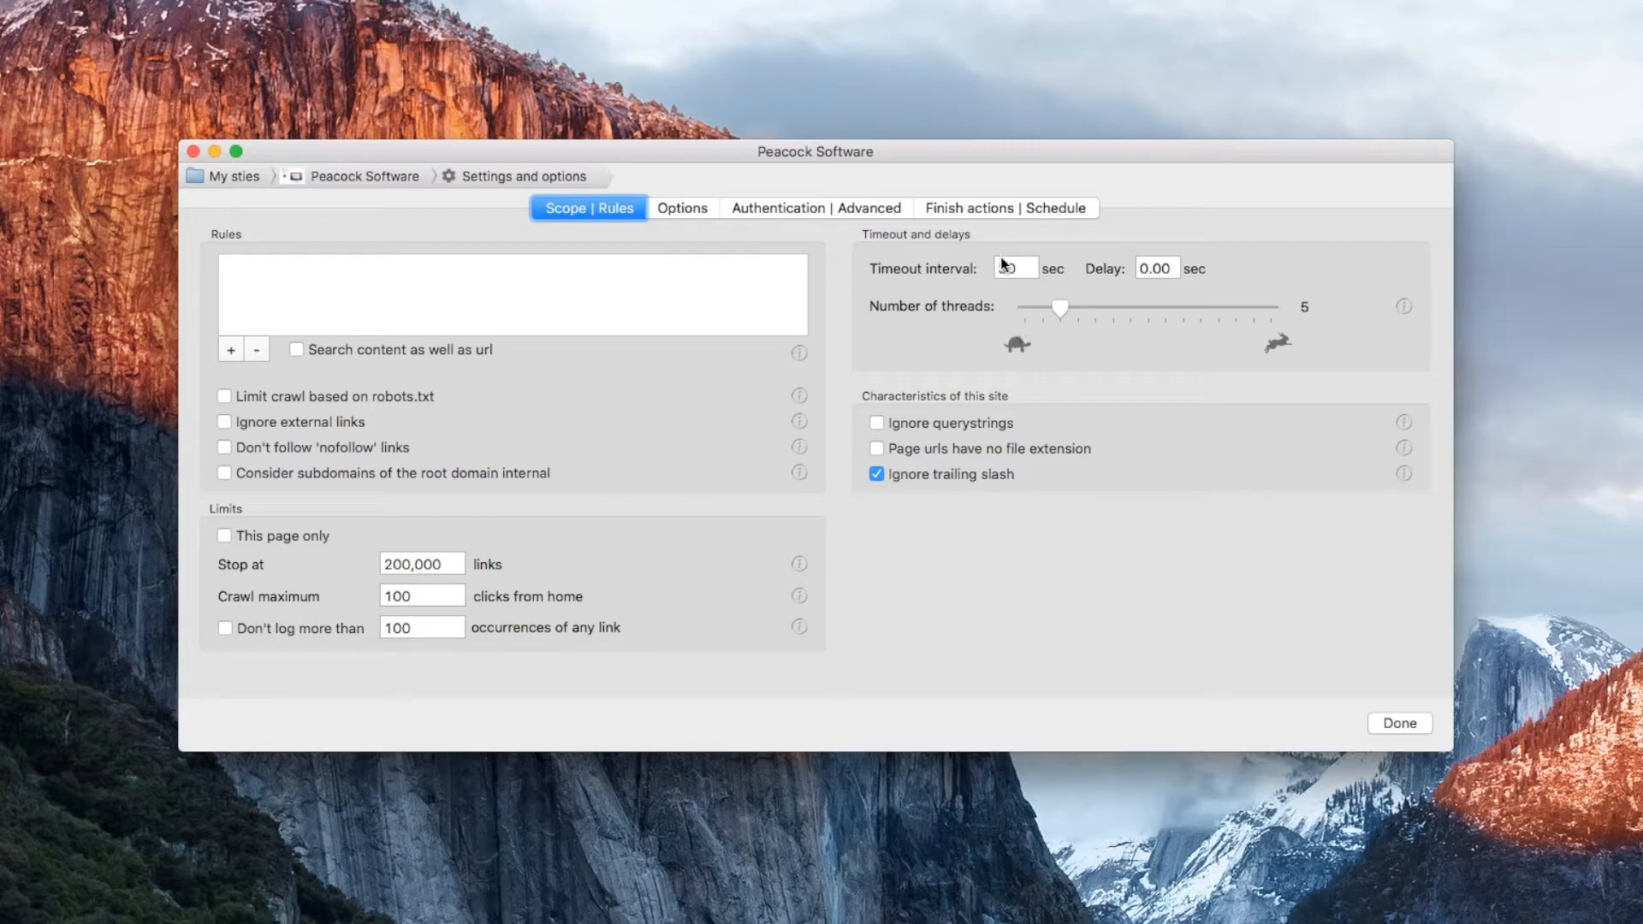
# - Set a 60-second timeout and 0.02-second delay, and ignore querystrings
pyautogui.click(1014, 268)
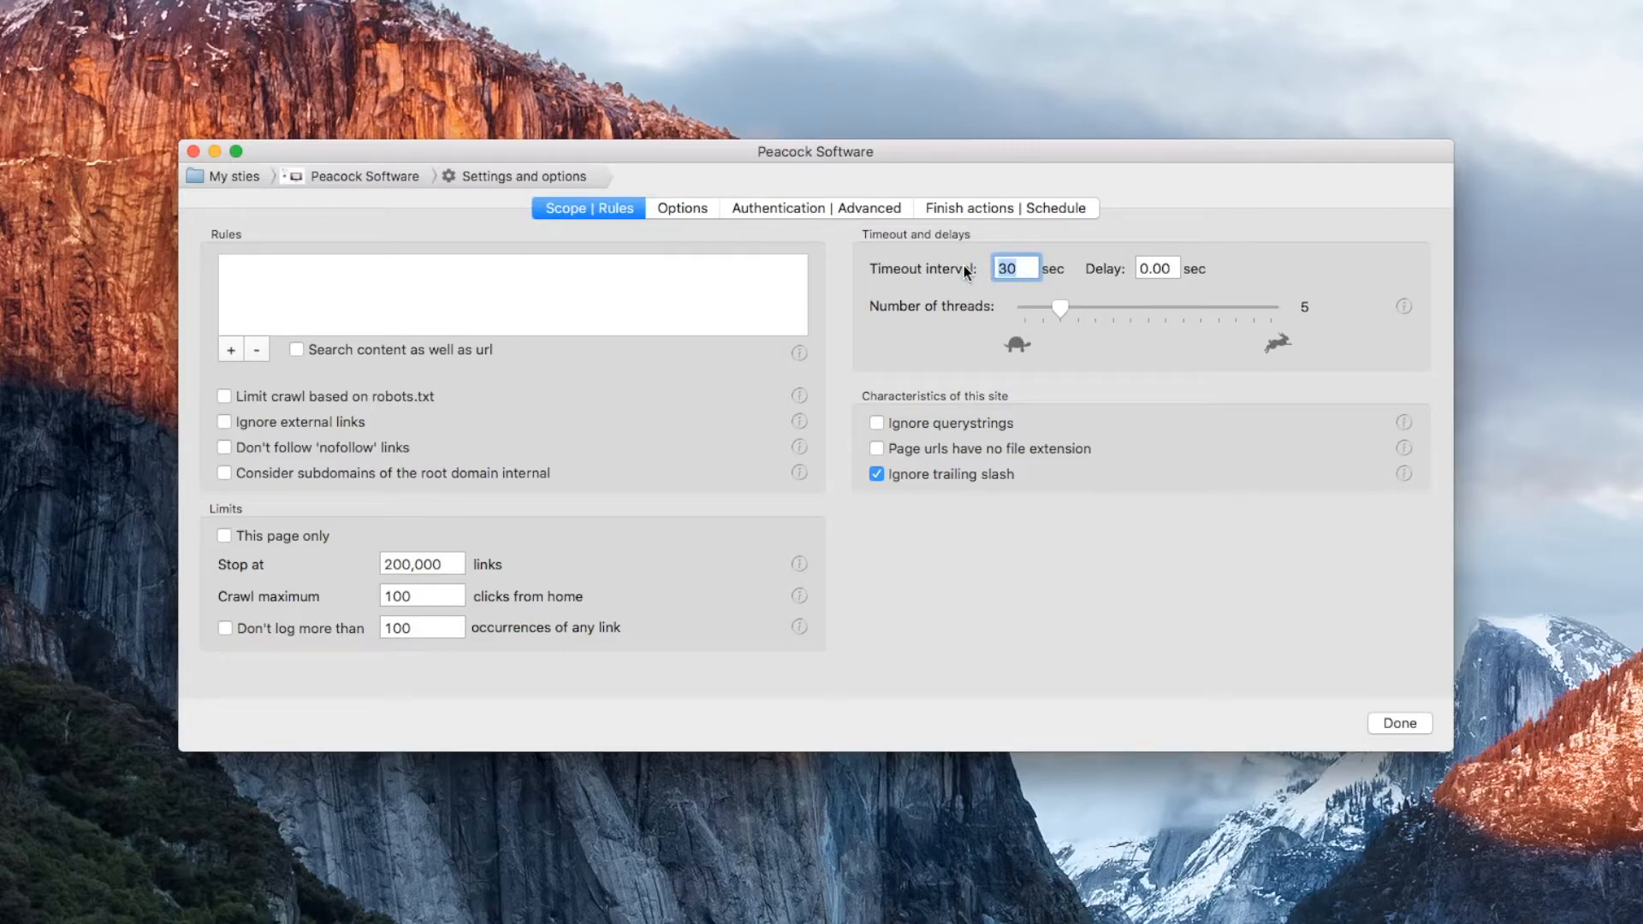
pyautogui.write('60')
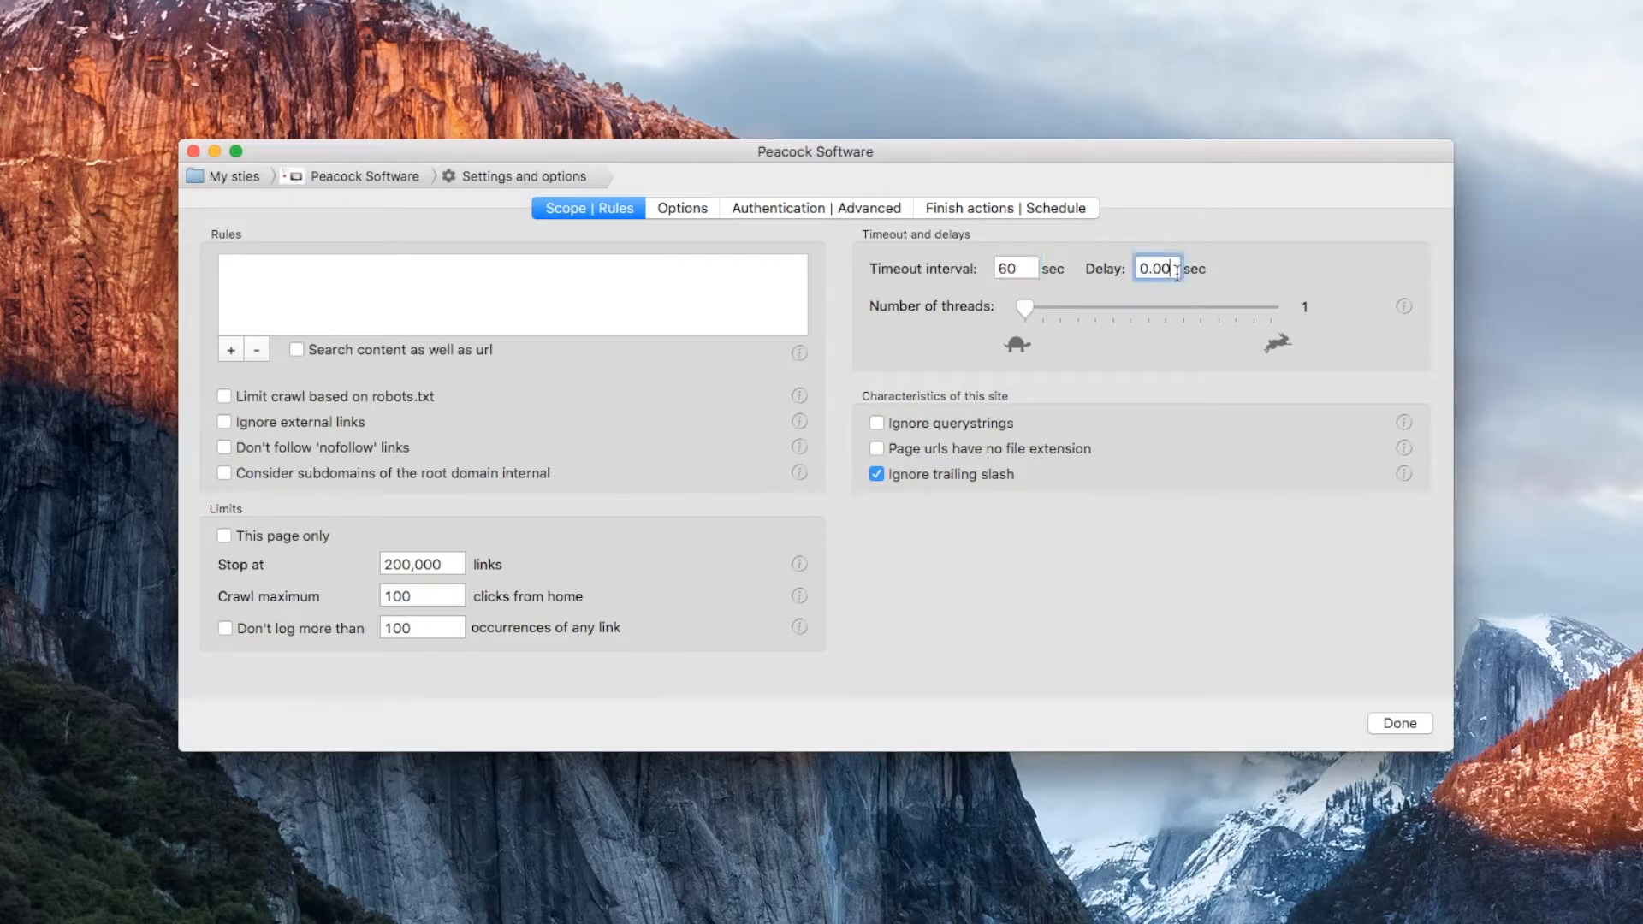
pyautogui.write('0.02')
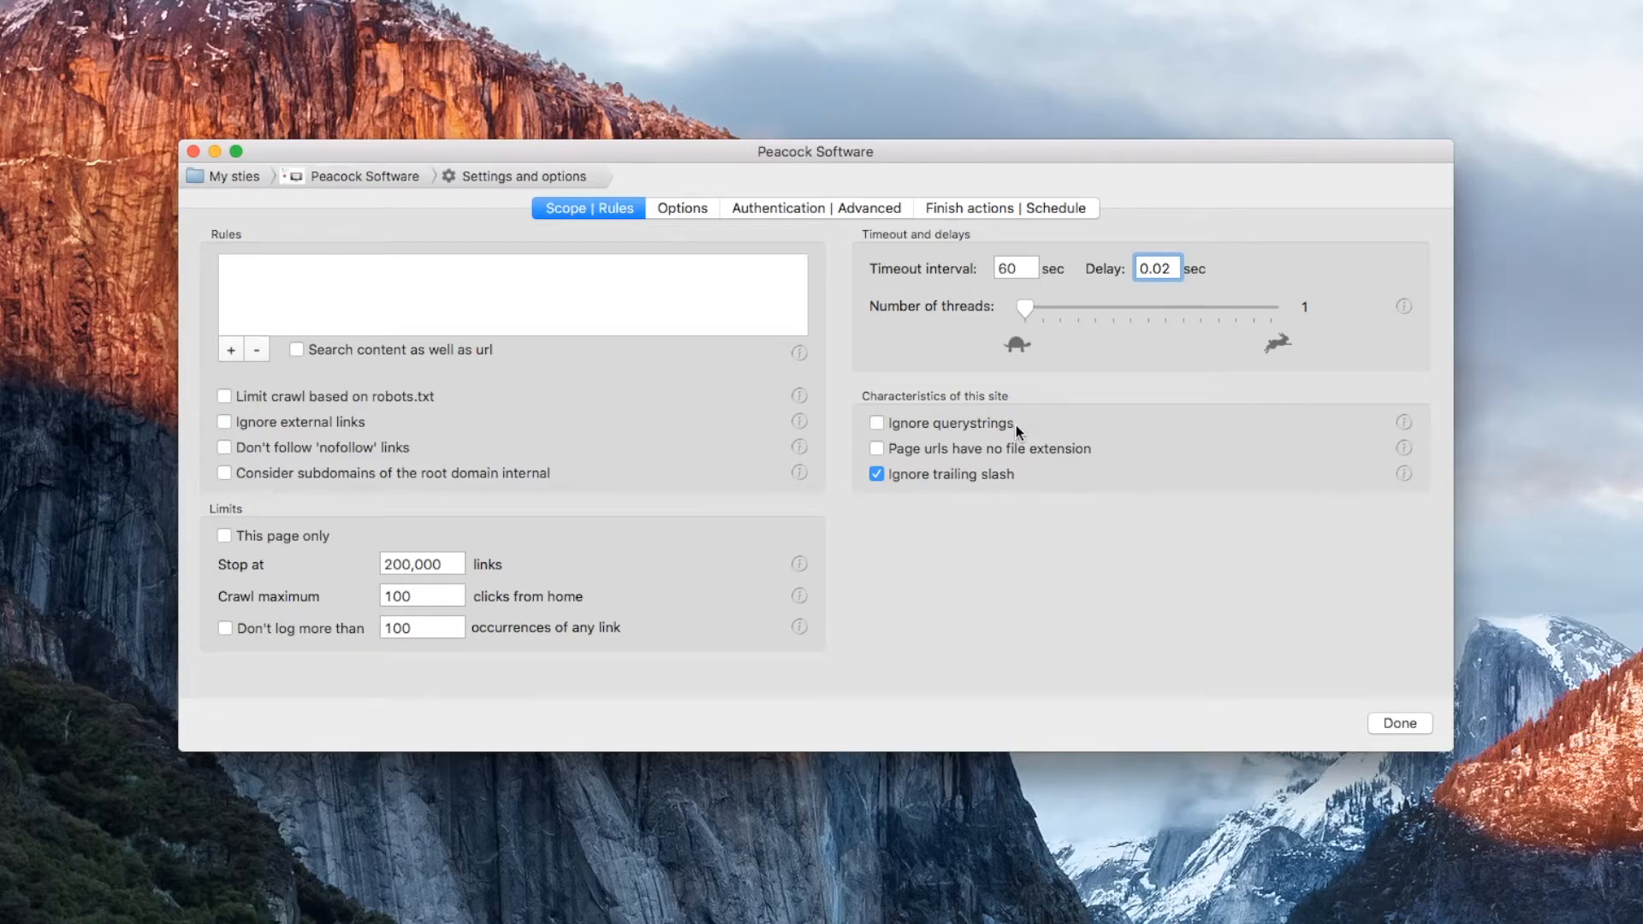
pyautogui.click(877, 422)
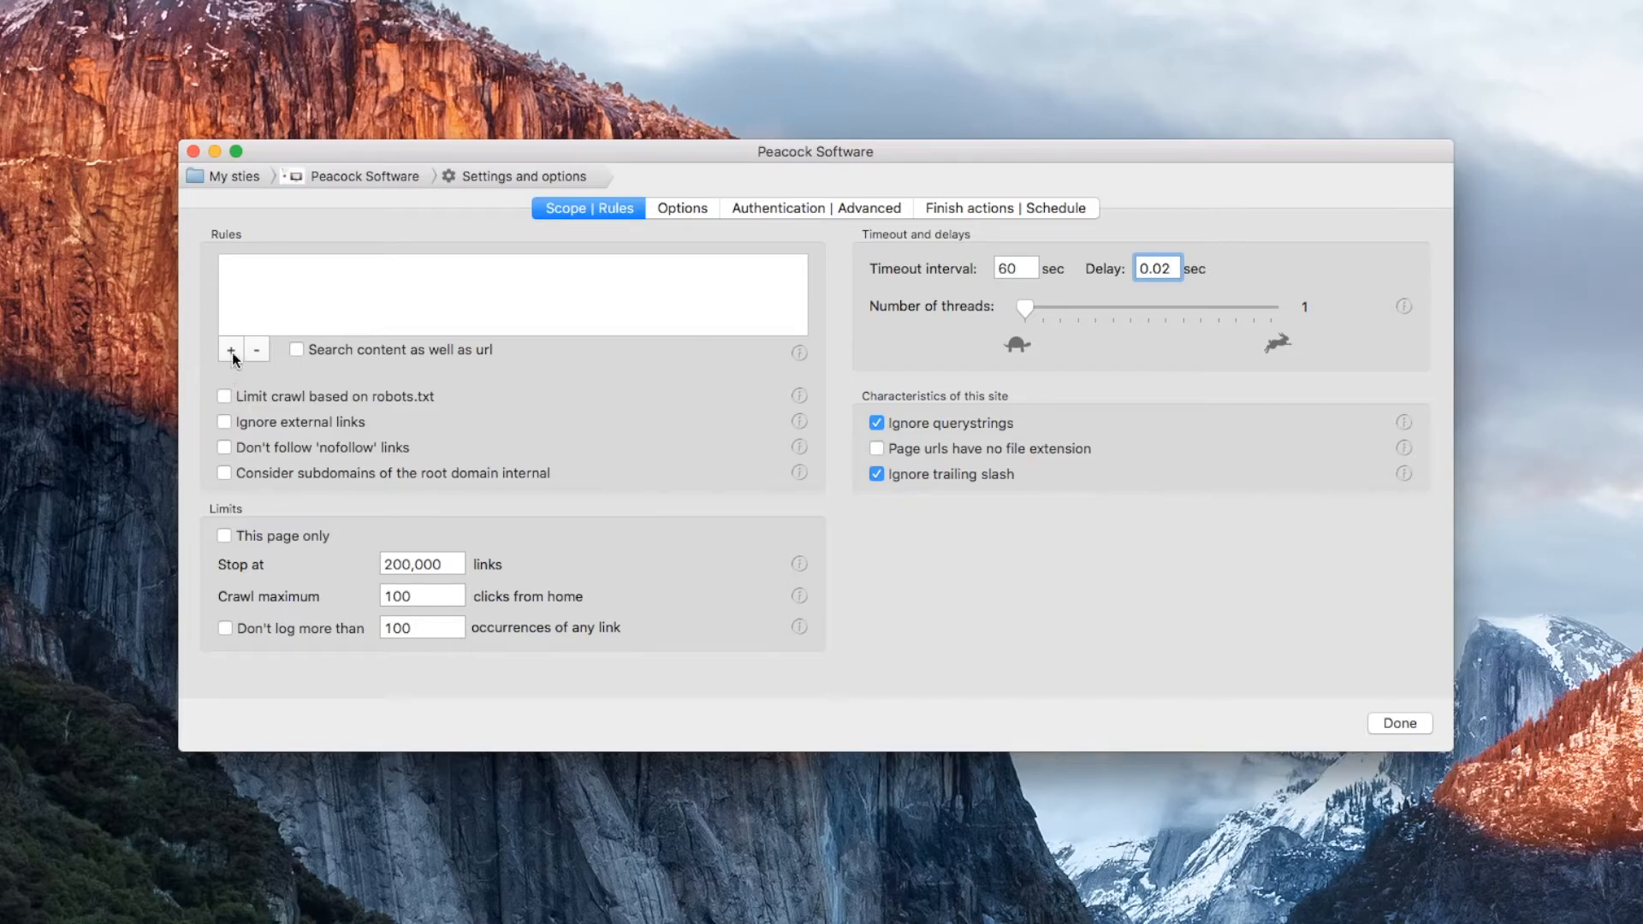
# - Add a Do not follow rule for URLs containing 'manual' and finish editing settings
pyautogui.click(229, 349)
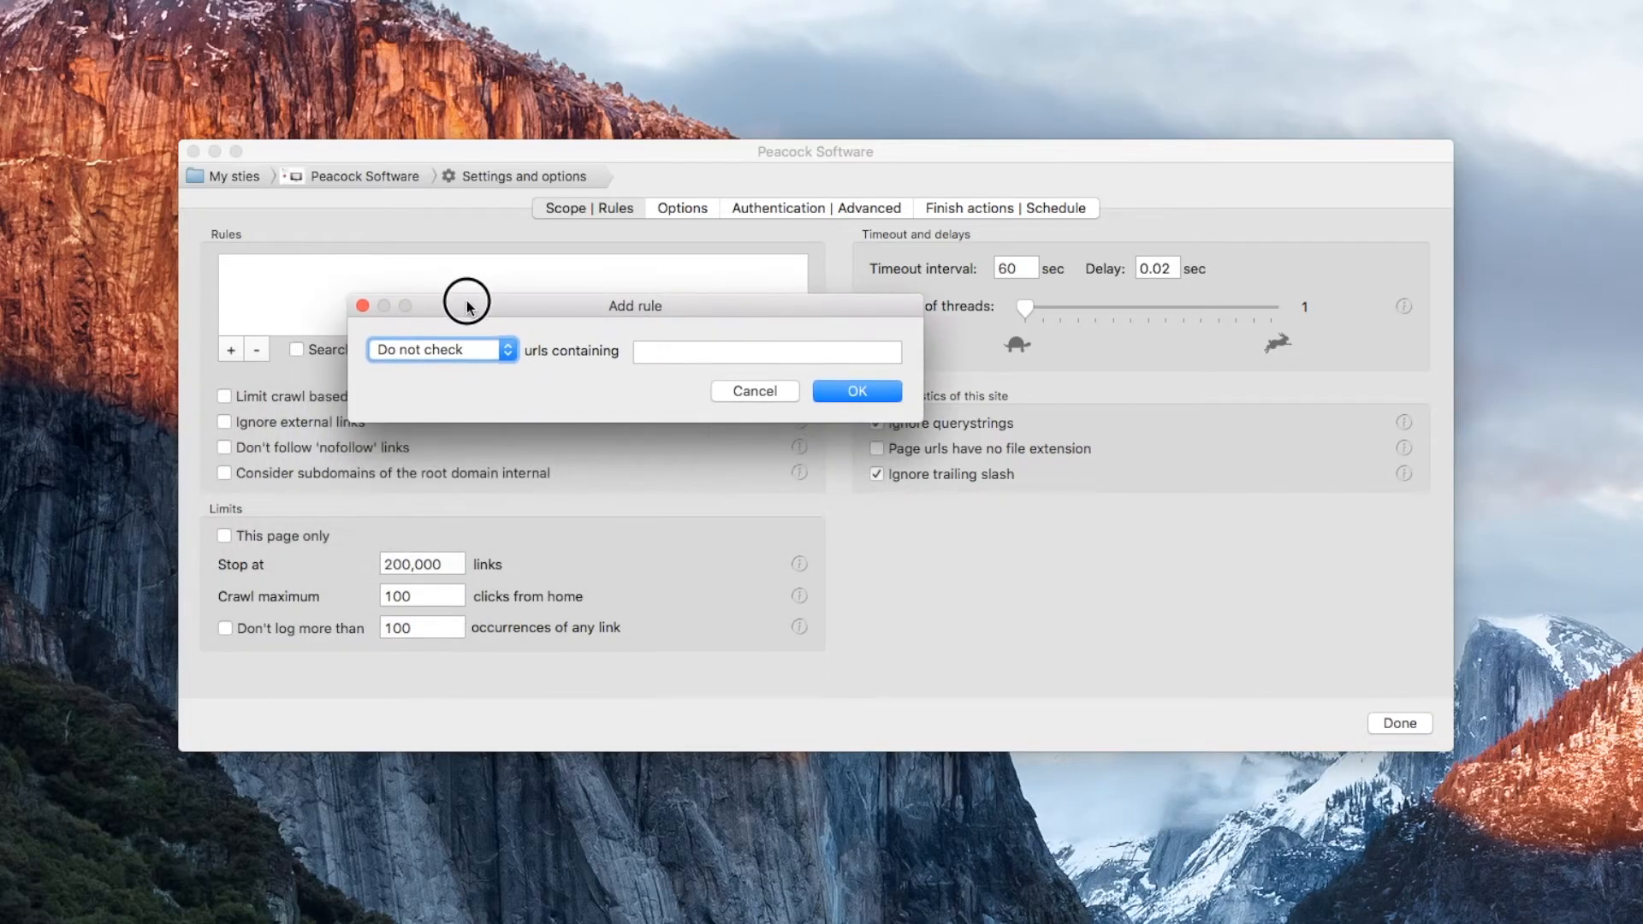
pyautogui.click(433, 349)
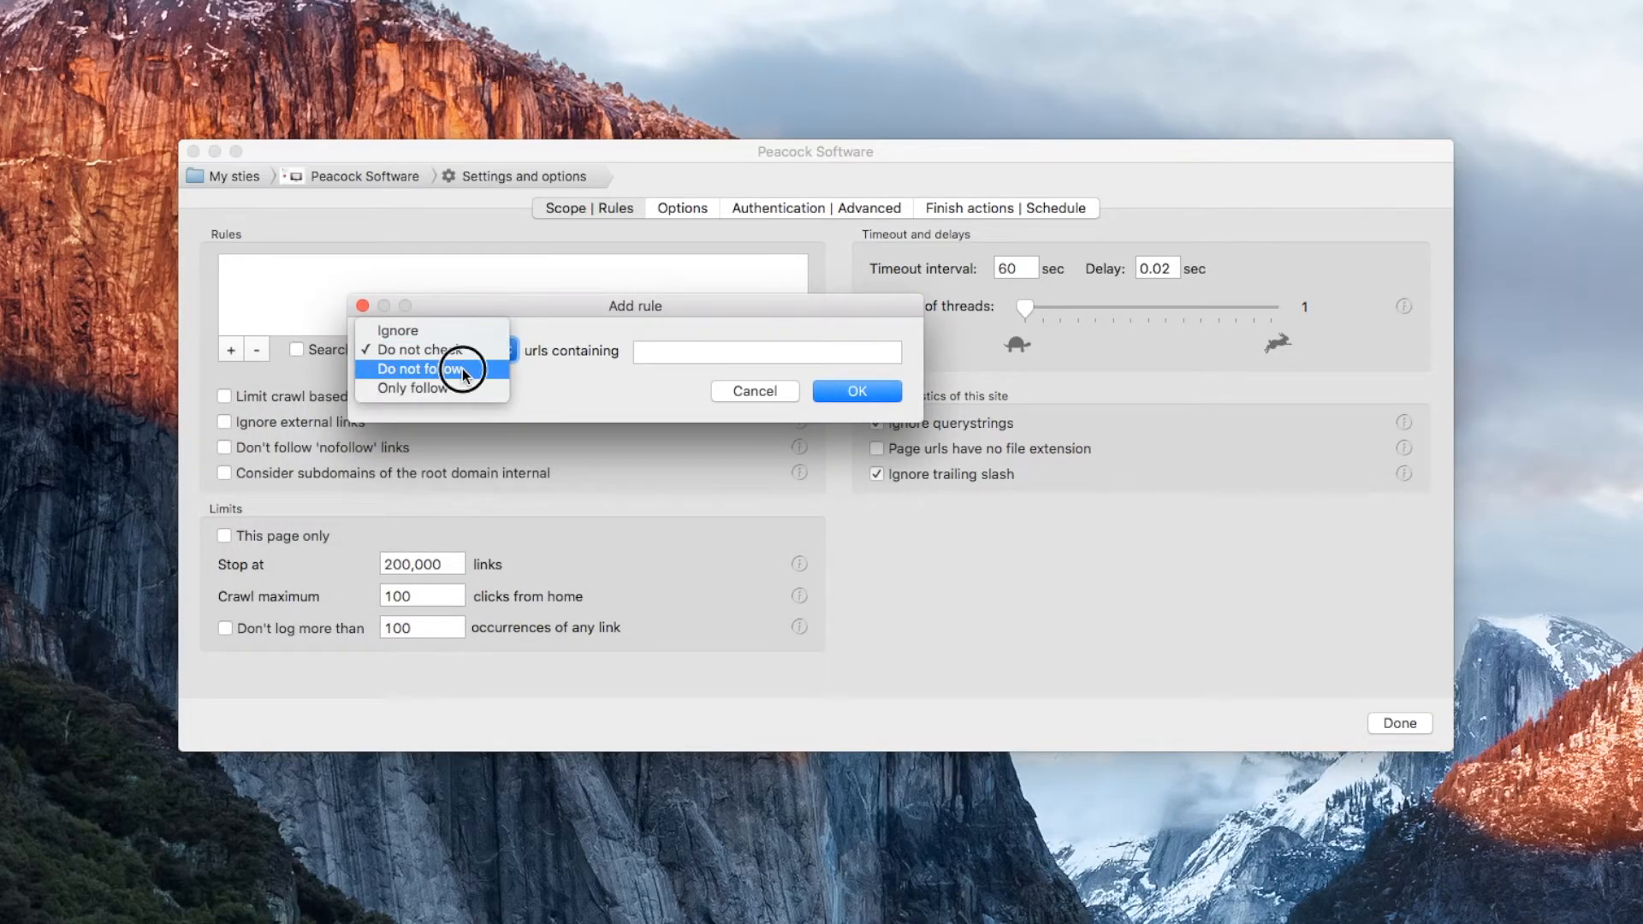
pyautogui.write('manua')
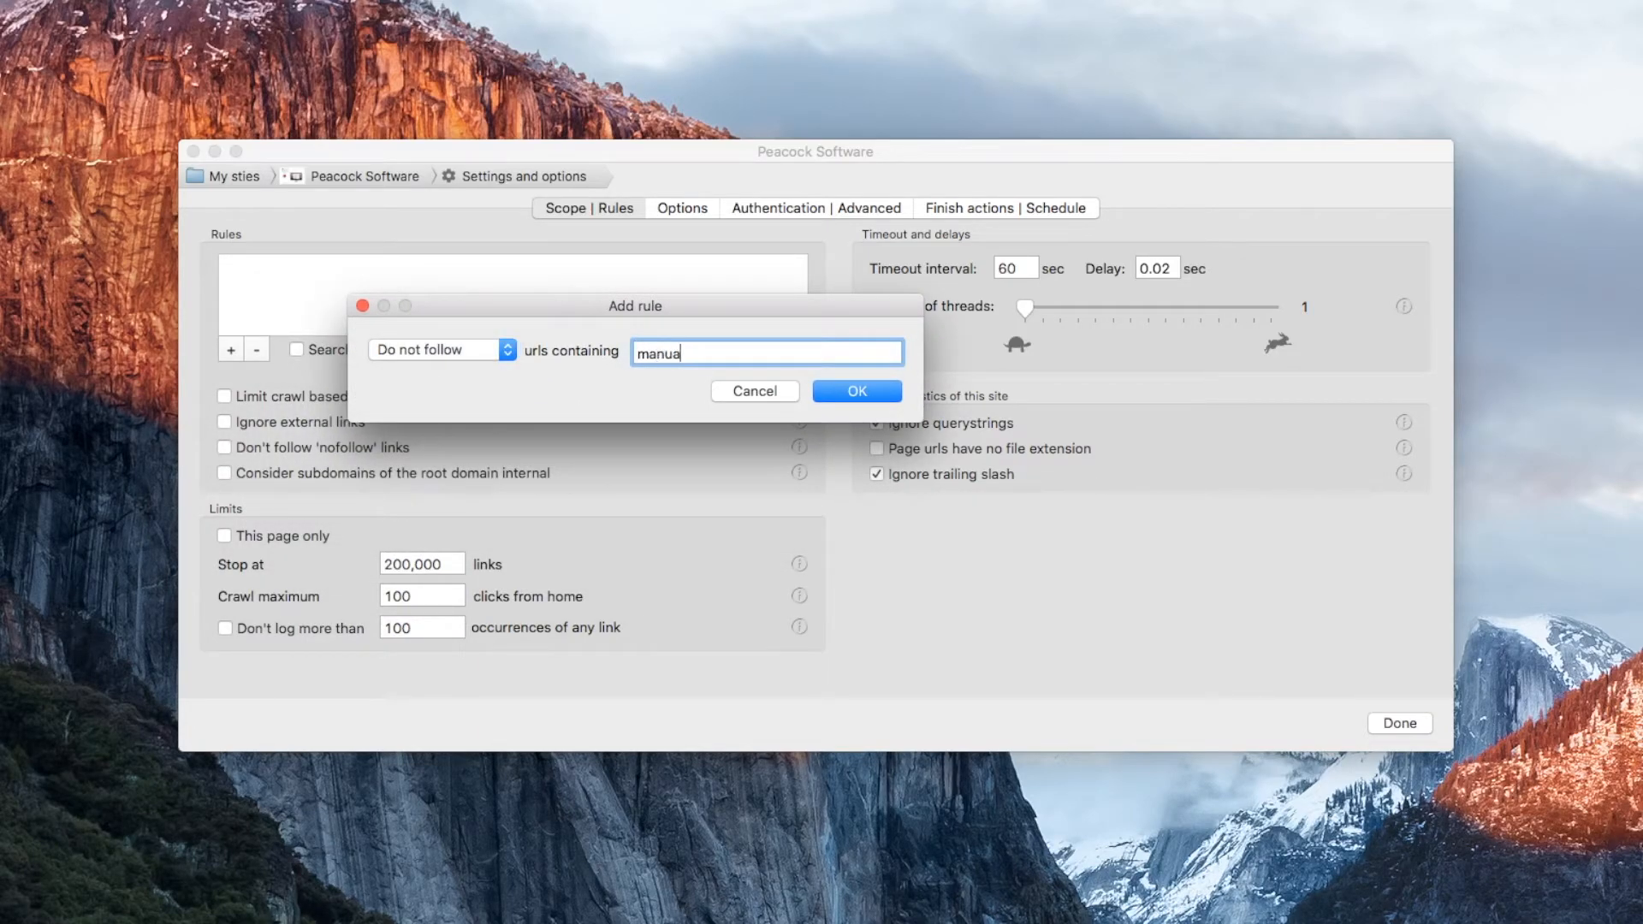
pyautogui.click(855, 390)
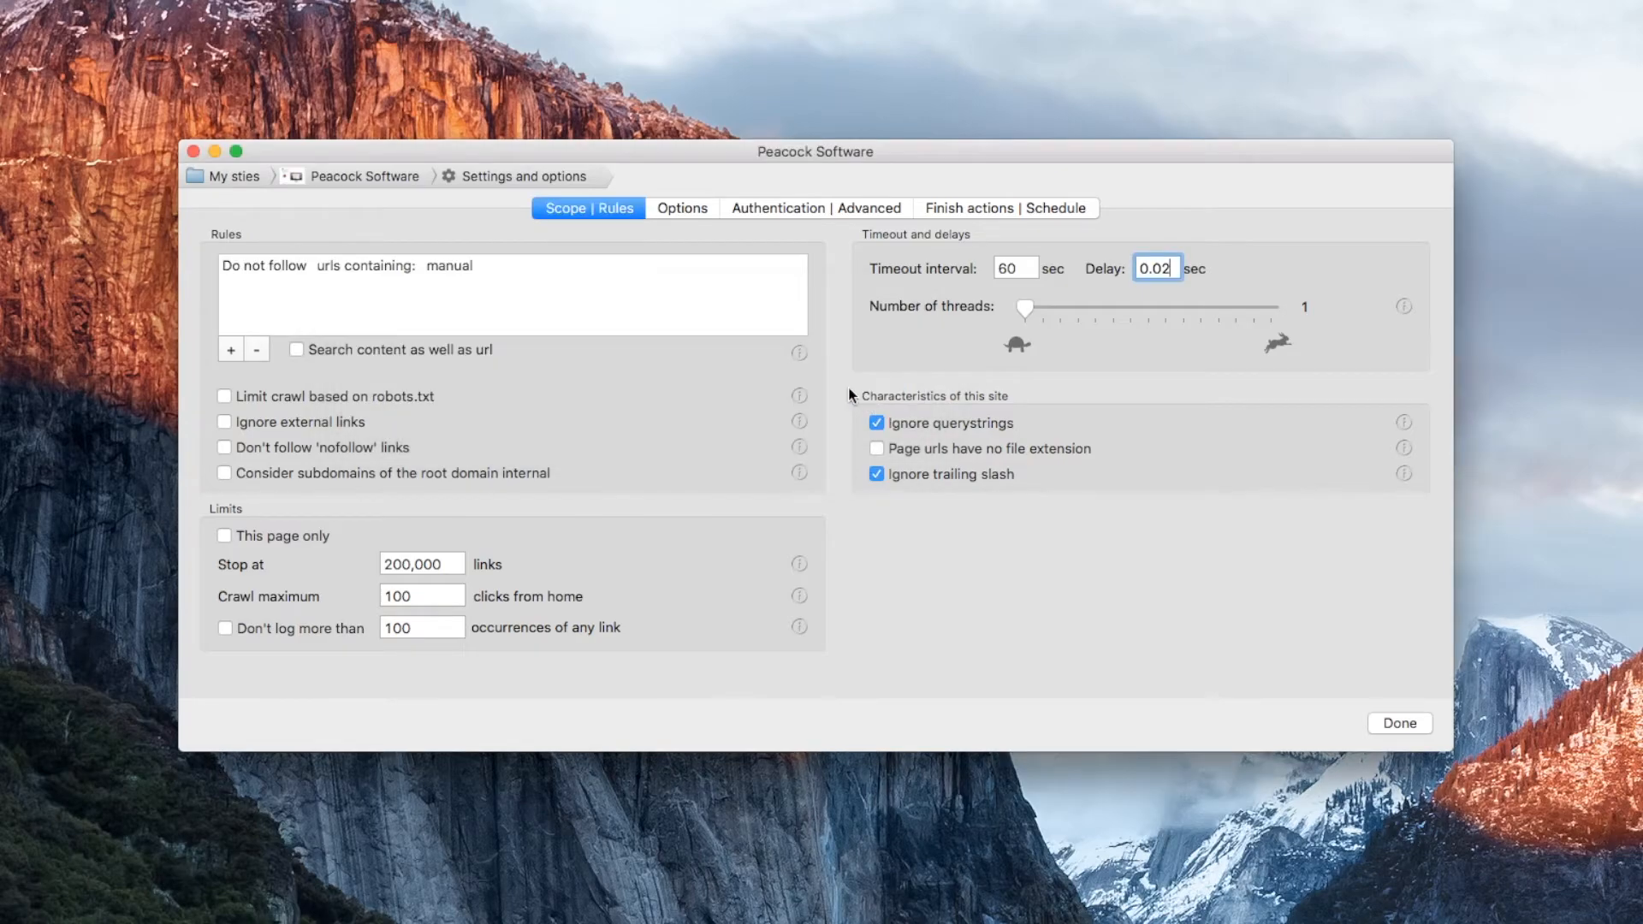
pyautogui.click(1399, 723)
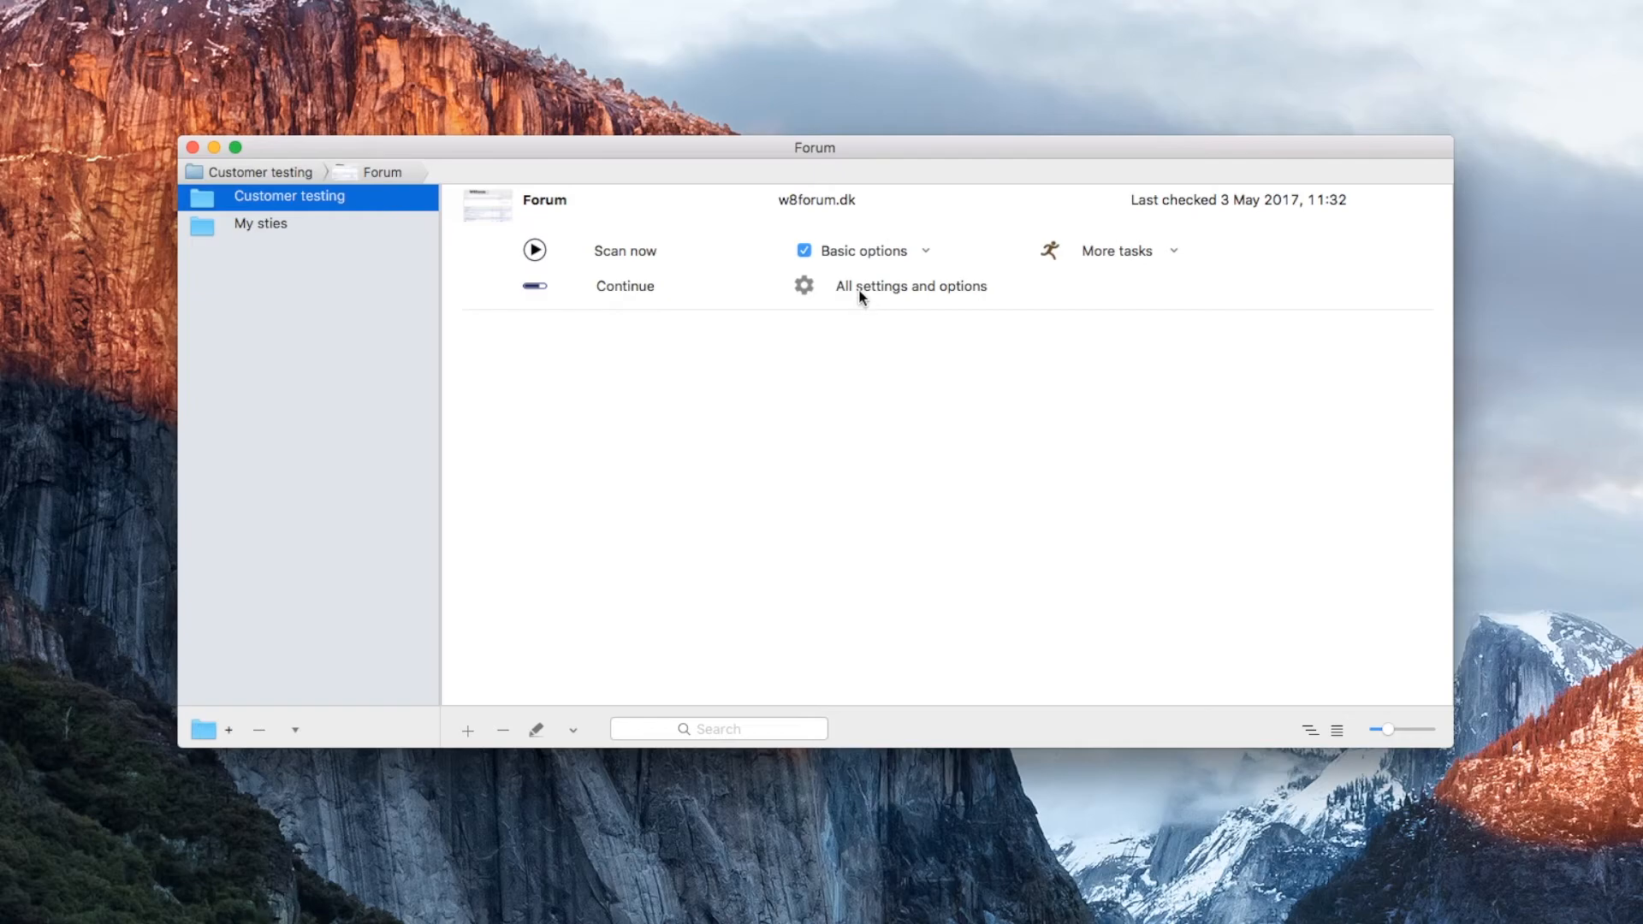
# - Tick 'ignore session id within querystring' in Forum's settings and return to its overview
pyautogui.click(911, 285)
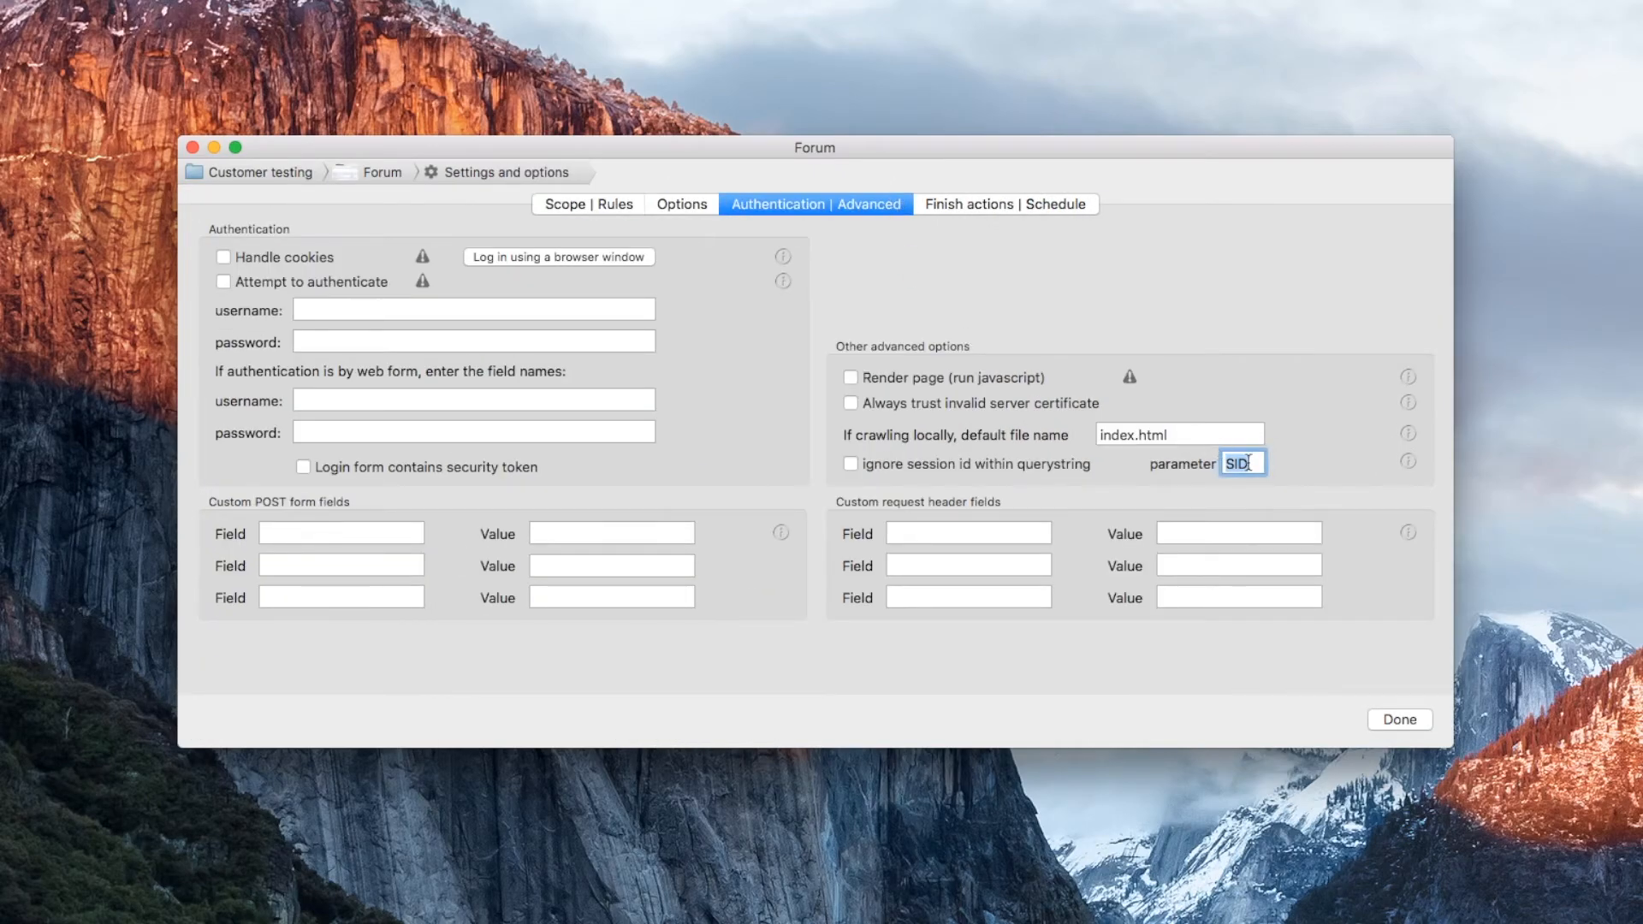
pyautogui.click(849, 463)
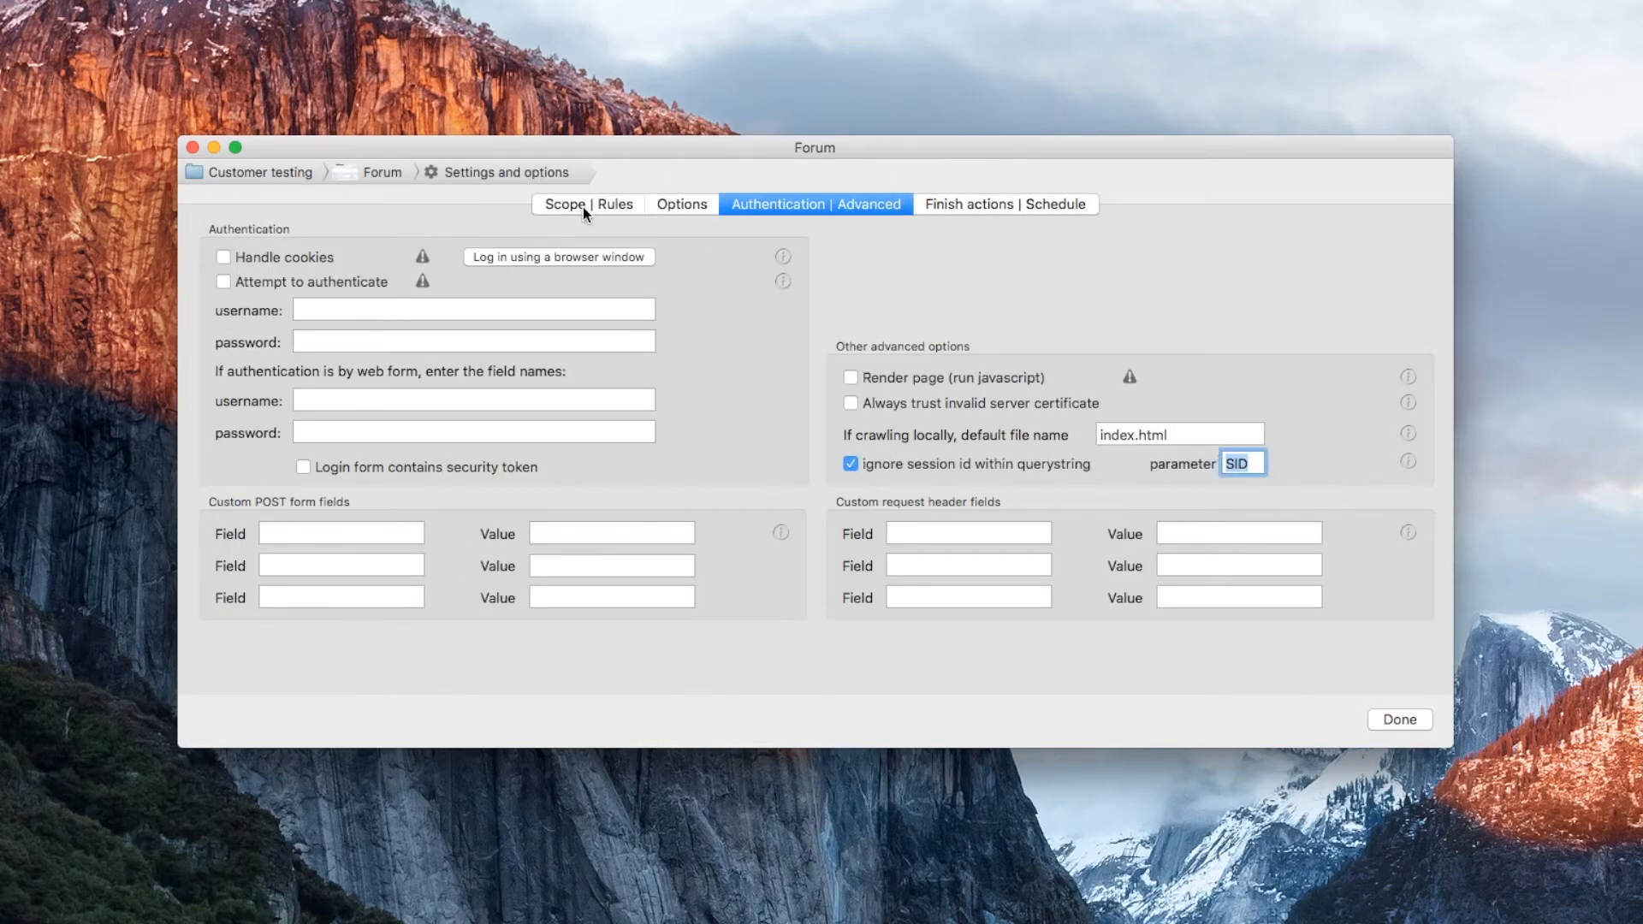
pyautogui.click(587, 204)
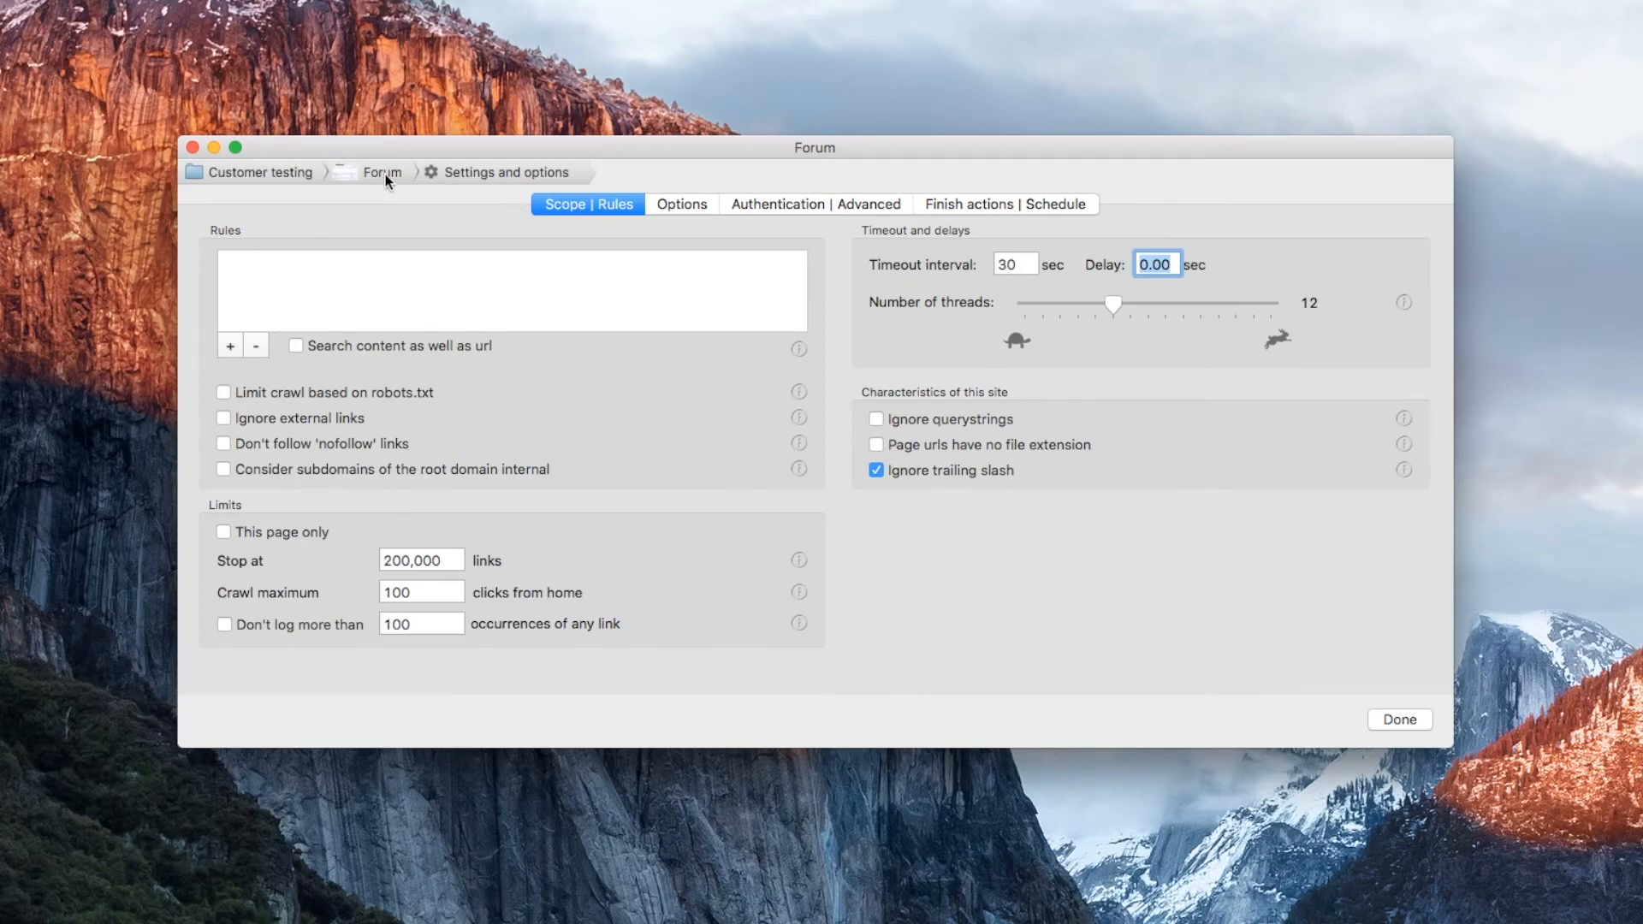
pyautogui.click(1399, 720)
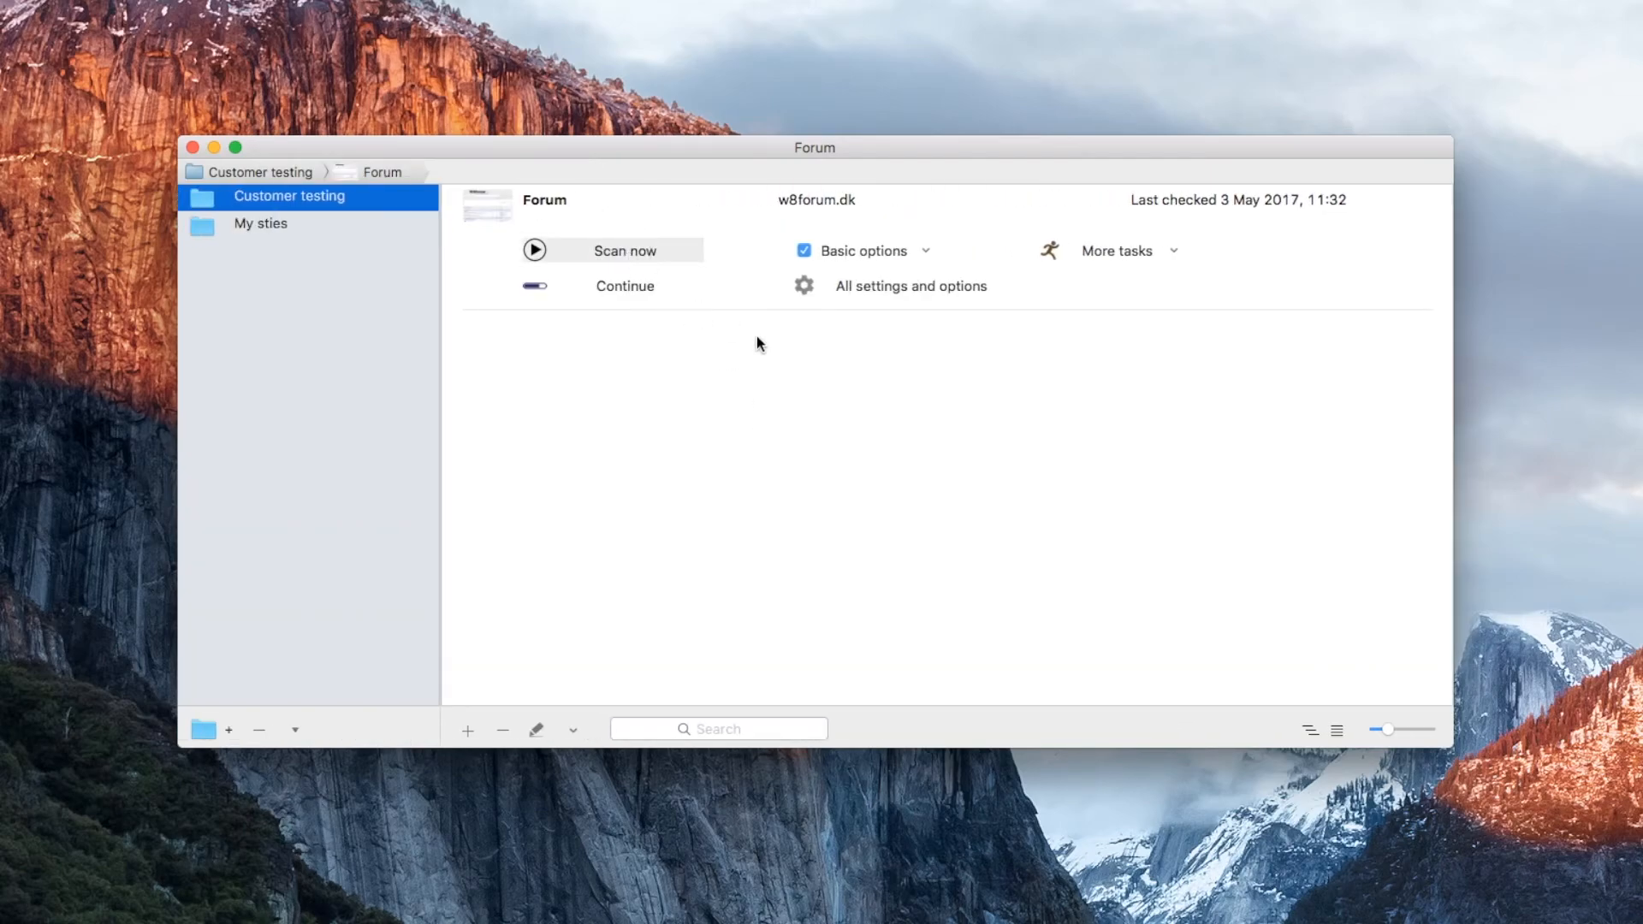